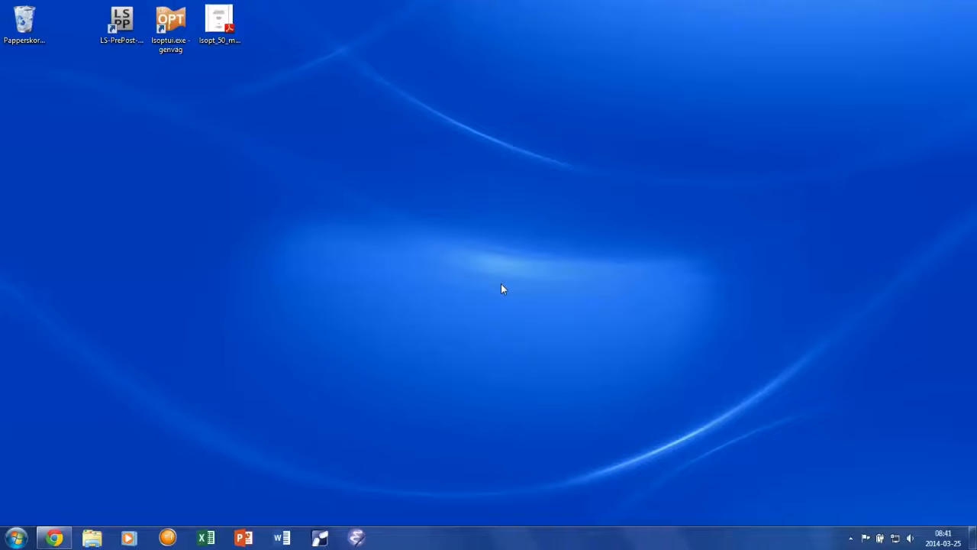
- Launch LS-OPT and choose examples\Tensile-powerlaw as the working directory
{"action": "left_click", "coordinate": [171, 23]}
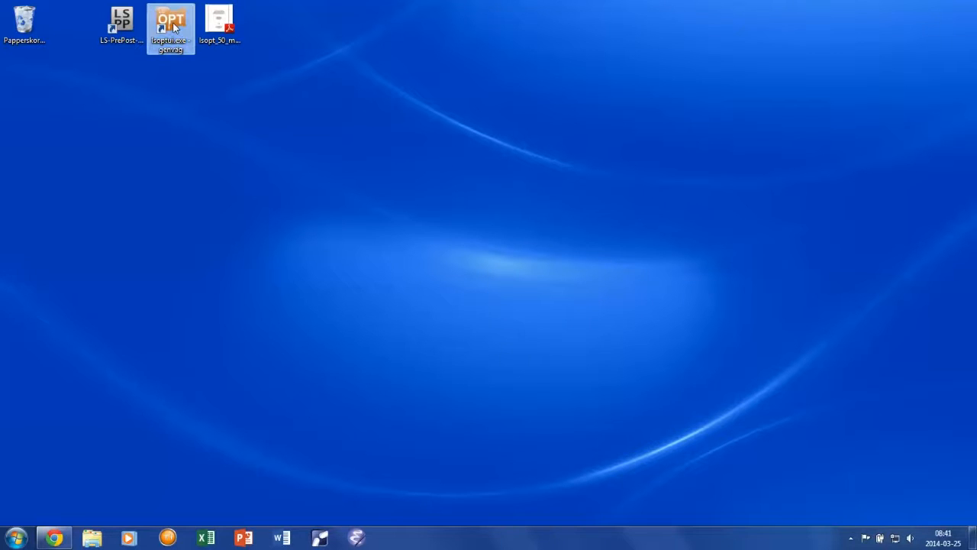
{"action": "double_click", "coordinate": [171, 19]}
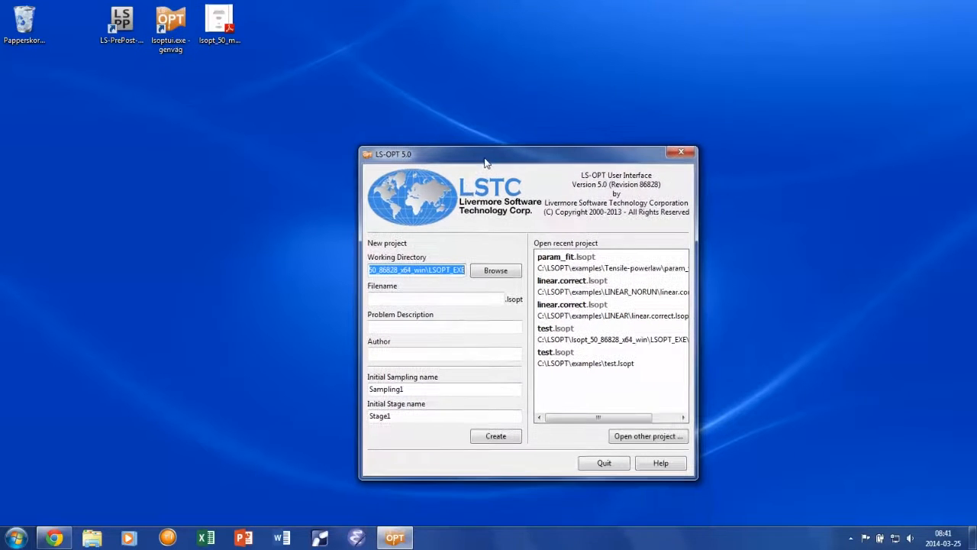
{"action": "left_click", "coordinate": [494, 270]}
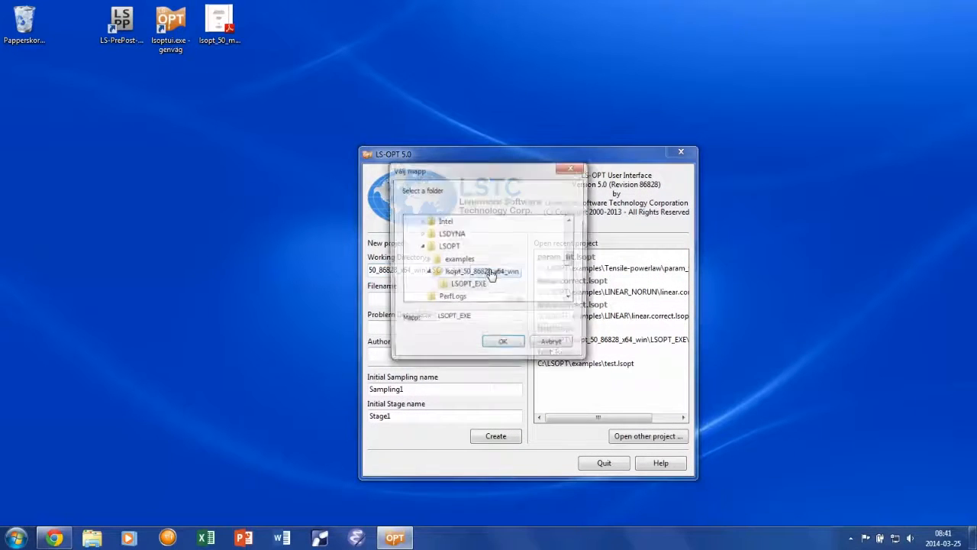
{"action": "left_click", "coordinate": [458, 286]}
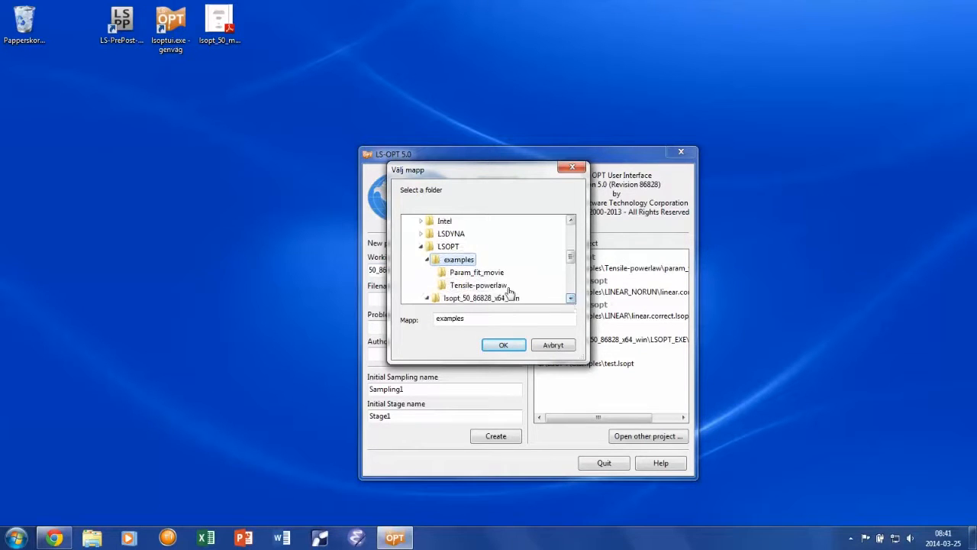
{"action": "left_click", "coordinate": [479, 284]}
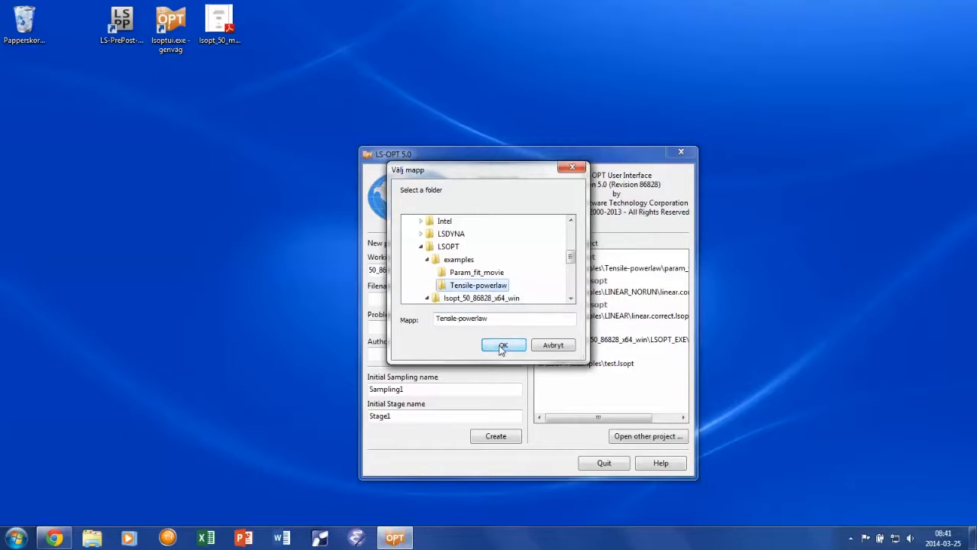
{"action": "left_click", "coordinate": [504, 345]}
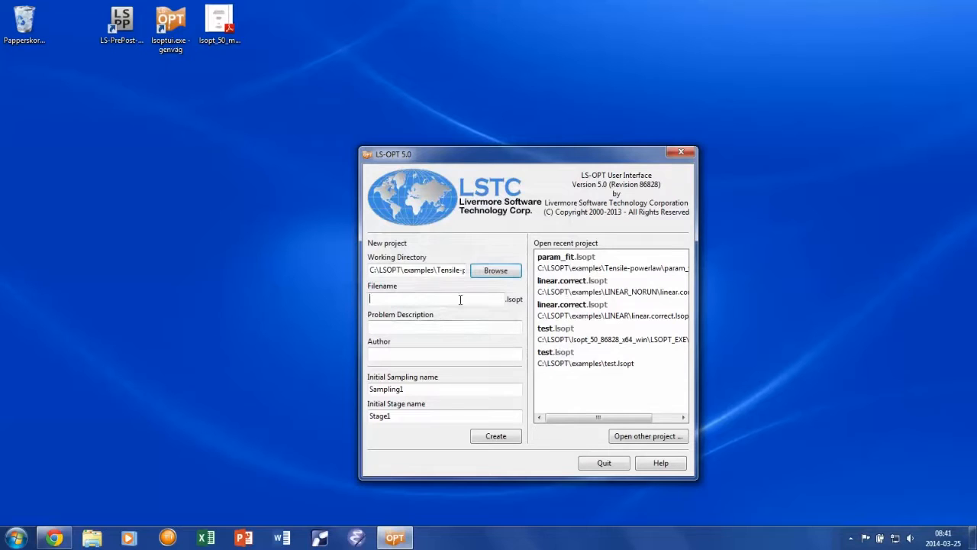
- Name the project param_fit with author David Aspenberg and create it
{"action": "type", "text": "param_fit"}
{"action": "left_click", "coordinate": [444, 327]}
{"action": "type", "text": "Find K and n"}
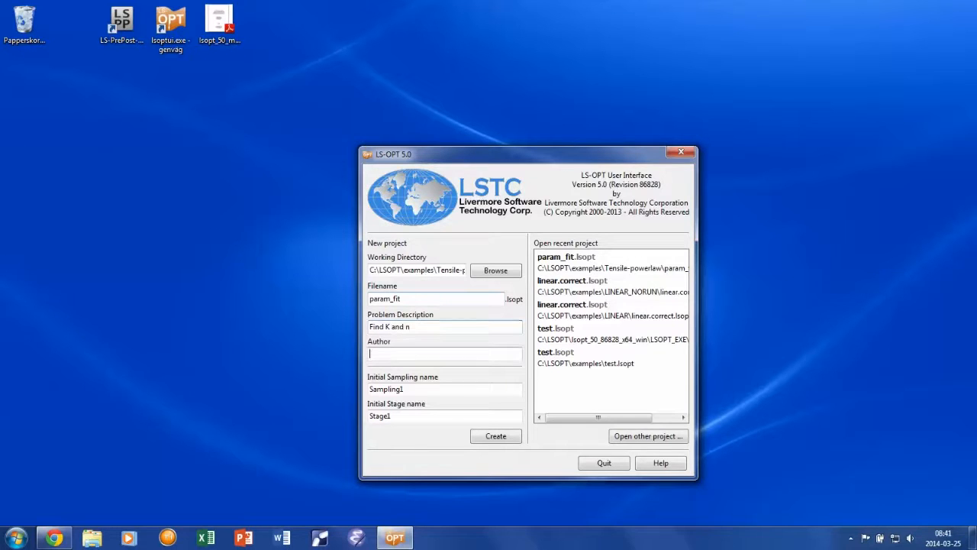
{"action": "type", "text": "David As"}
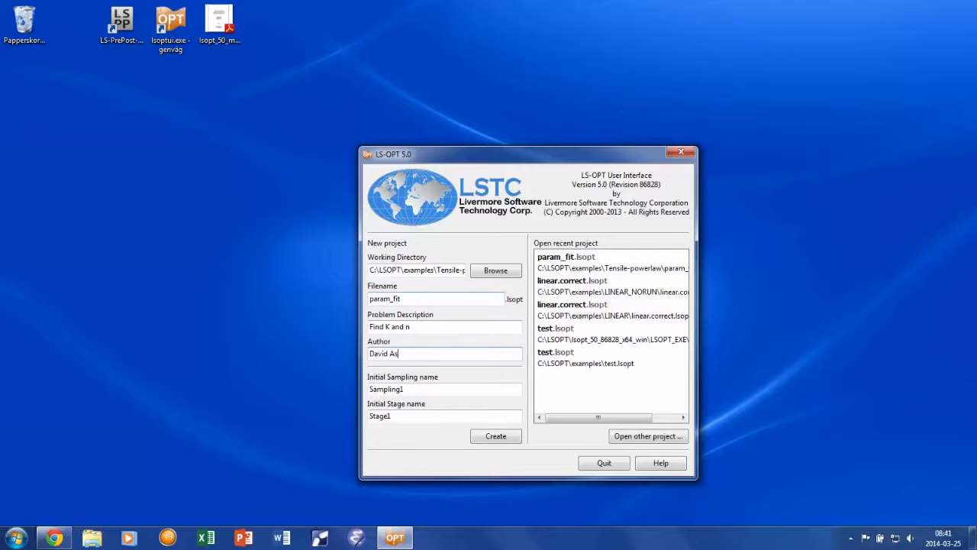
{"action": "type", "text": "penberg"}
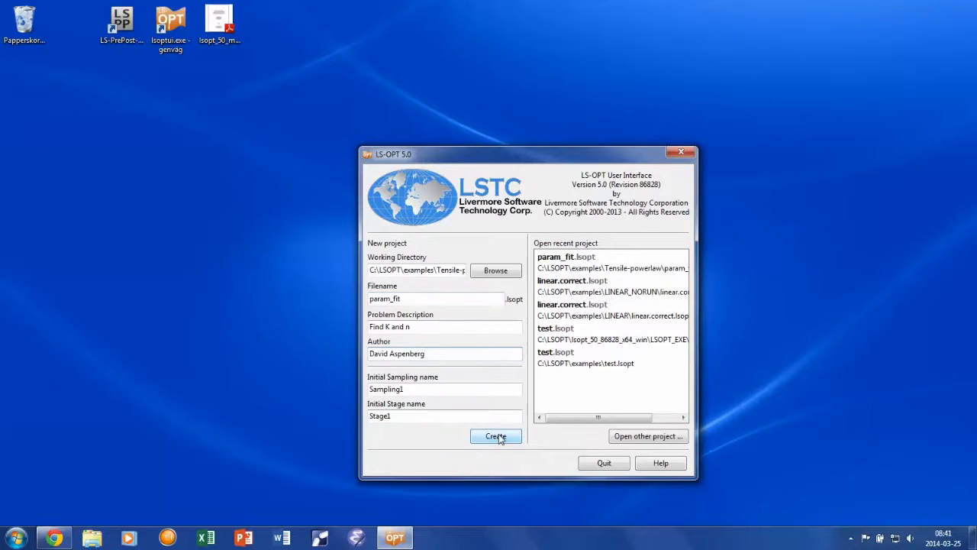
{"action": "left_click", "coordinate": [495, 436]}
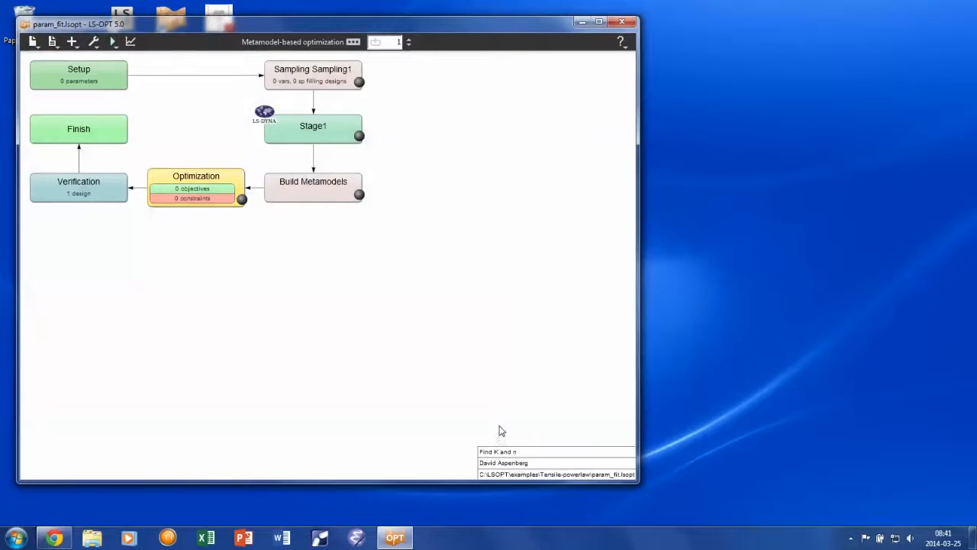
{"action": "mouse_move", "coordinate": [485, 285]}
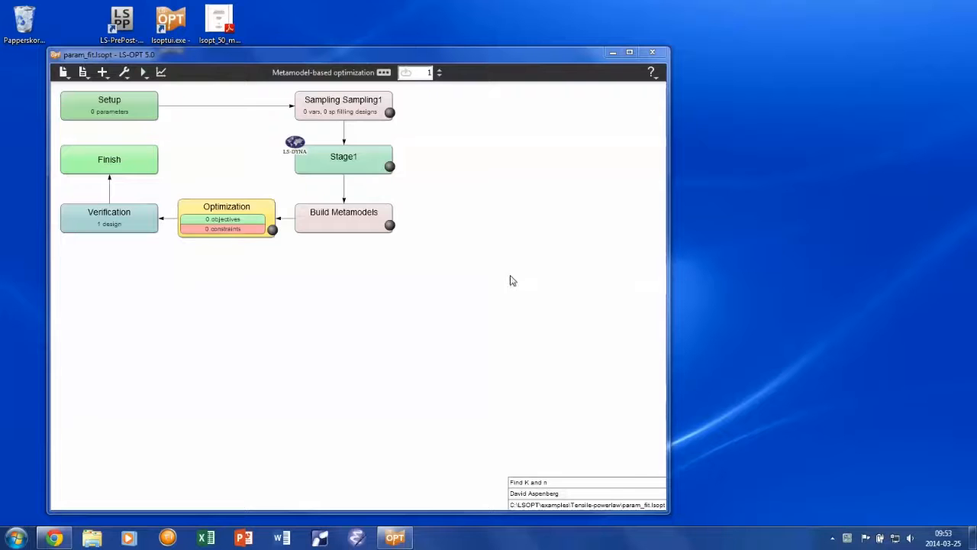
- Select Sequential with Domain Reduction (SRSM) as the metamodel-based optimization strategy
{"action": "left_click", "coordinate": [385, 72]}
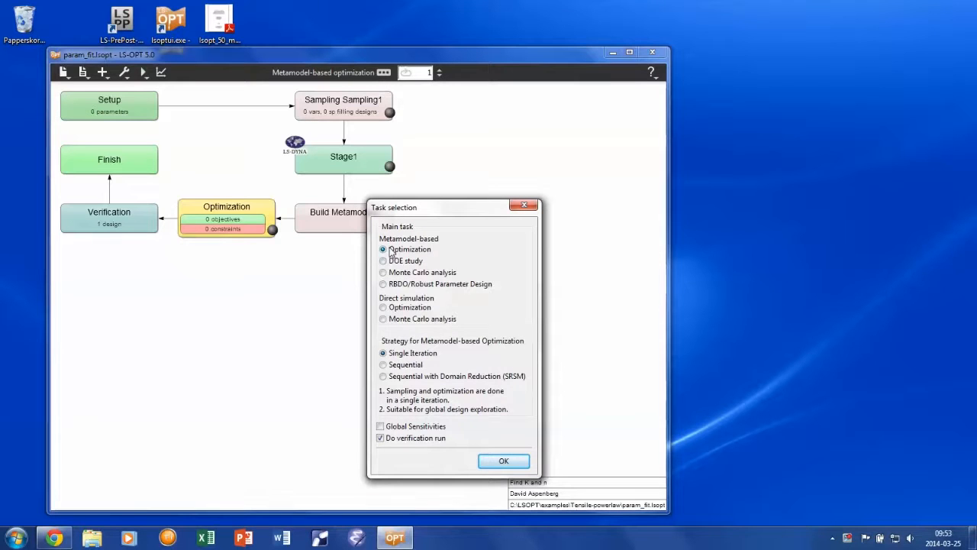
{"action": "left_click", "coordinate": [383, 375]}
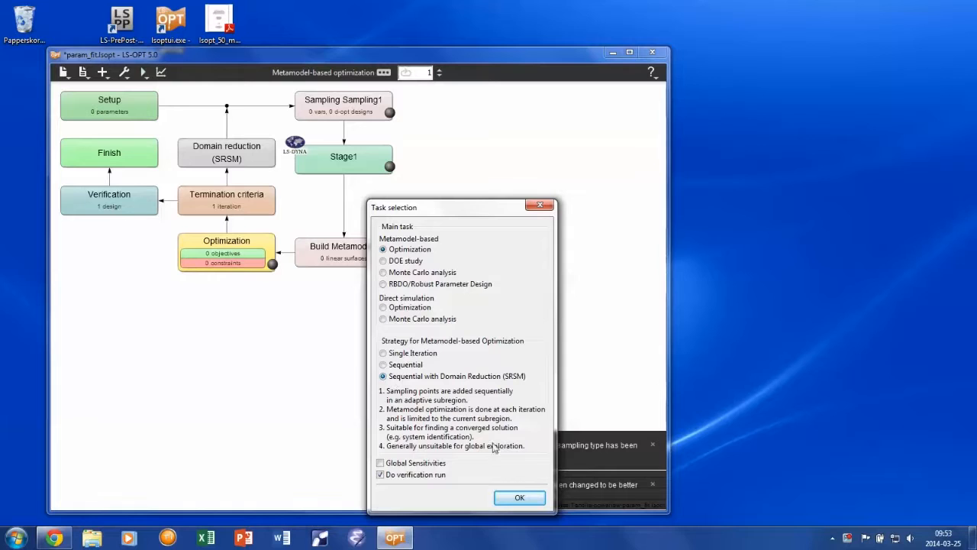
{"action": "left_click", "coordinate": [519, 498]}
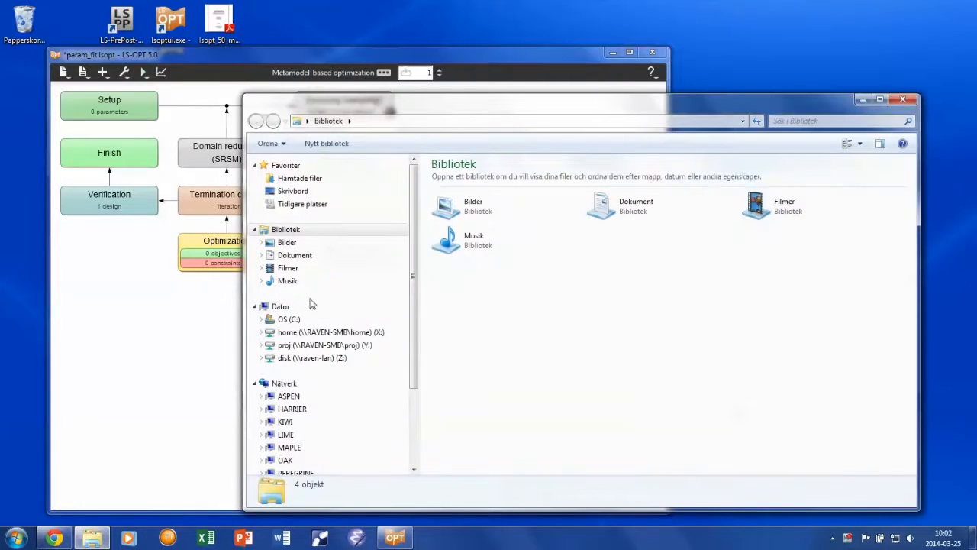
- Review main.k in C:\LSOPT\examples\Tensile-powerlaw, searching for the MAT keyword, then close it
{"action": "left_click", "coordinate": [290, 319]}
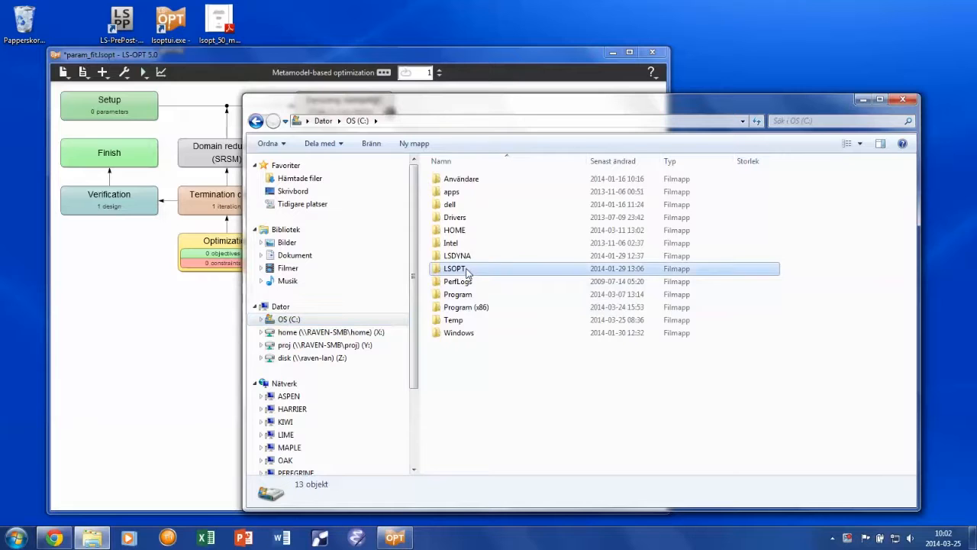
{"action": "double_click", "coordinate": [455, 269]}
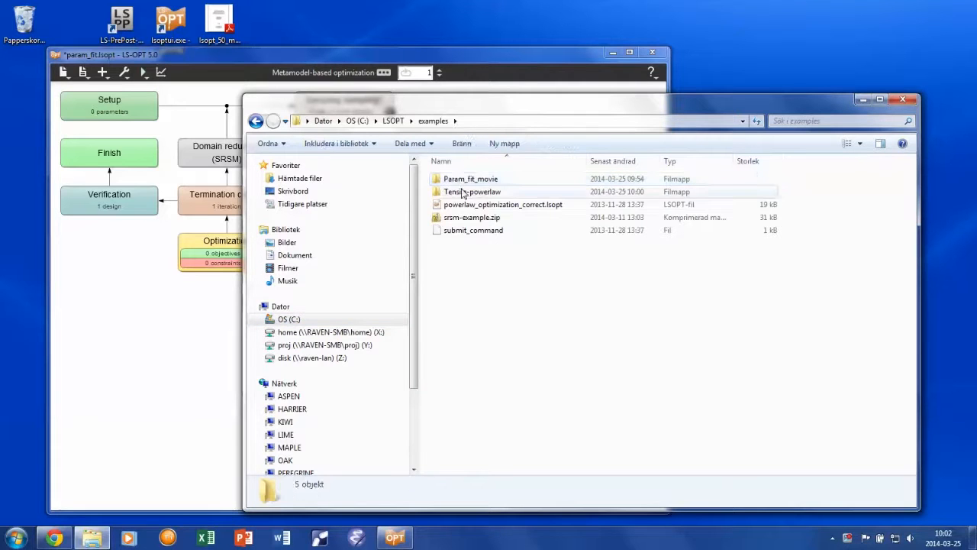
{"action": "double_click", "coordinate": [472, 192]}
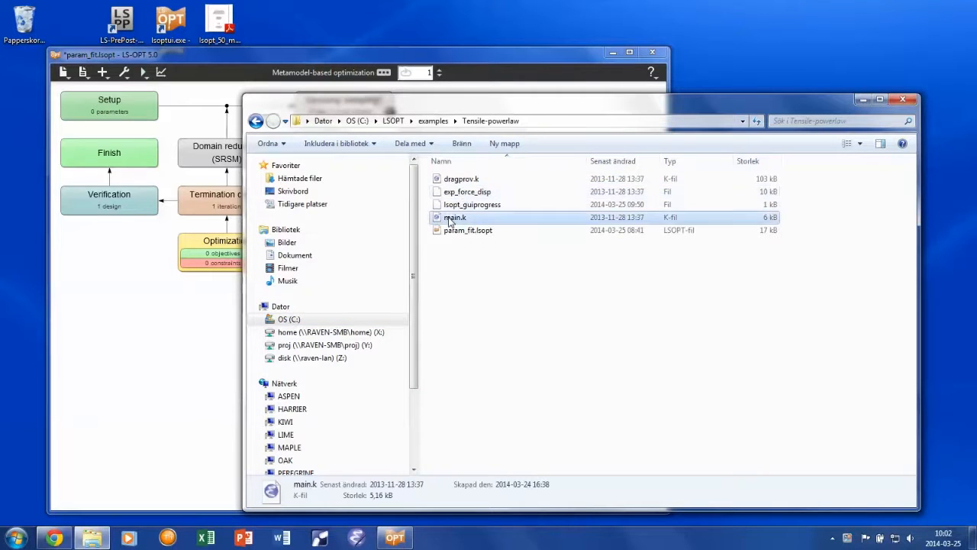
{"action": "double_click", "coordinate": [456, 216]}
{"action": "type", "text": "*M"}
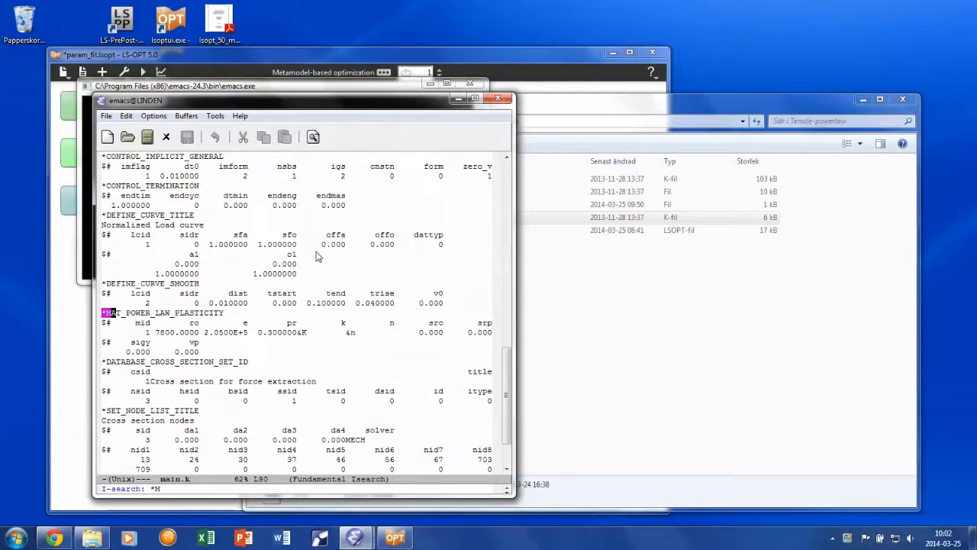
{"action": "type", "text": "AT"}
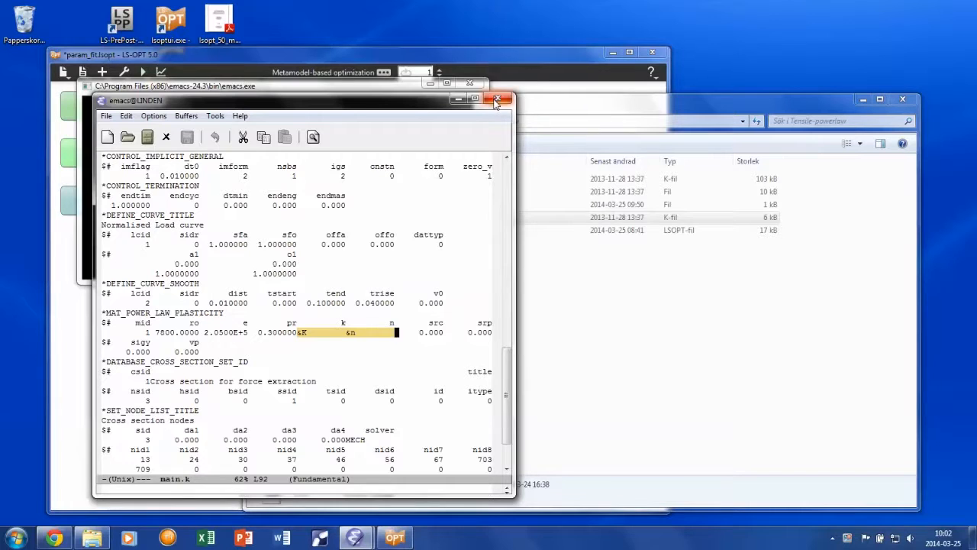
{"action": "left_click", "coordinate": [501, 101]}
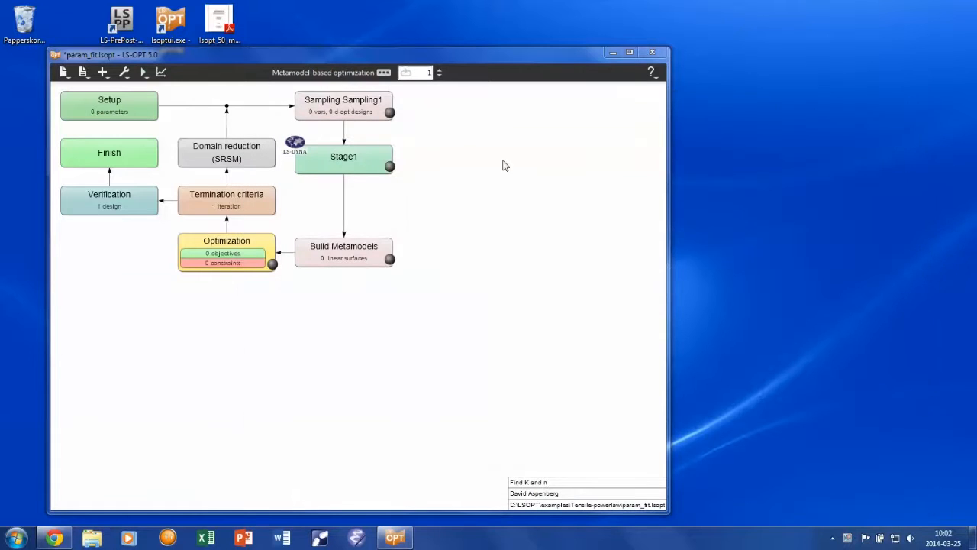
- Rename Stage1 to Tensile and bring up its stage settings
{"action": "right_click", "coordinate": [342, 155]}
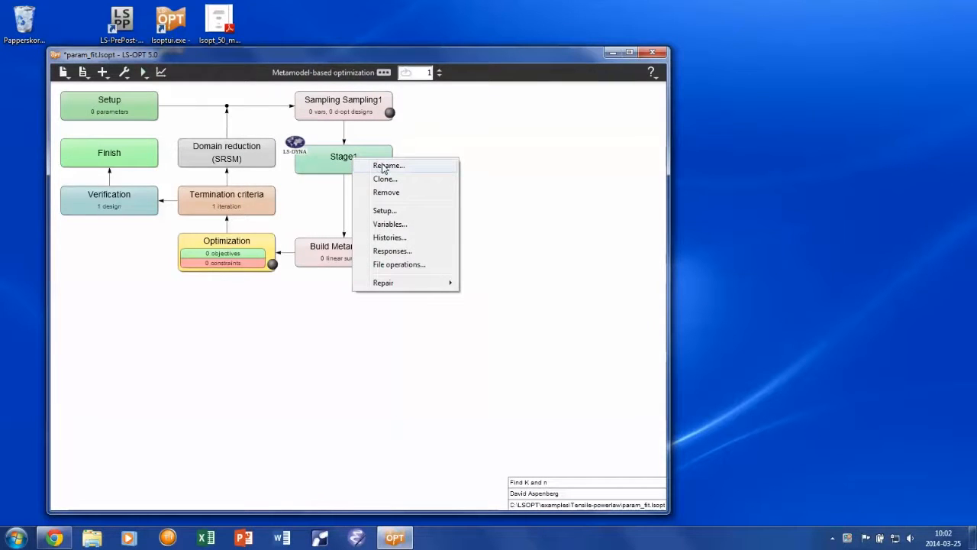
{"action": "left_click", "coordinate": [388, 165]}
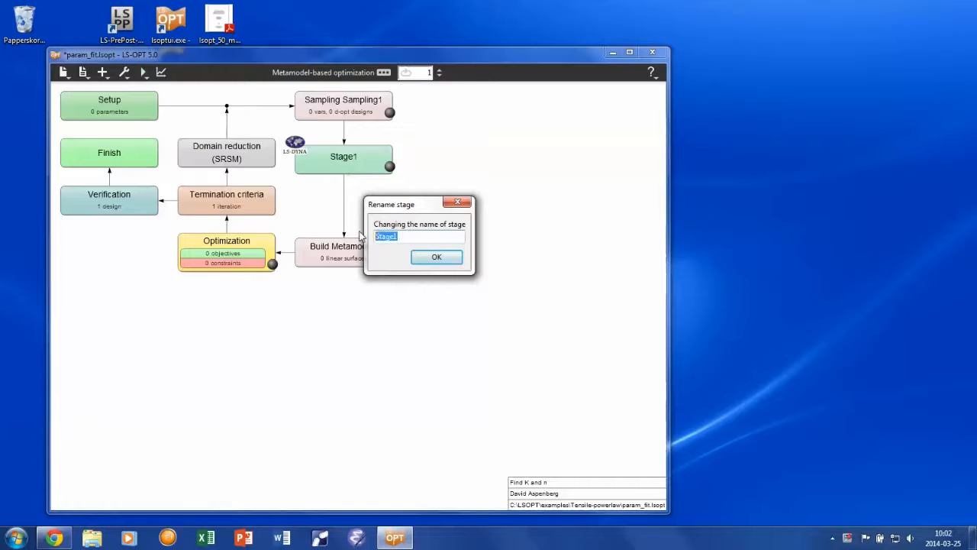
{"action": "type", "text": "Tensile"}
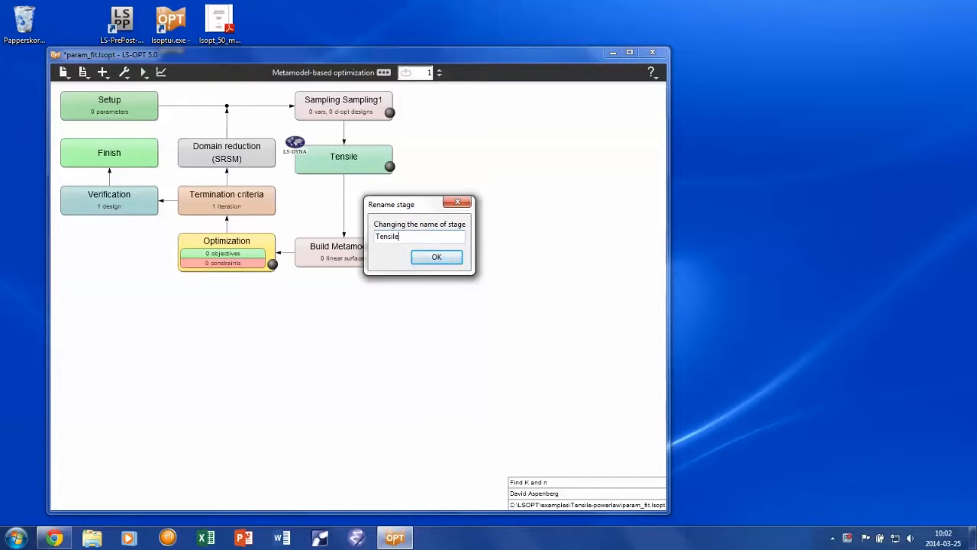
{"action": "left_click", "coordinate": [437, 257]}
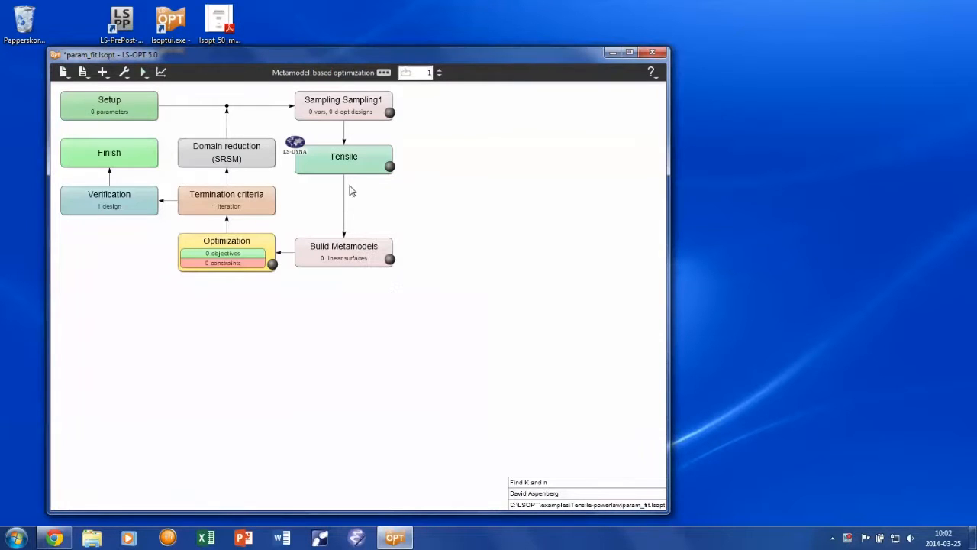
{"action": "double_click", "coordinate": [343, 156]}
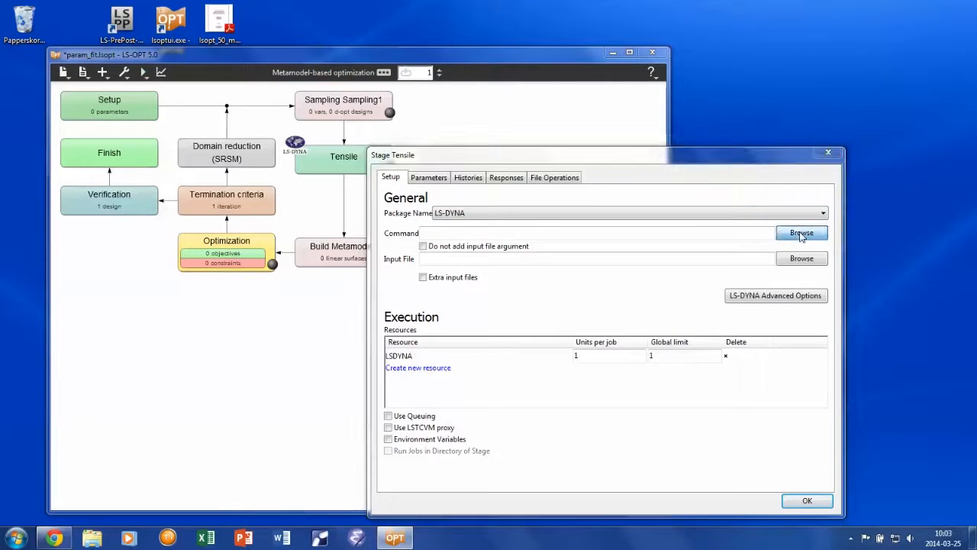
- Select the LS-DYNA solver executable from C:\LSDYNA\program
{"action": "left_click", "coordinate": [802, 232]}
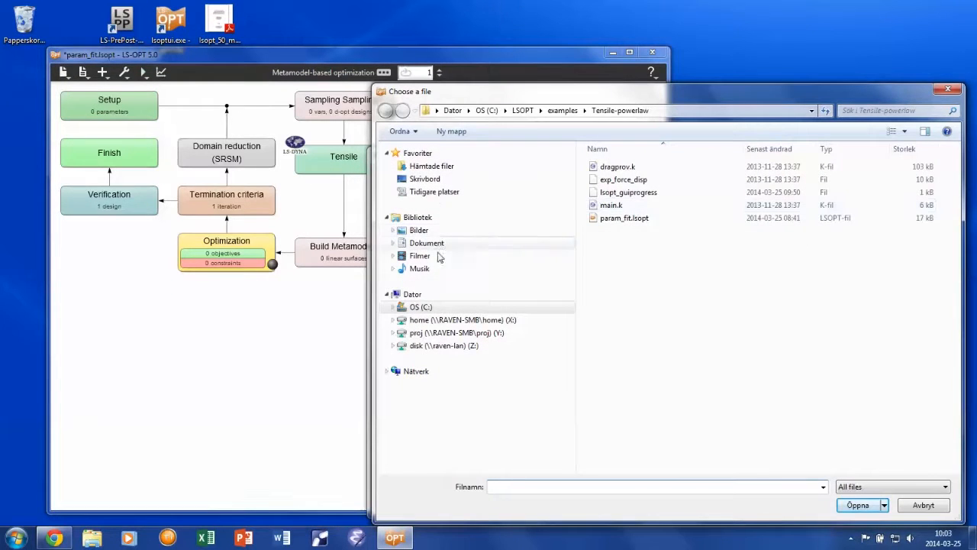
{"action": "left_click", "coordinate": [420, 305]}
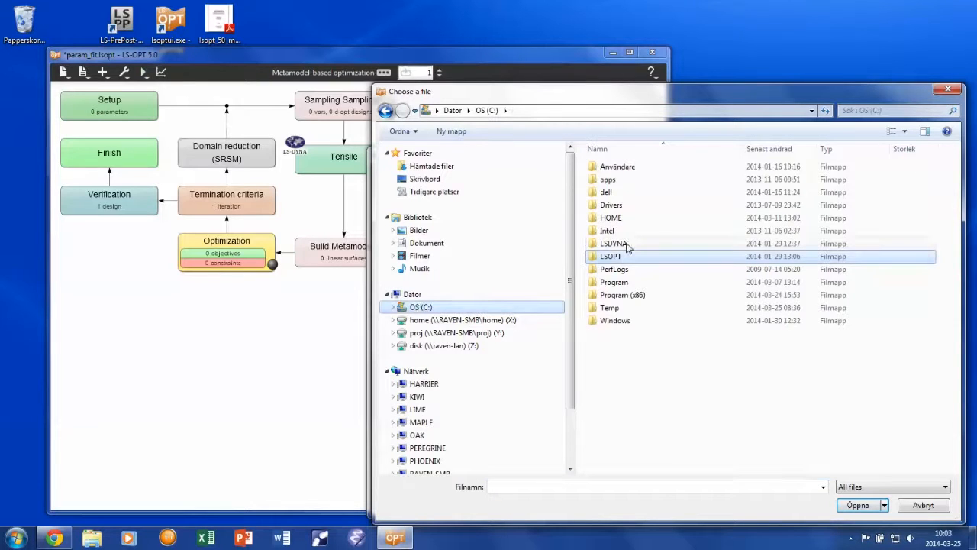
{"action": "double_click", "coordinate": [614, 243]}
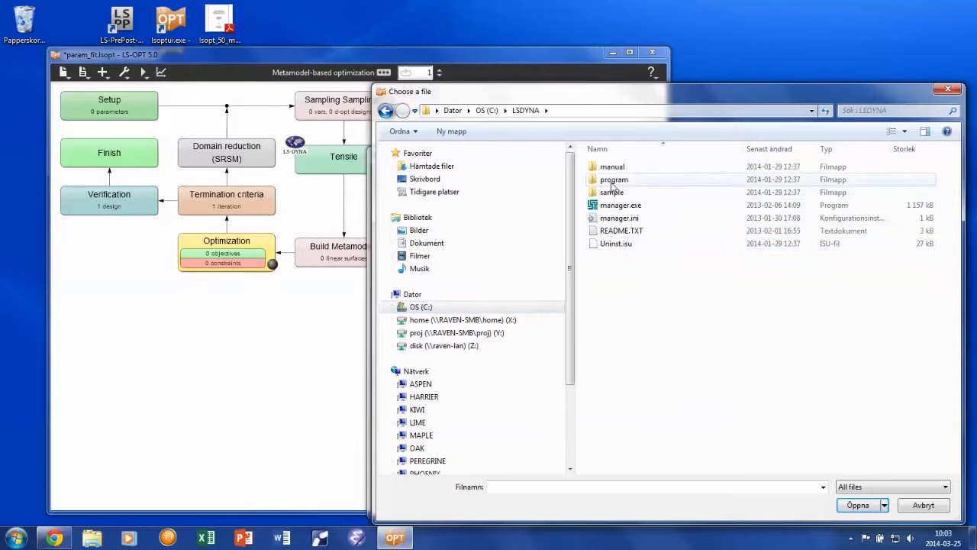
{"action": "double_click", "coordinate": [614, 179]}
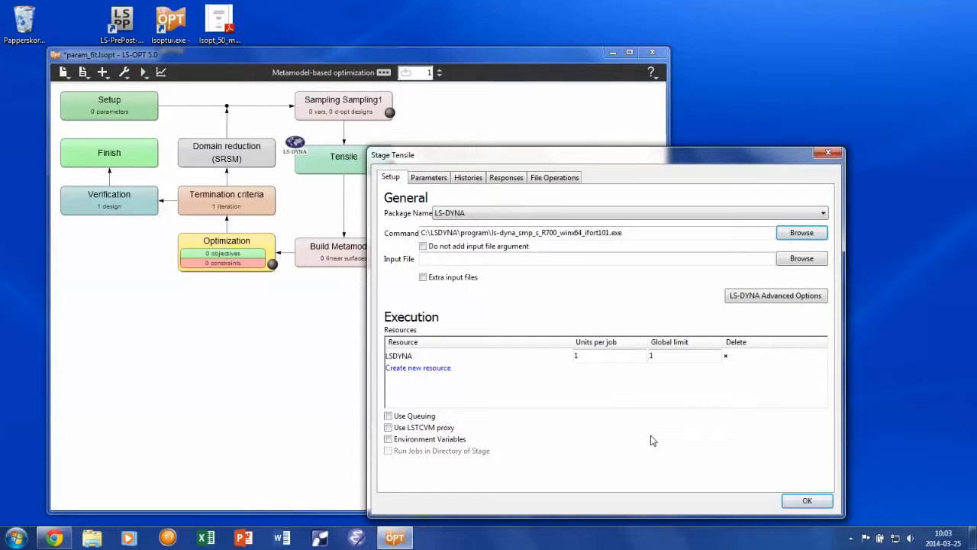
- Use main.k as the input file with a global limit of 4 concurrent jobs
{"action": "left_click", "coordinate": [596, 258]}
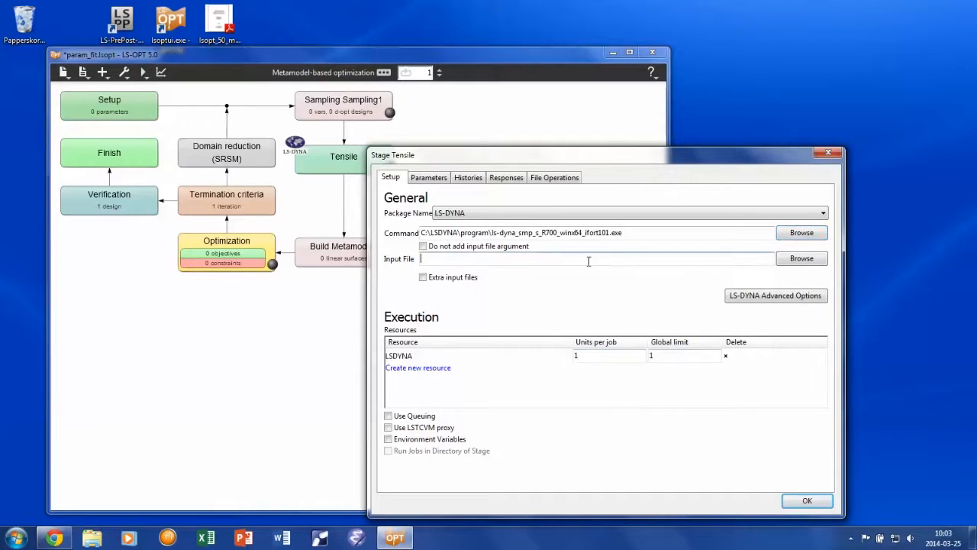
{"action": "left_click", "coordinate": [801, 258]}
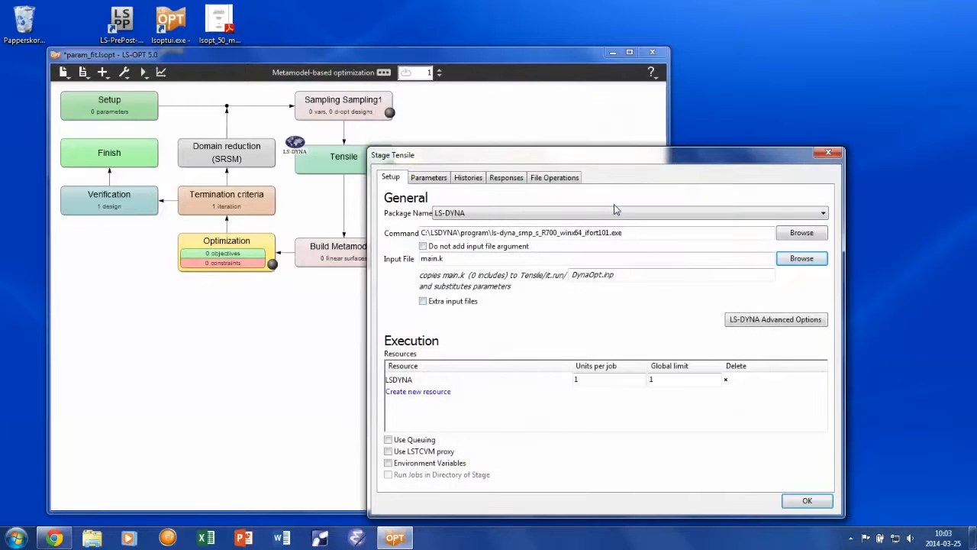
{"action": "left_click", "coordinate": [684, 379]}
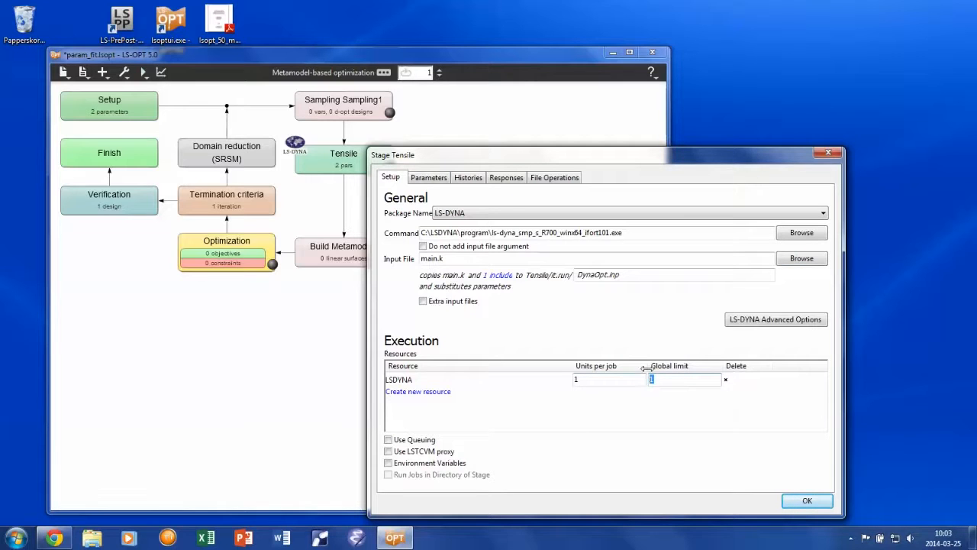
{"action": "type", "text": "4"}
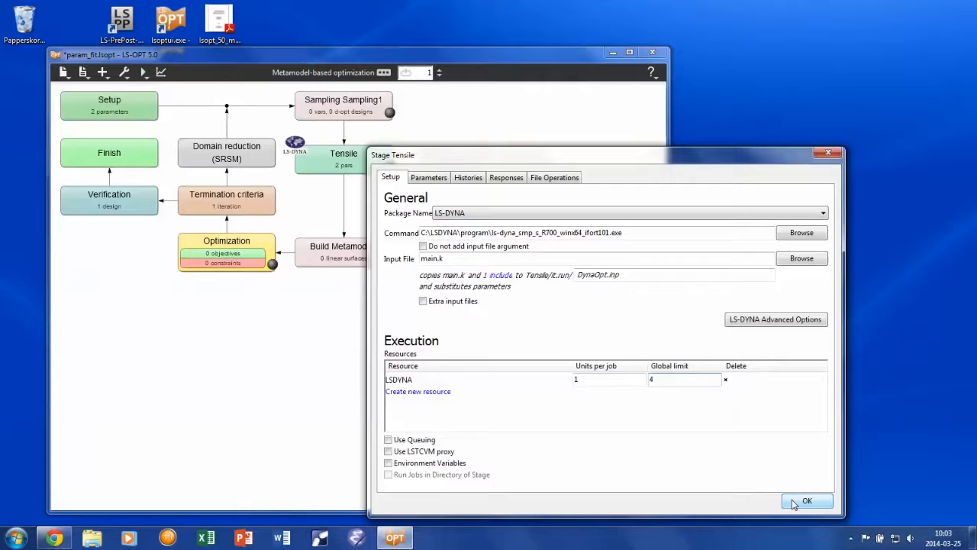
{"action": "left_click", "coordinate": [807, 501]}
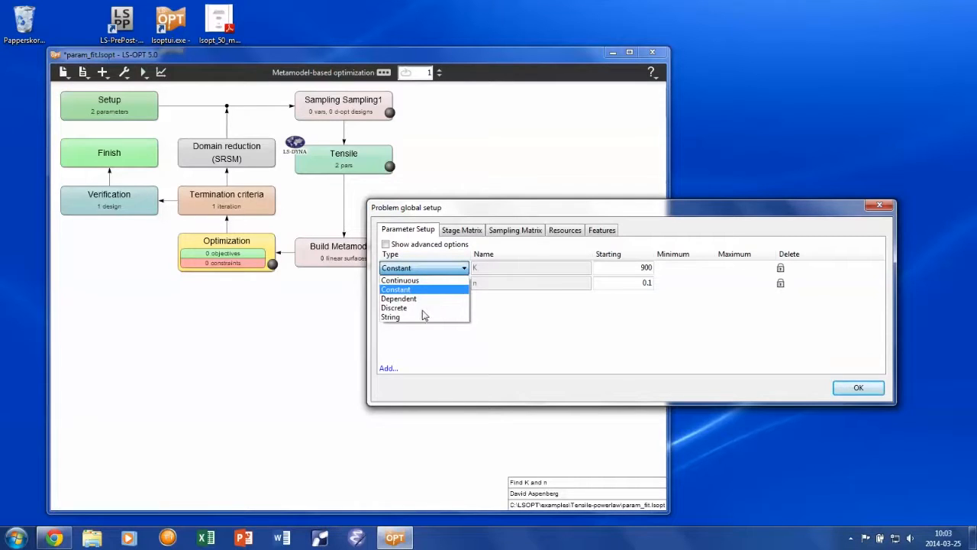
- Make K and n continuous, K from 400 to 1300 and n from 0.01 to 0.3
{"action": "left_click", "coordinate": [400, 279]}
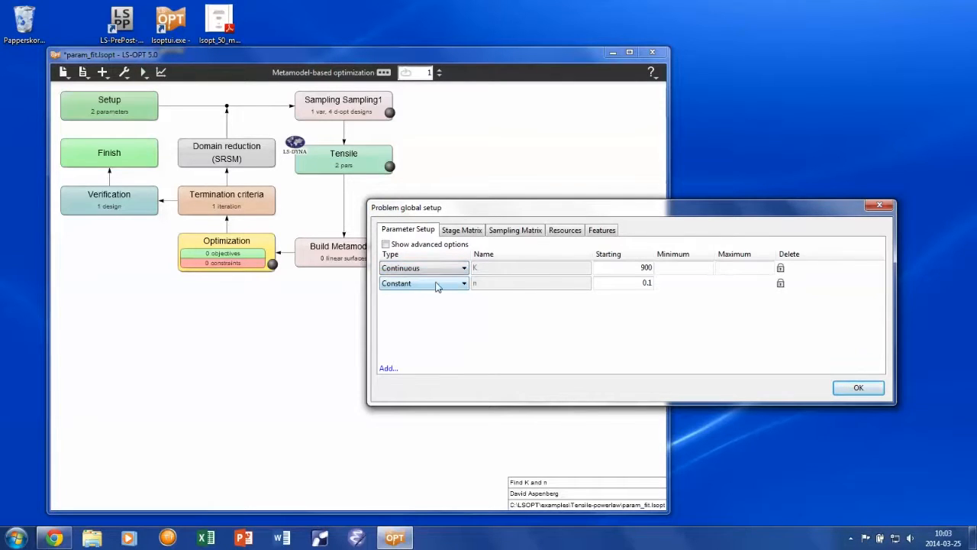
{"action": "left_click", "coordinate": [424, 283]}
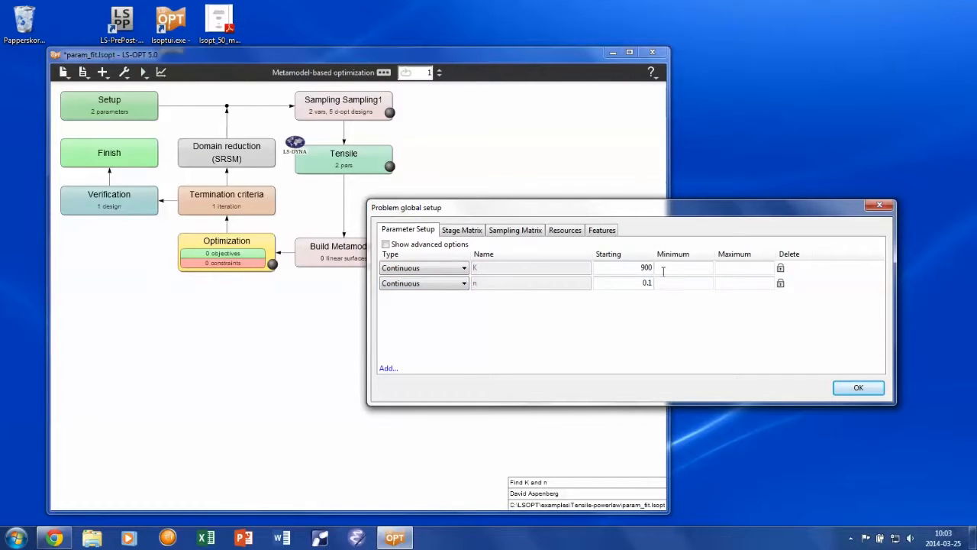
{"action": "left_click", "coordinate": [680, 267]}
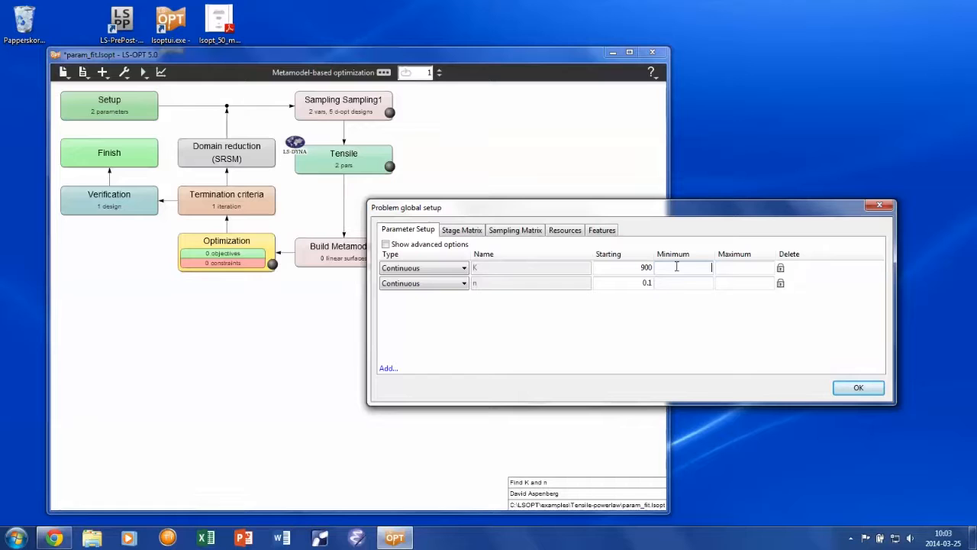
{"action": "type", "text": "400"}
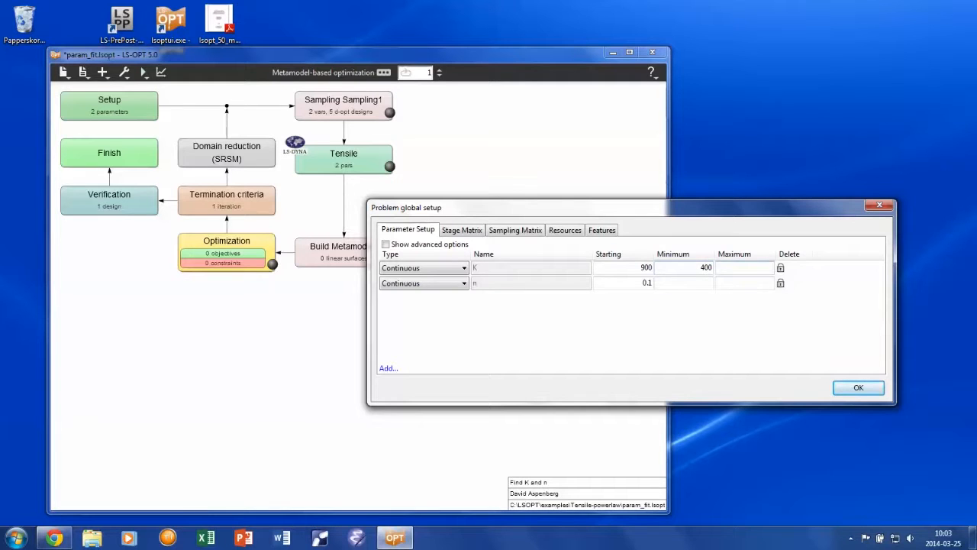
{"action": "type", "text": "130"}
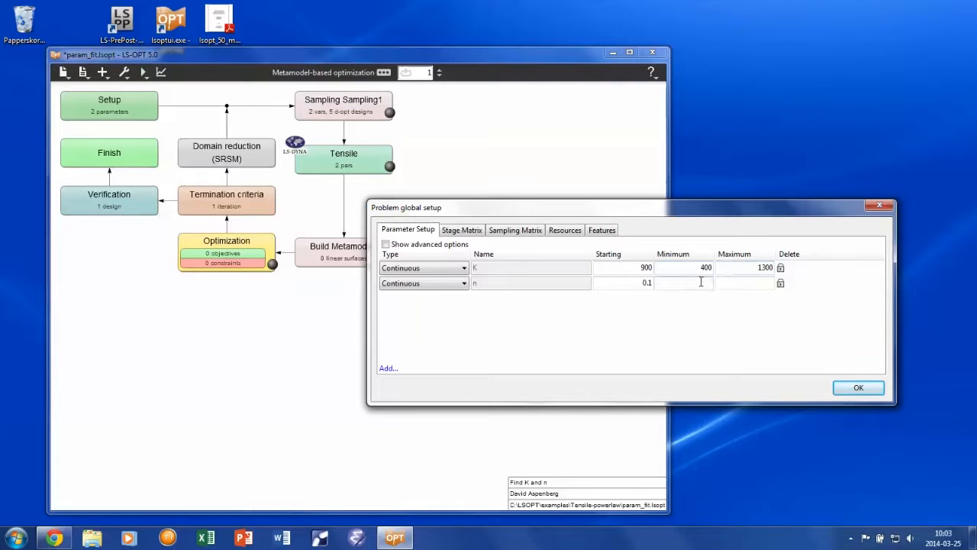
{"action": "type", "text": "0.01"}
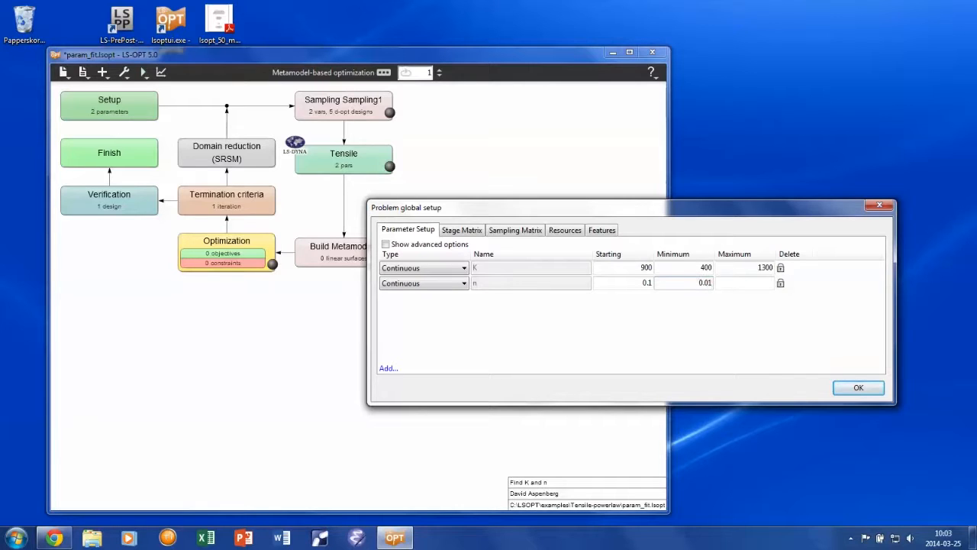
{"action": "left_click", "coordinate": [745, 283]}
{"action": "type", "text": "0.2"}
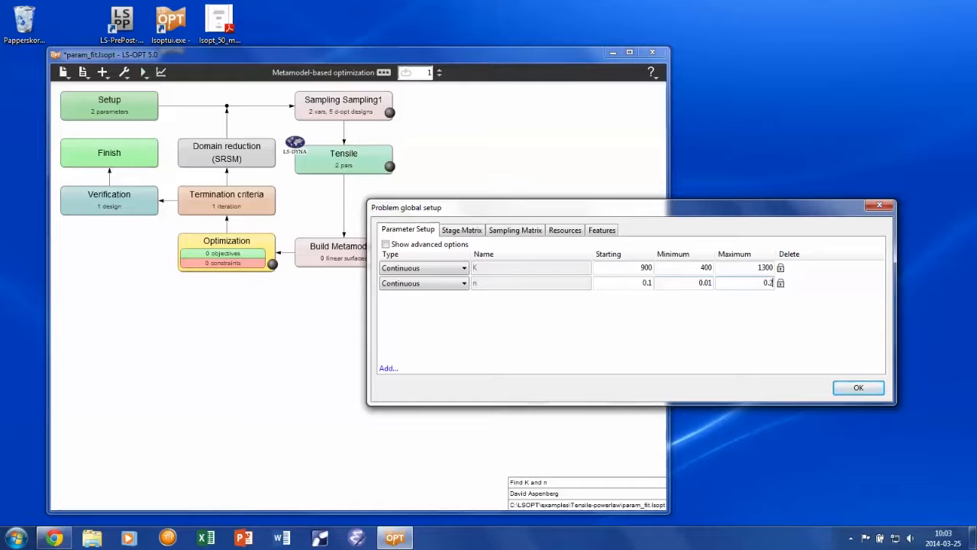
{"action": "type", "text": "0.3"}
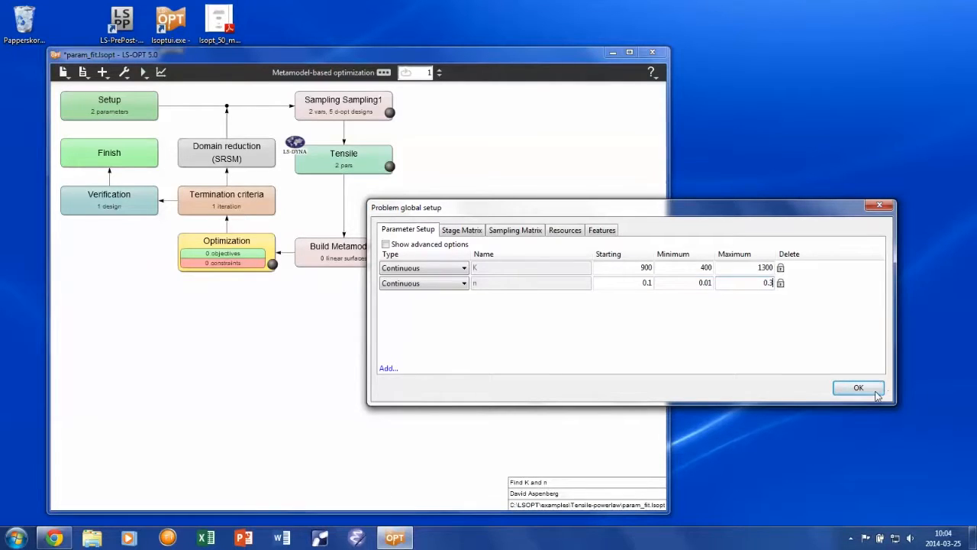
{"action": "left_click", "coordinate": [859, 388]}
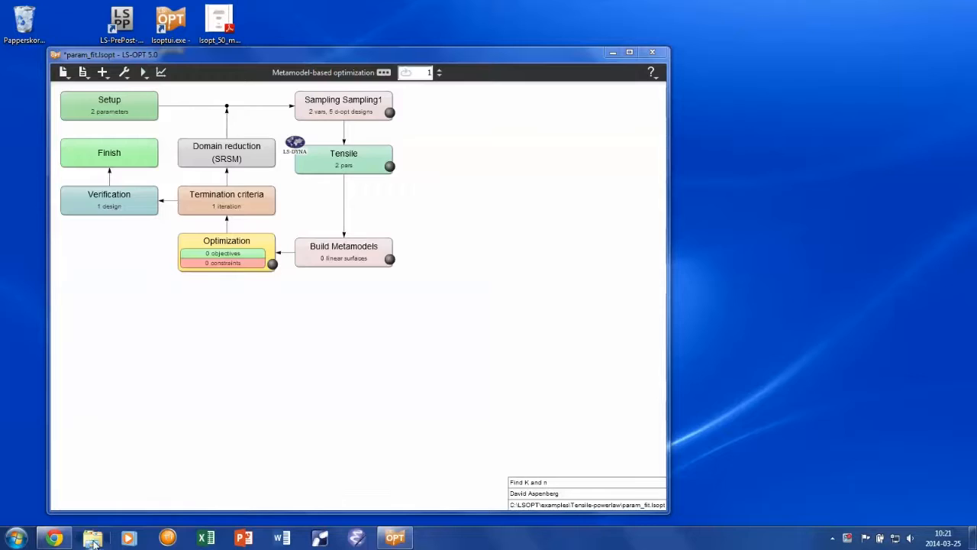
- Load main.k from the Tensile-powerlaw example folder into LS-PrePost
{"action": "left_click", "coordinate": [91, 538]}
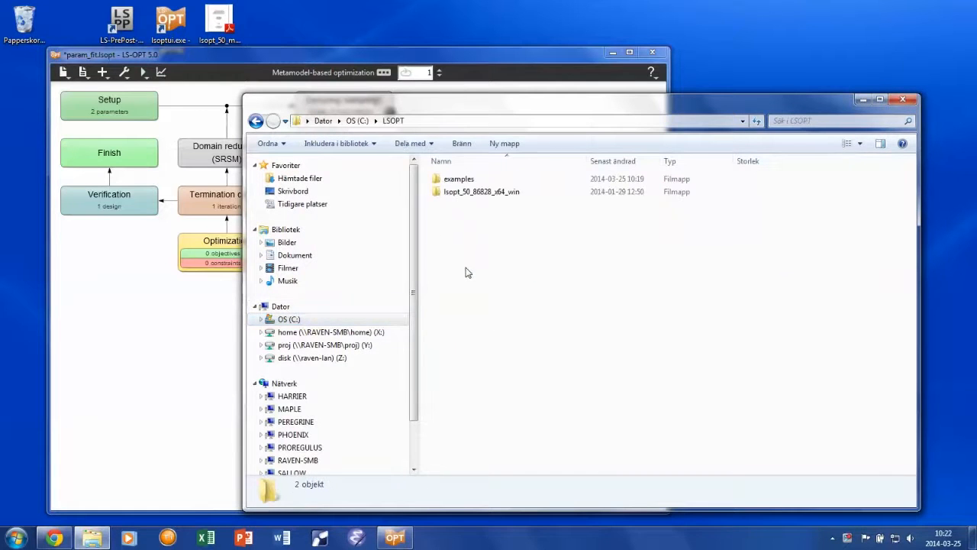
{"action": "double_click", "coordinate": [458, 178]}
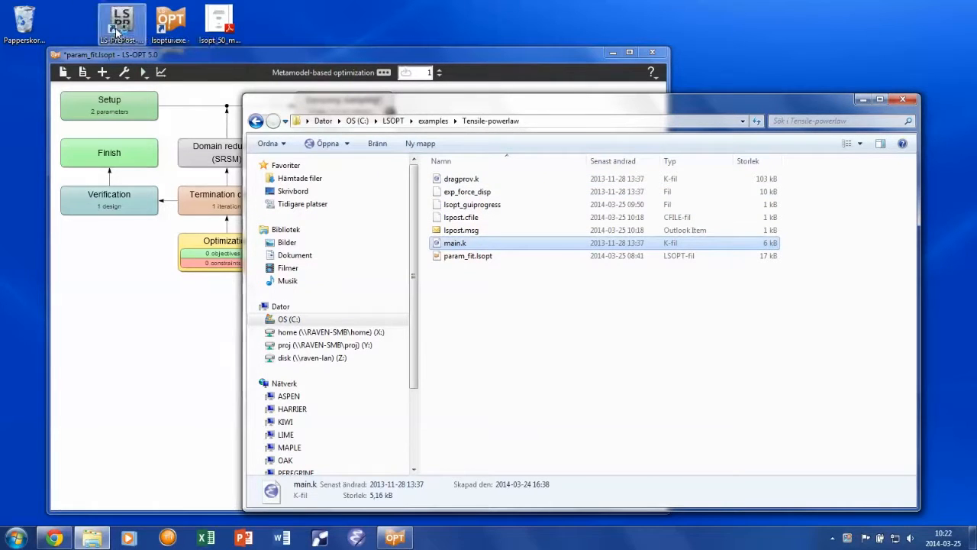
{"action": "double_click", "coordinate": [455, 243]}
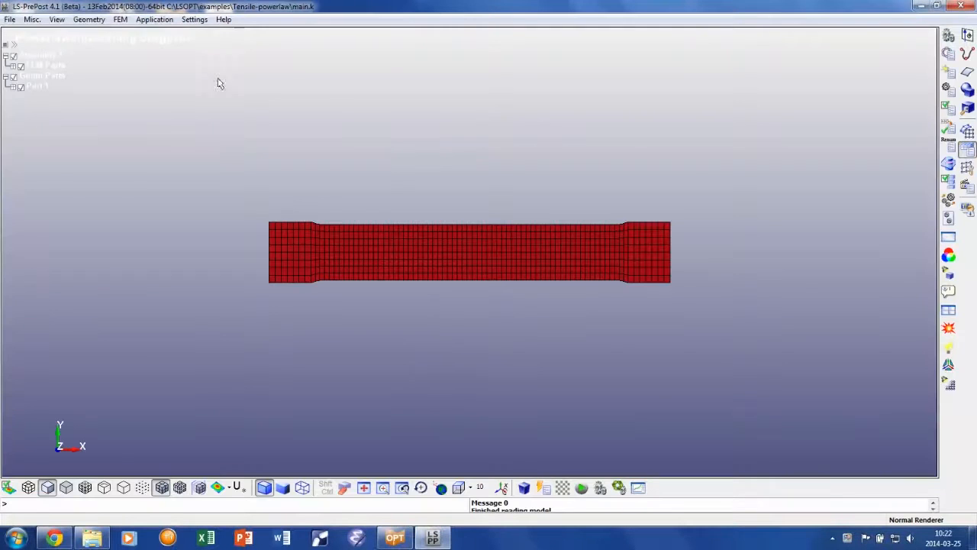
- Inspect the DATABASE_HISTORY_NODE keyword and show the history nodes on the model
{"action": "left_click", "coordinate": [950, 53]}
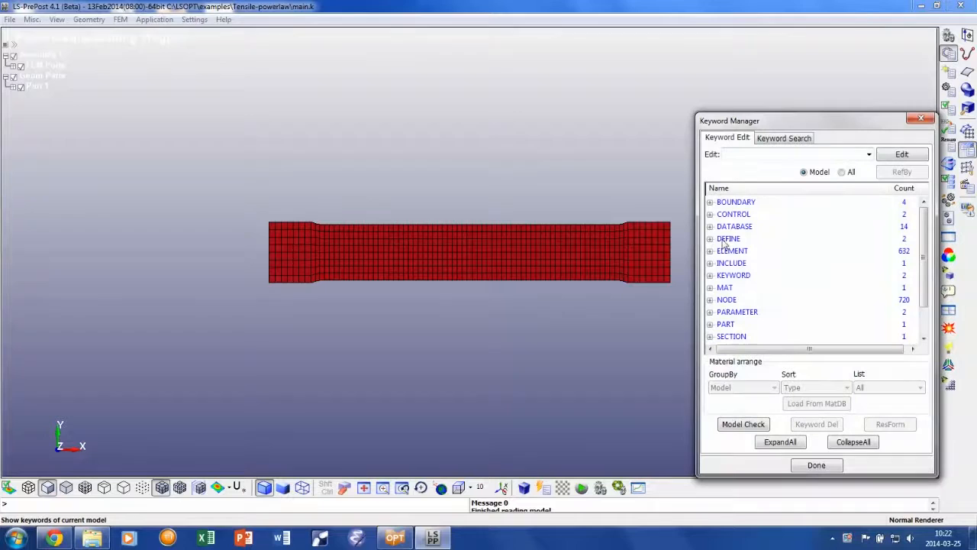
{"action": "left_click", "coordinate": [735, 226]}
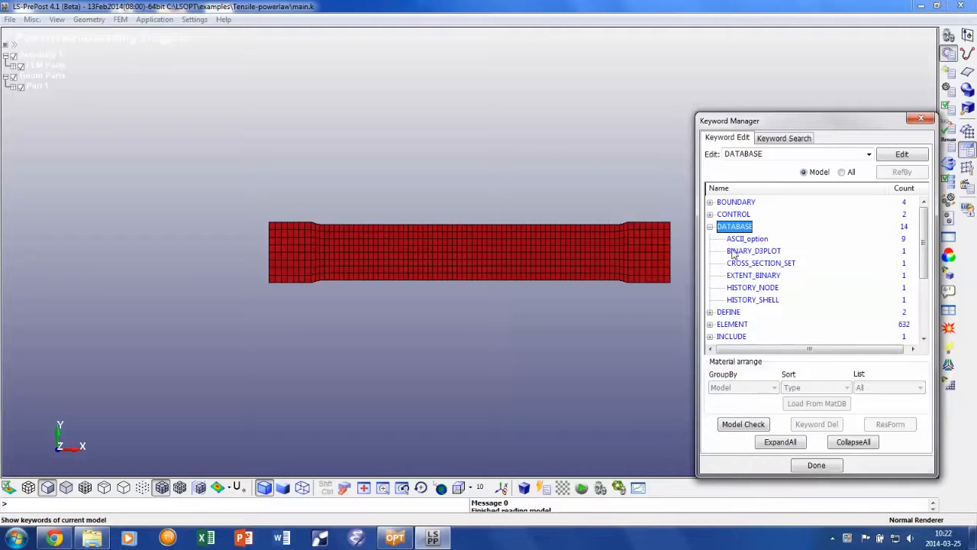
{"action": "double_click", "coordinate": [753, 287]}
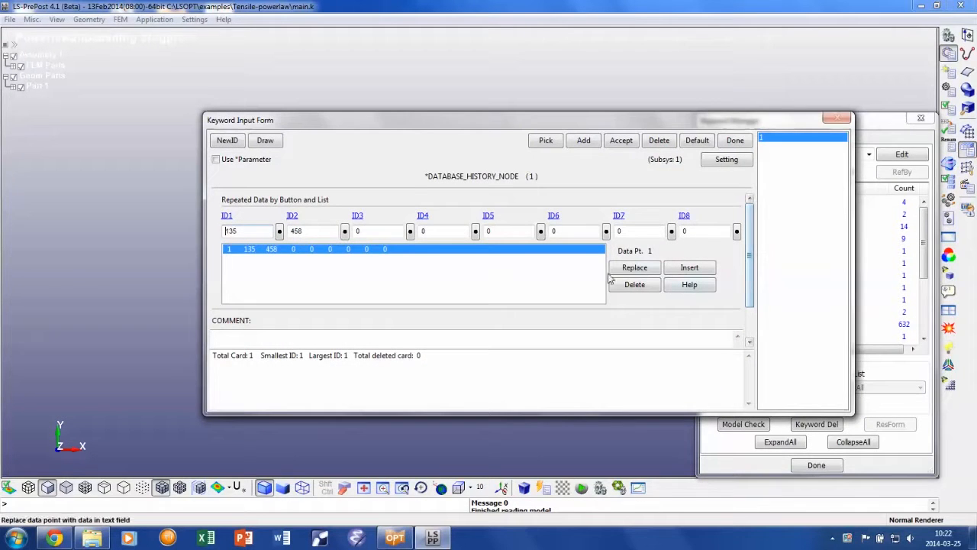
{"action": "mouse_move", "coordinate": [265, 140]}
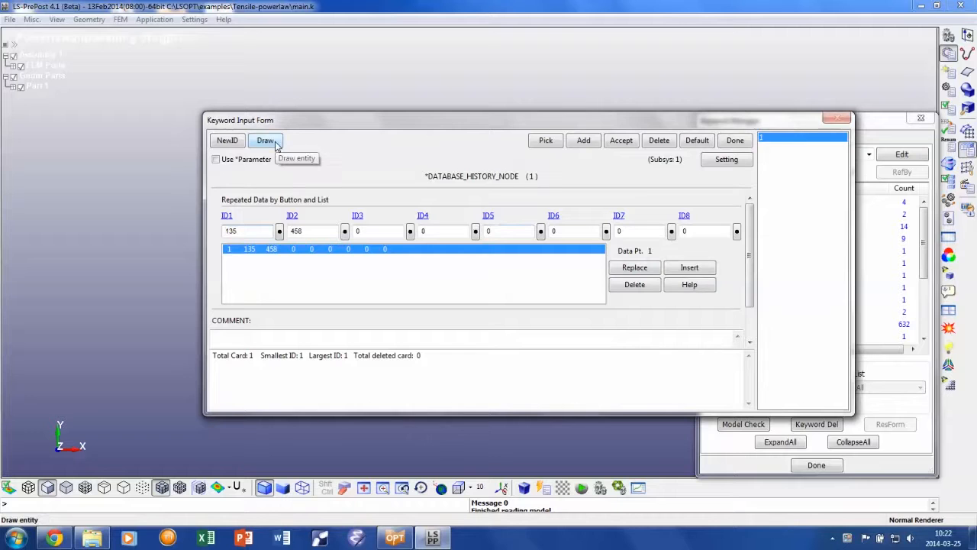
{"action": "left_click", "coordinate": [266, 141]}
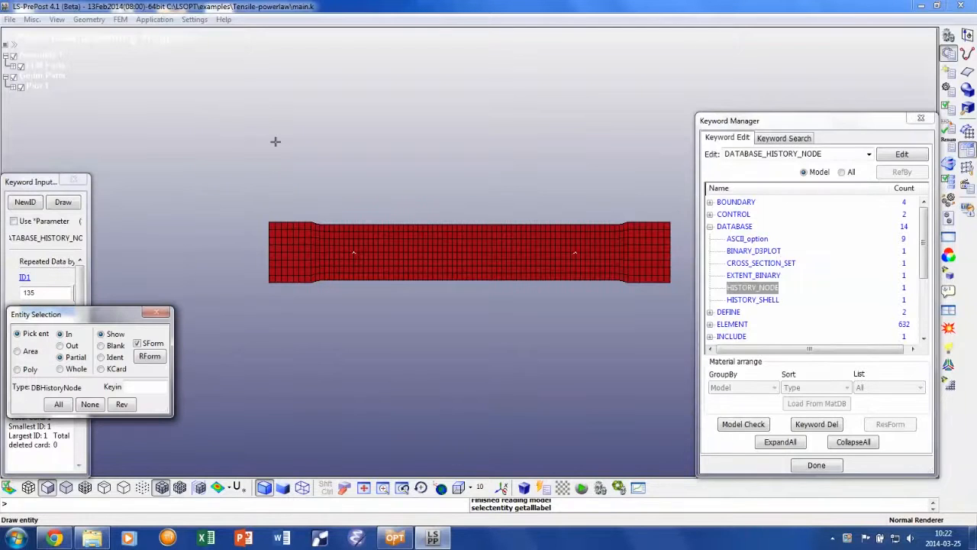
{"action": "mouse_move", "coordinate": [492, 177]}
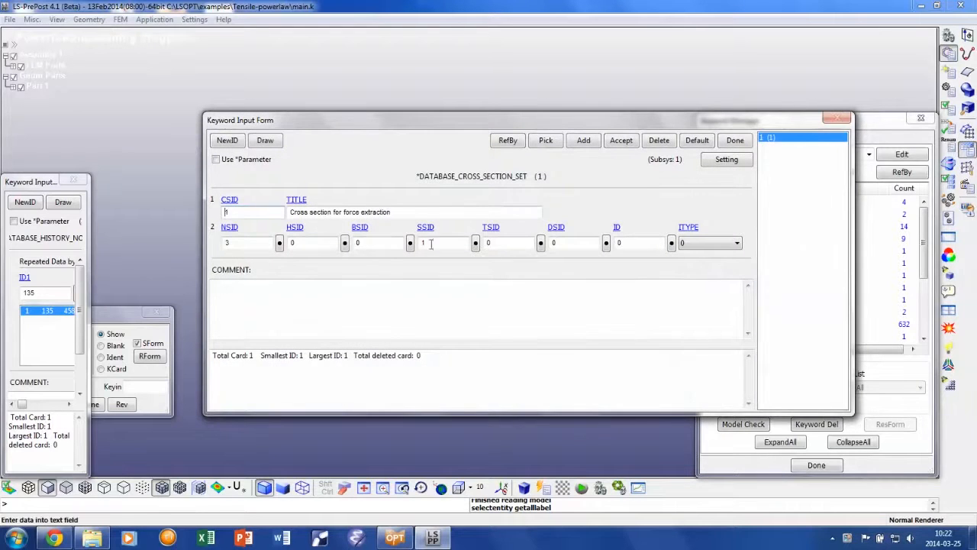
{"action": "left_click", "coordinate": [245, 243]}
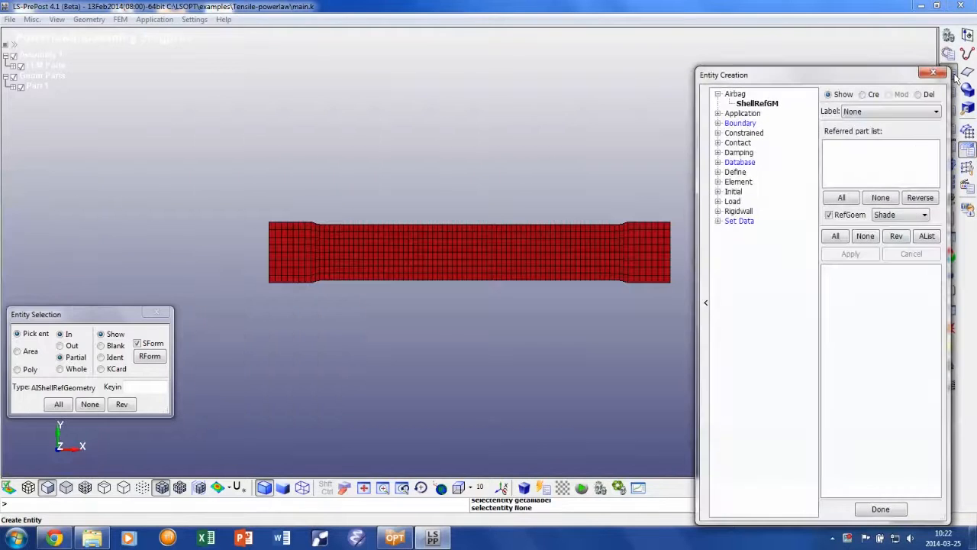
- List the SET_NODE node sets: left side, right side and cross section nodes
{"action": "left_click", "coordinate": [718, 220]}
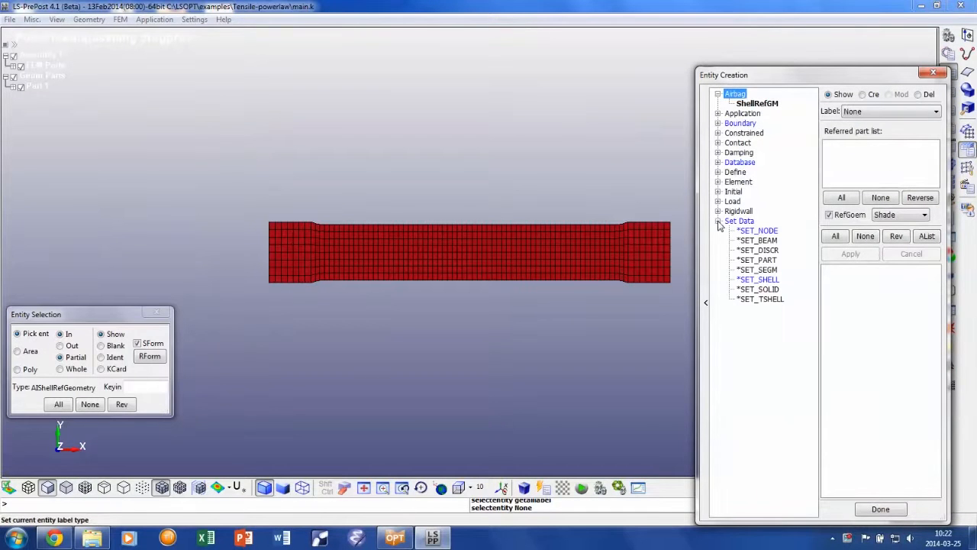
{"action": "left_click", "coordinate": [757, 229]}
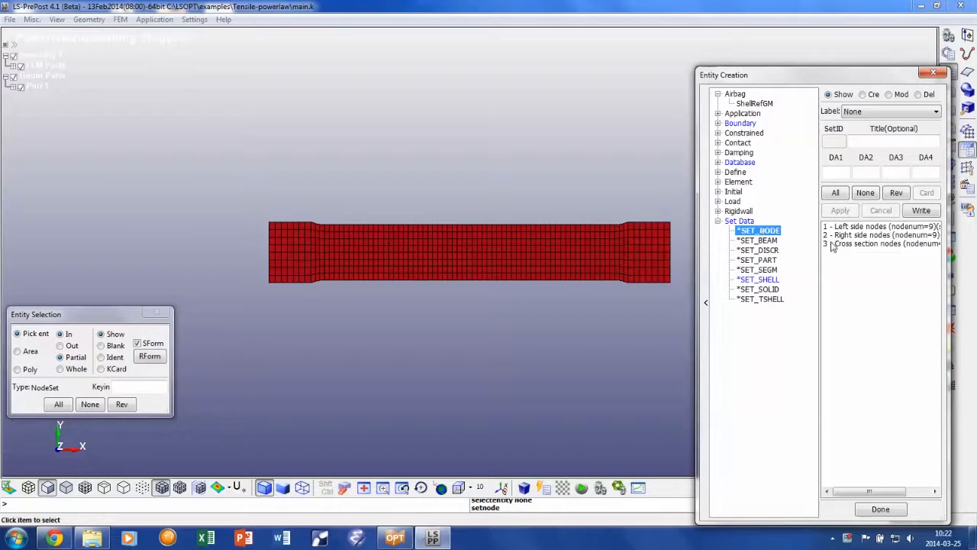
{"action": "left_click", "coordinate": [878, 245]}
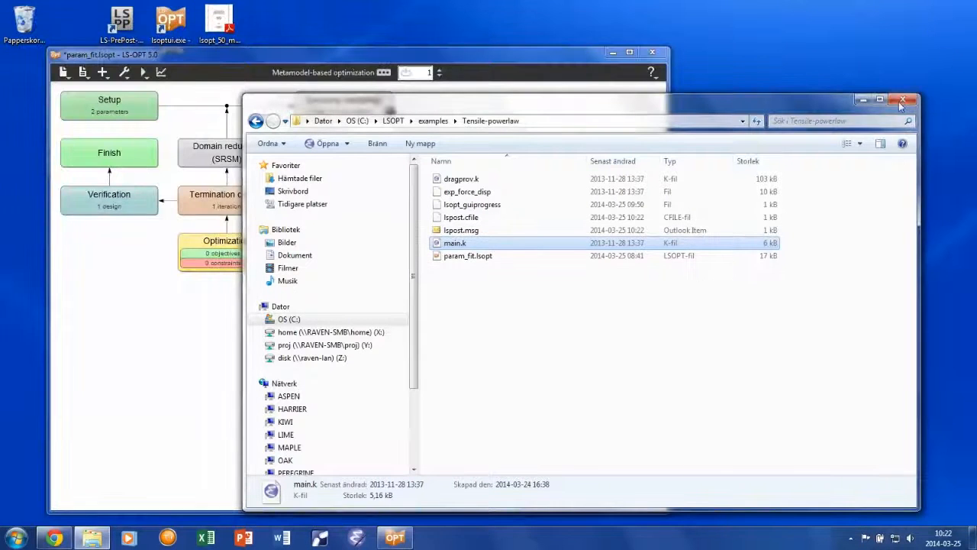
- Return to LS-OPT and show the Tensile stage's history definitions, scrolling to NODOUT
{"action": "left_click", "coordinate": [904, 101]}
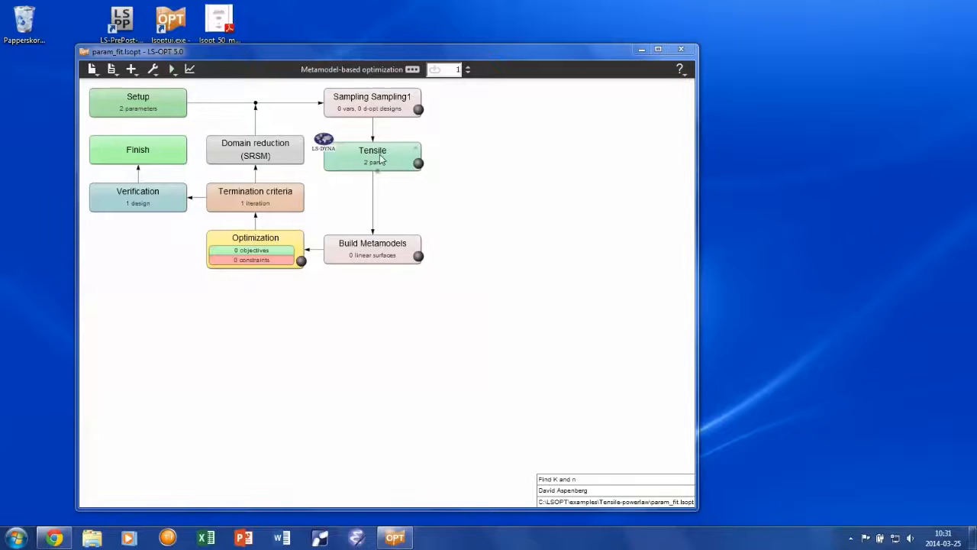
{"action": "double_click", "coordinate": [372, 155]}
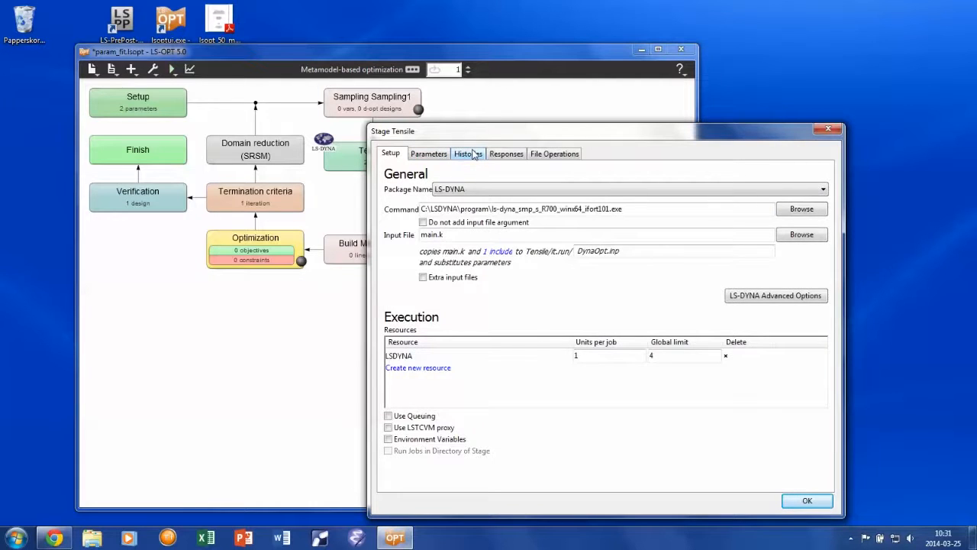
{"action": "left_click", "coordinate": [467, 153]}
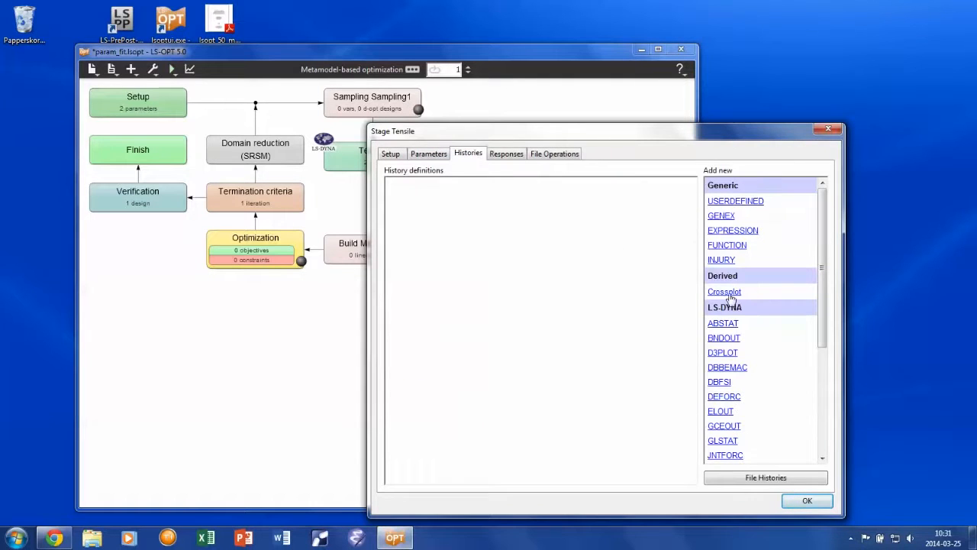
{"action": "scroll", "scroll_direction": "down", "scroll_amount": 3}
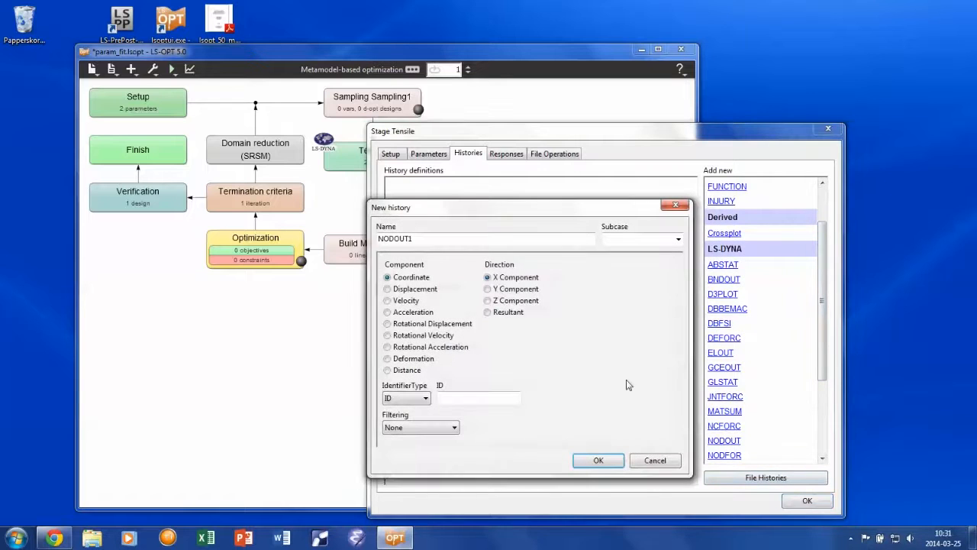
- Define the elongation history as node 458's X deformation relative to node 135
{"action": "left_click", "coordinate": [387, 357]}
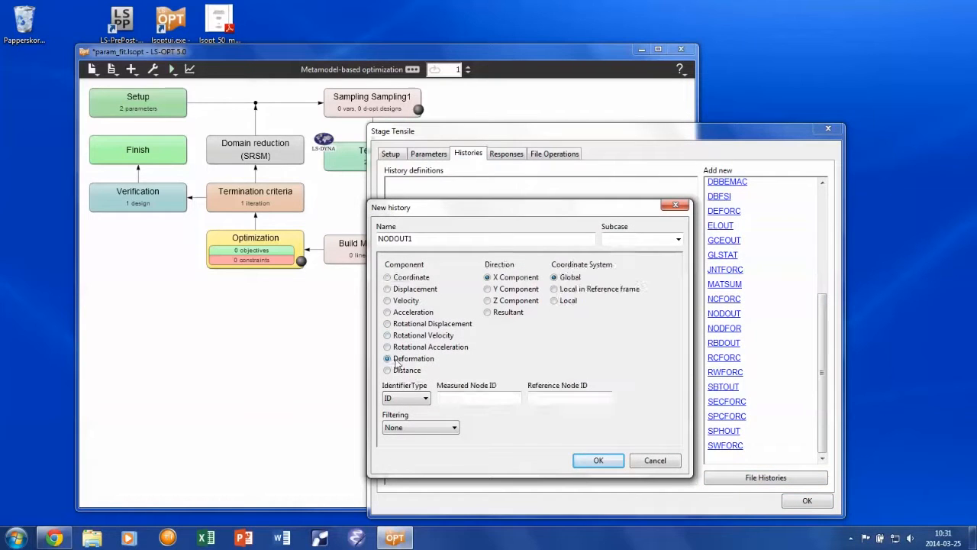
{"action": "type", "text": "45"}
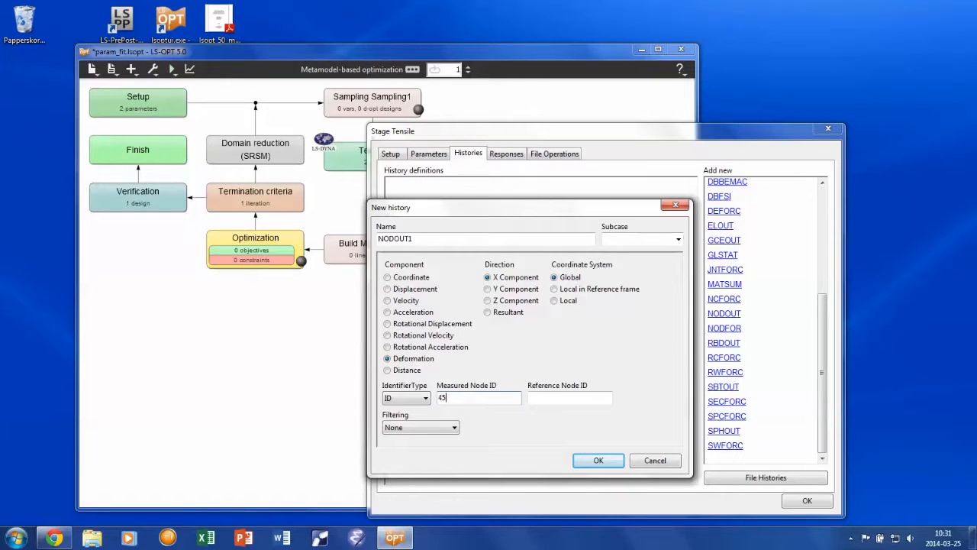
{"action": "type", "text": "1"}
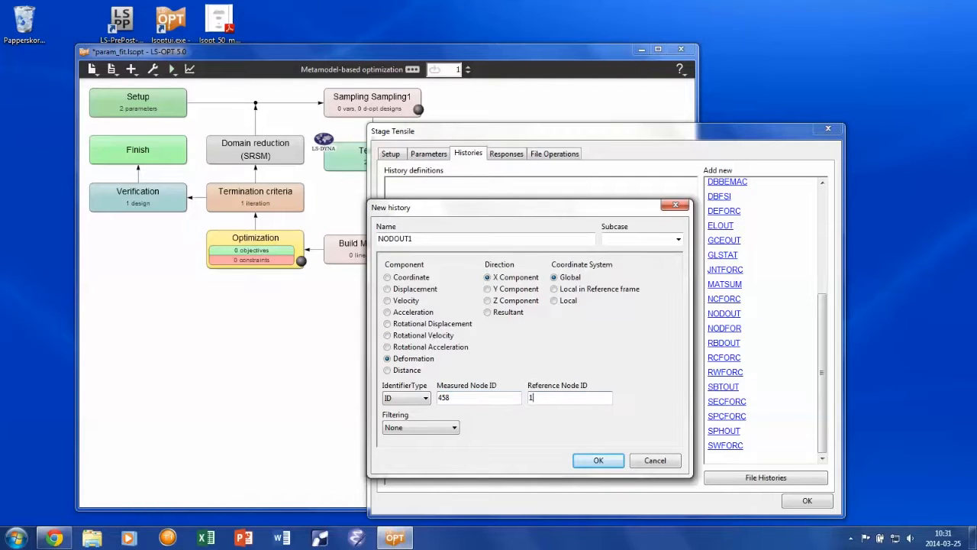
{"action": "type", "text": "35"}
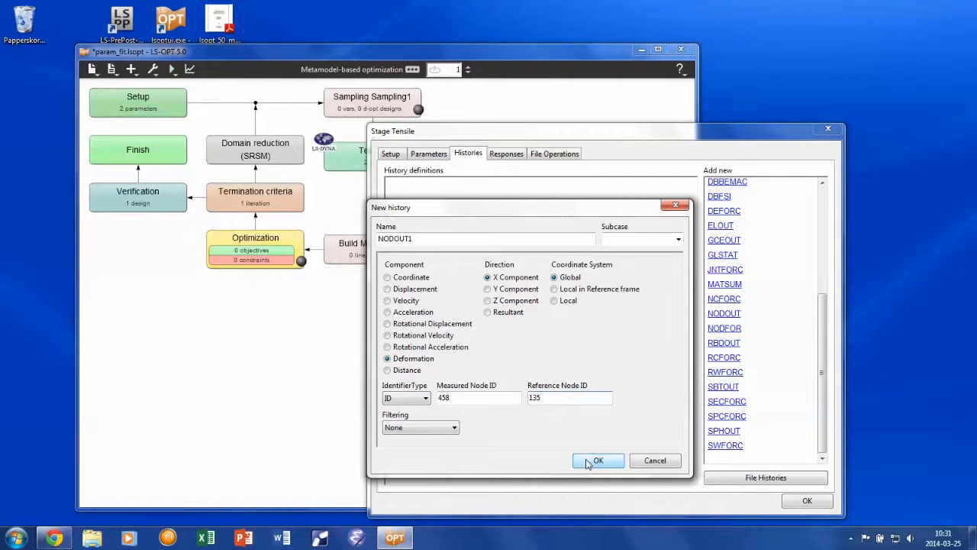
{"action": "left_click", "coordinate": [599, 459]}
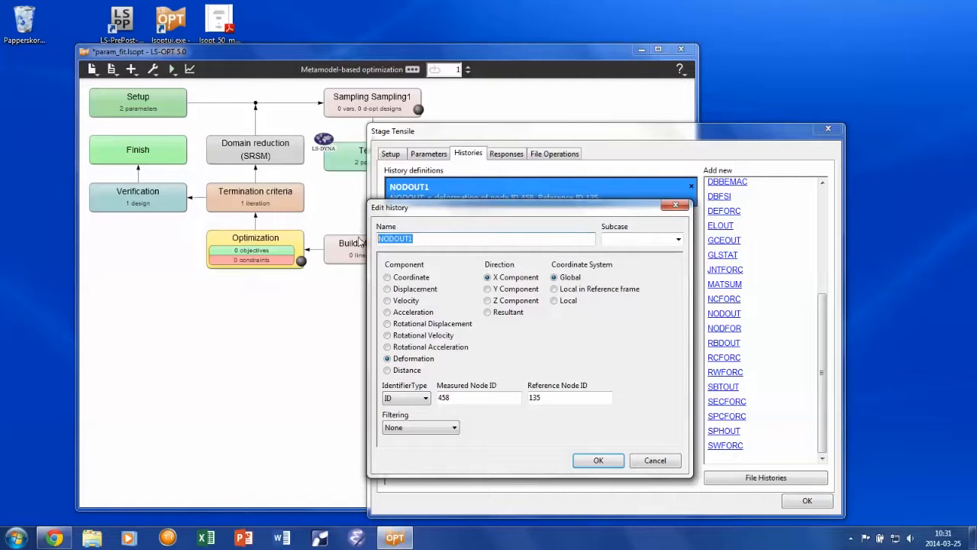
{"action": "type", "text": "elongation"}
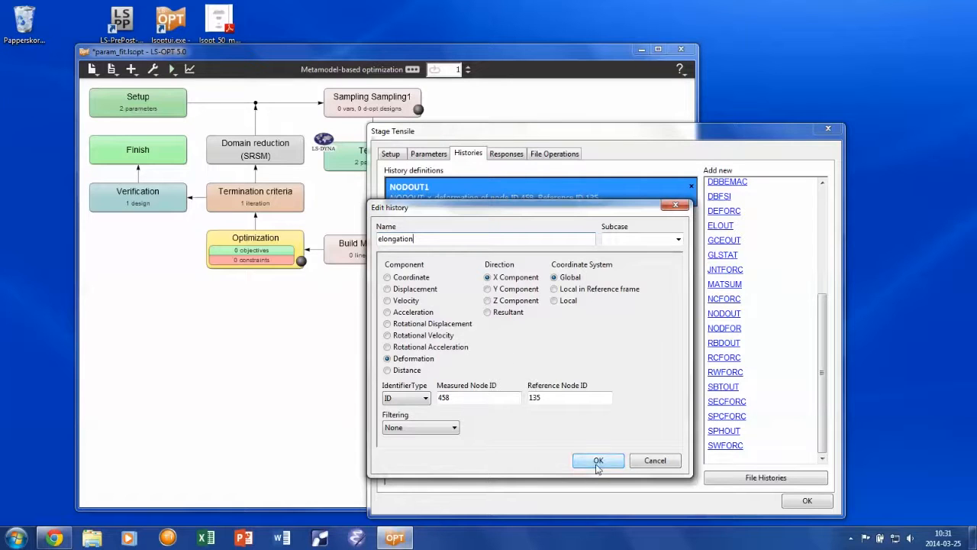
{"action": "left_click", "coordinate": [599, 459]}
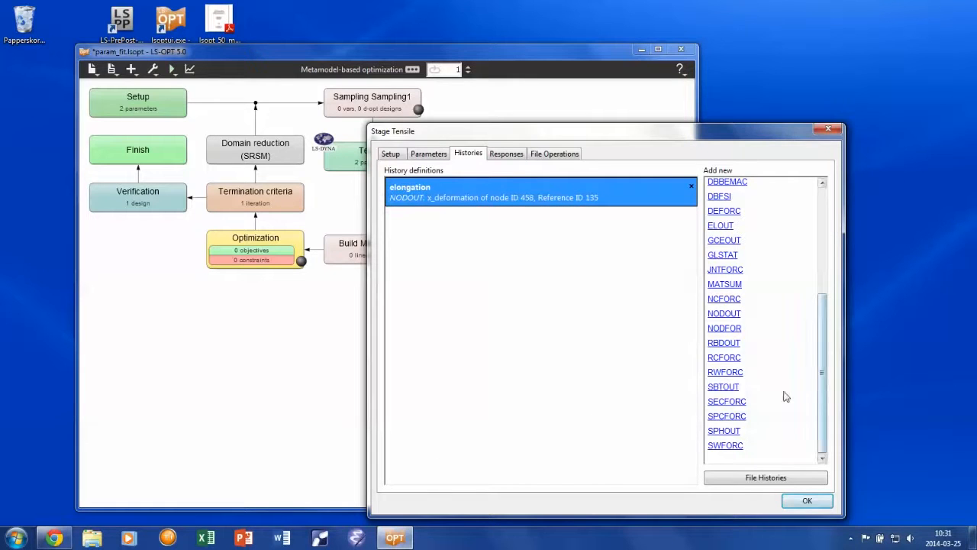
- Add a SECFORC history named force for section 1's X force
{"action": "left_click", "coordinate": [727, 400]}
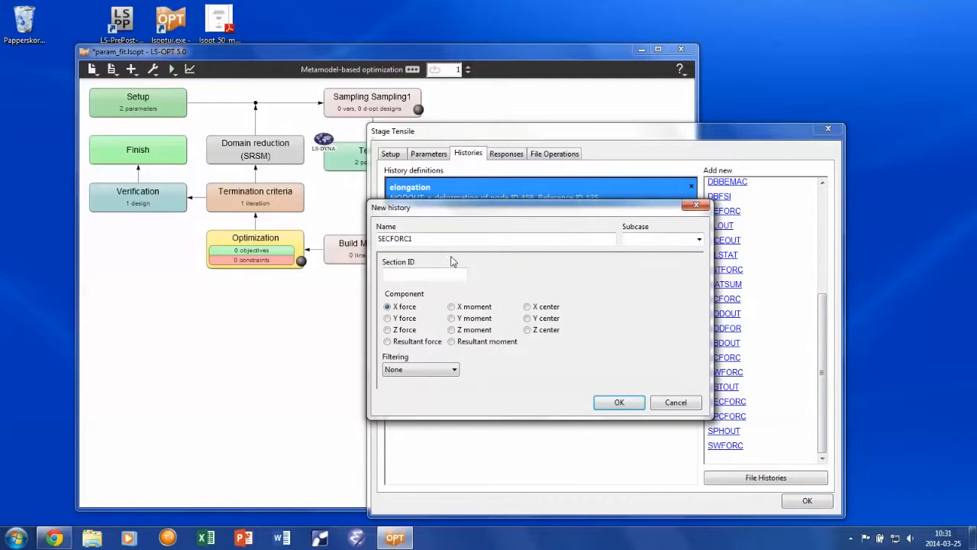
{"action": "type", "text": "for"}
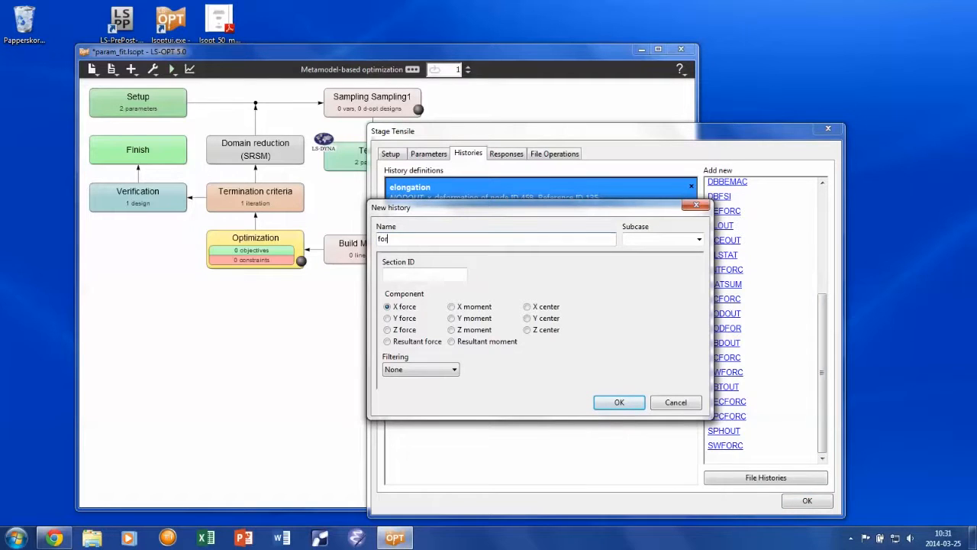
{"action": "type", "text": "1"}
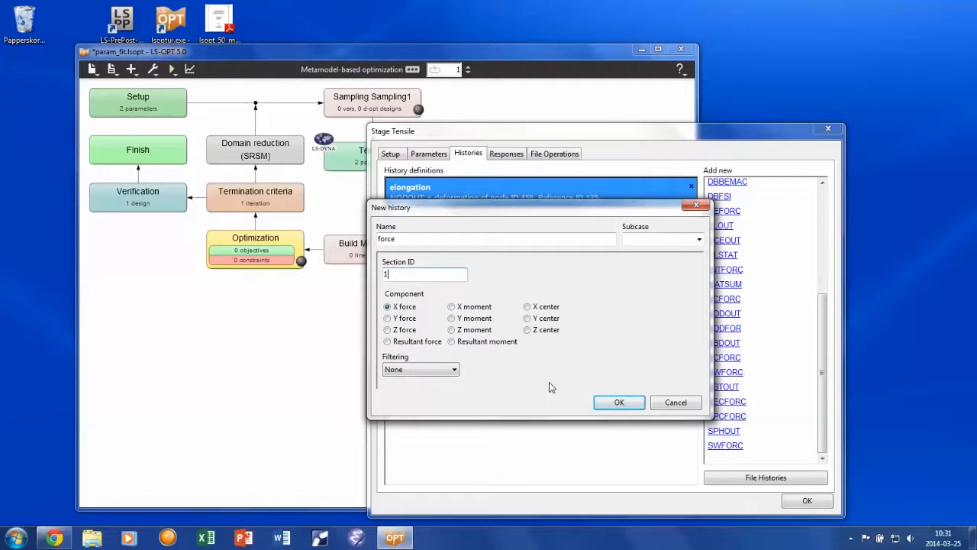
{"action": "left_click", "coordinate": [620, 402]}
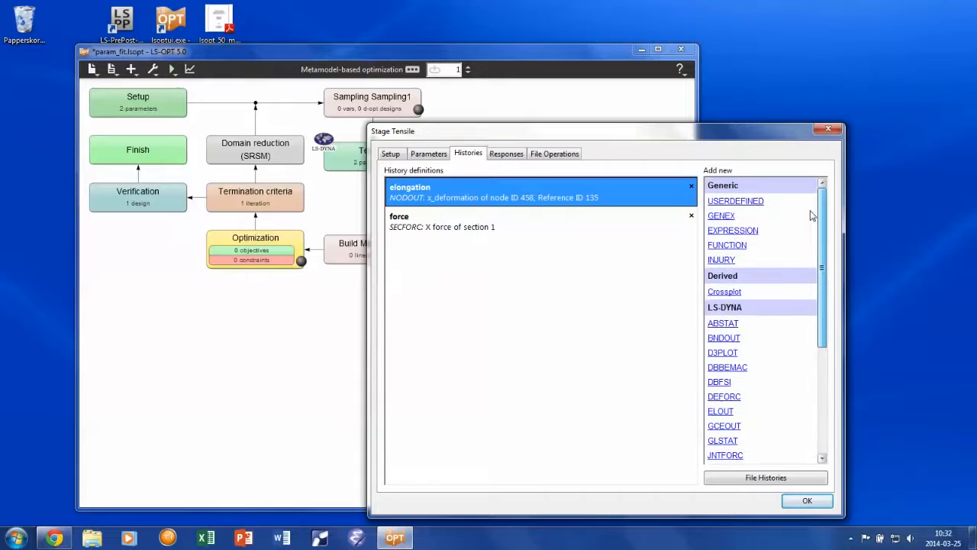
- Create the force_displacement crossplot with elongation as z(t) and force as F(t), correcting the rejected hyphenated name
{"action": "left_click", "coordinate": [724, 291]}
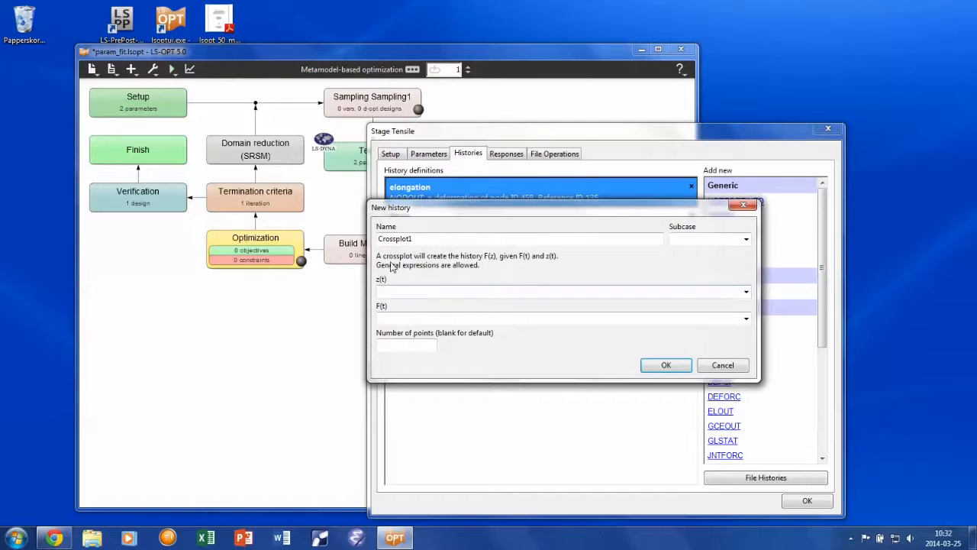
{"action": "type", "text": "force-displacem"}
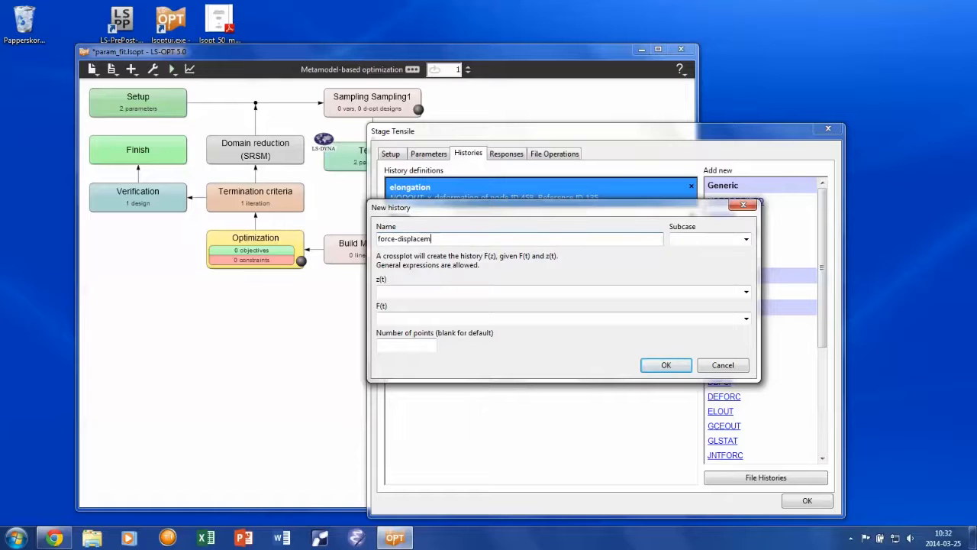
{"action": "type", "text": "ent"}
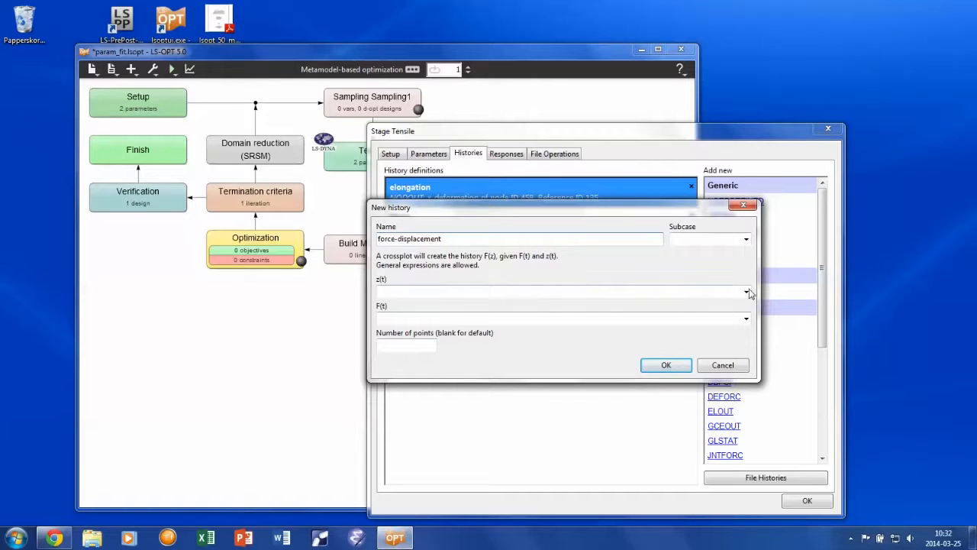
{"action": "left_click", "coordinate": [745, 292]}
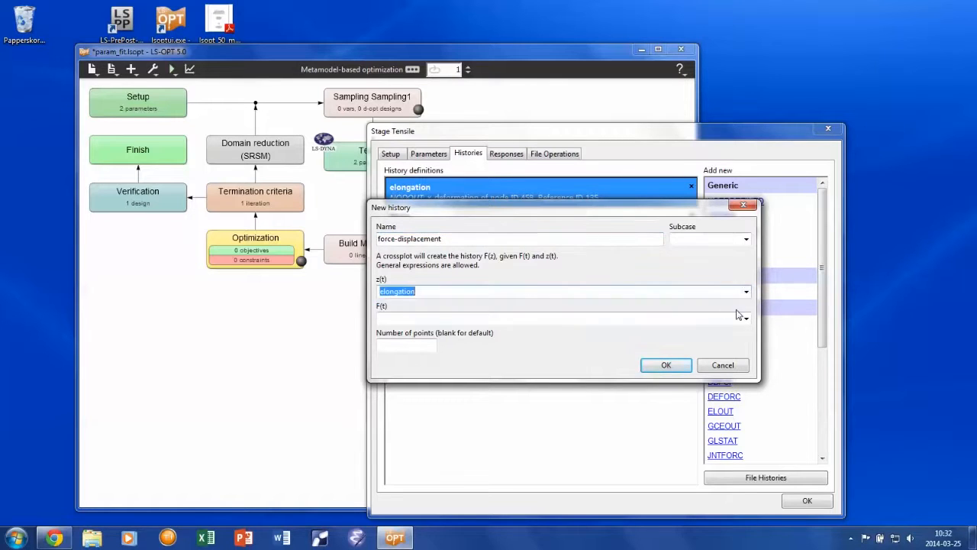
{"action": "type", "text": "force"}
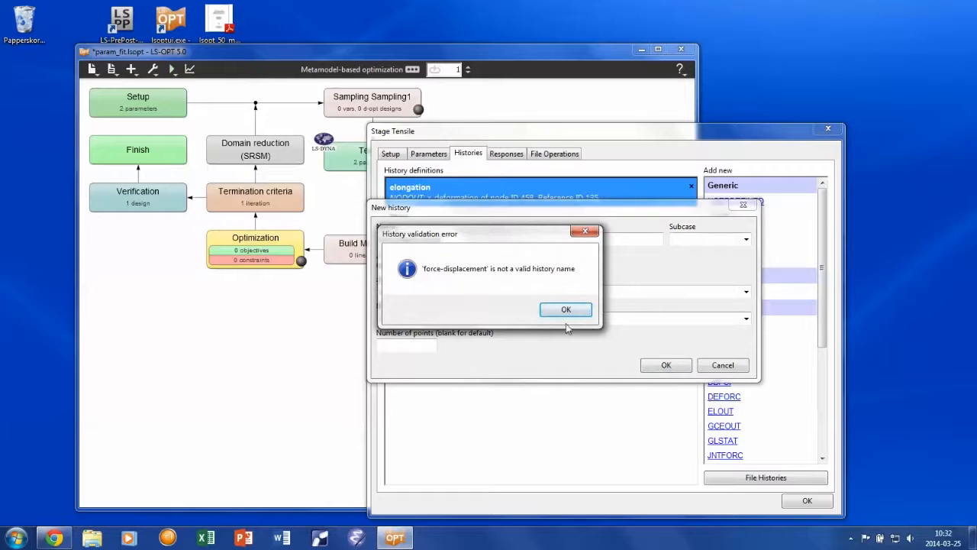
{"action": "left_click", "coordinate": [565, 309]}
{"action": "type", "text": "_"}
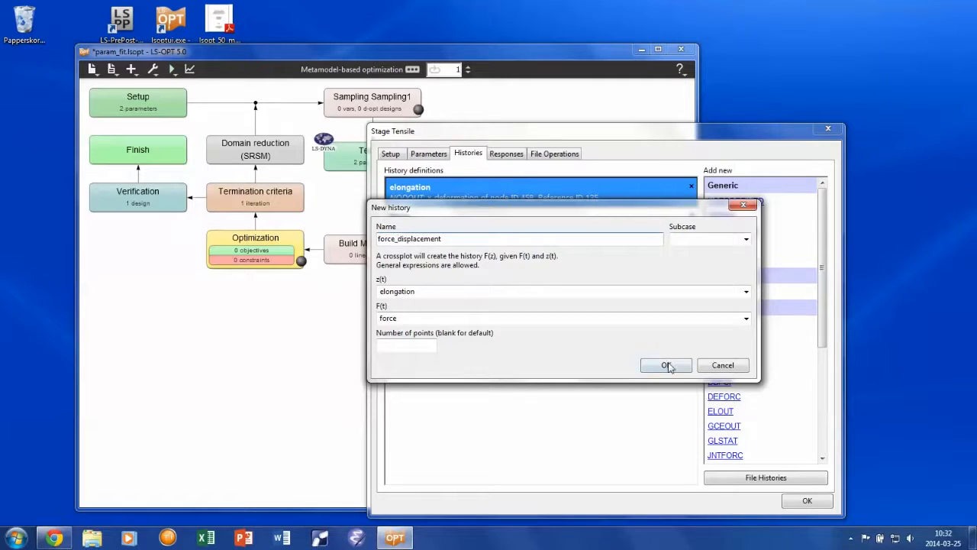
{"action": "left_click", "coordinate": [665, 365]}
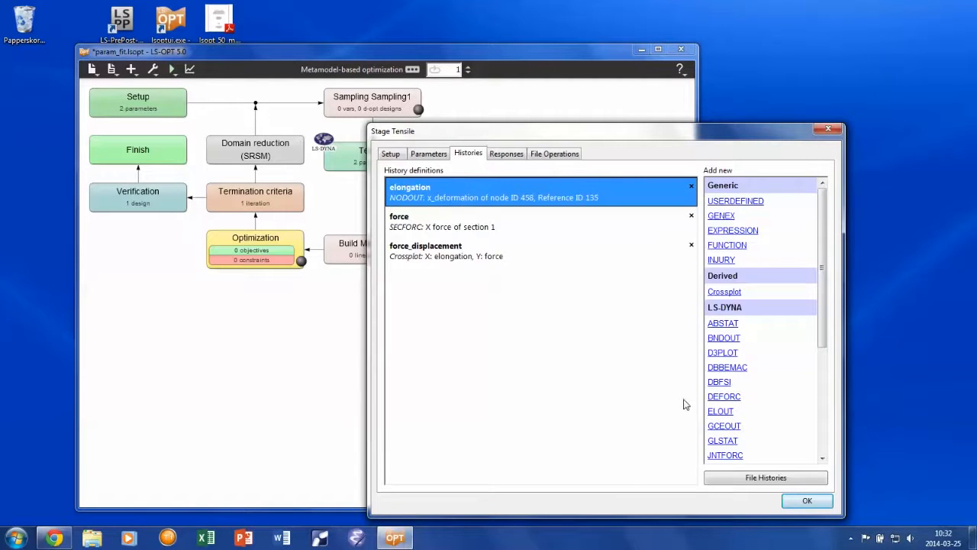
- Close the Tensile stage and begin a new Curve Matching composite from the Add new list
{"action": "left_click", "coordinate": [806, 501]}
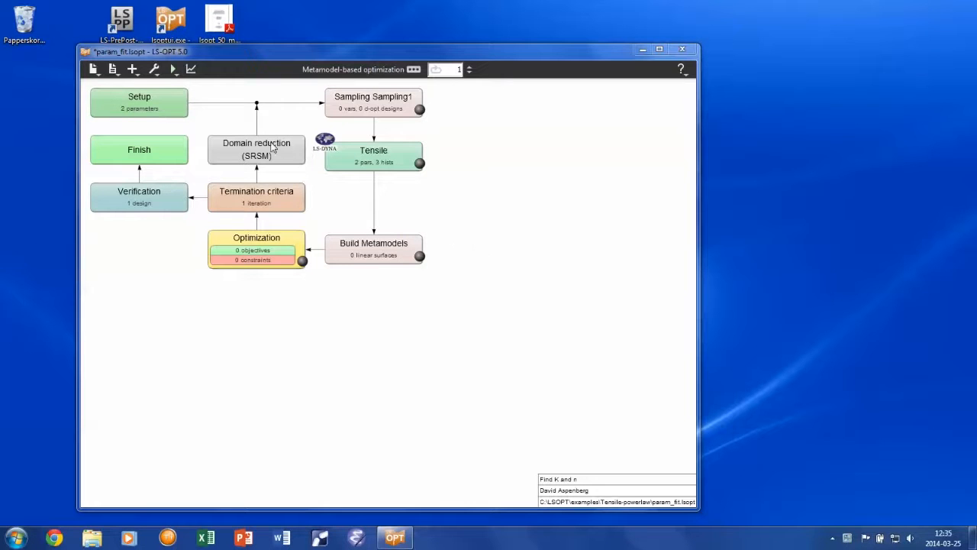
{"action": "left_click", "coordinate": [131, 71]}
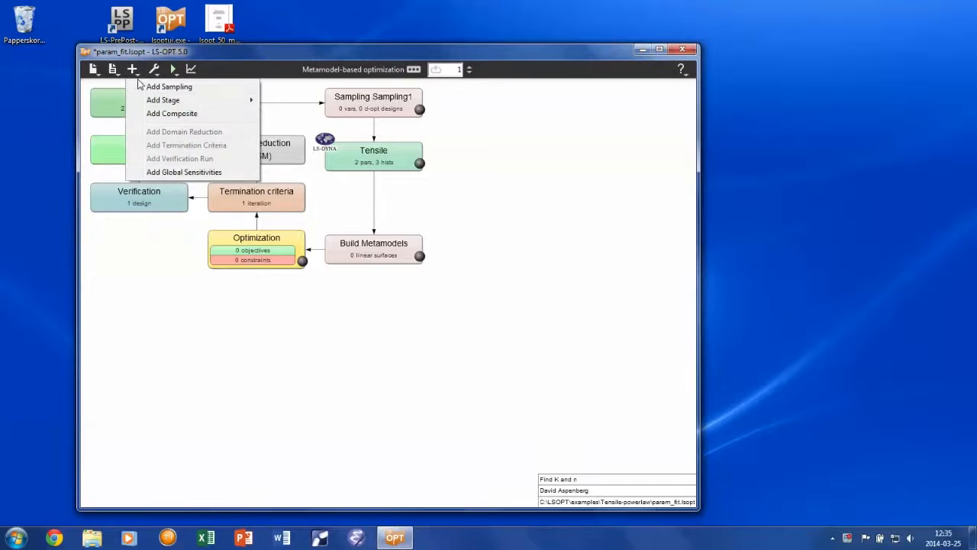
{"action": "left_click", "coordinate": [171, 113]}
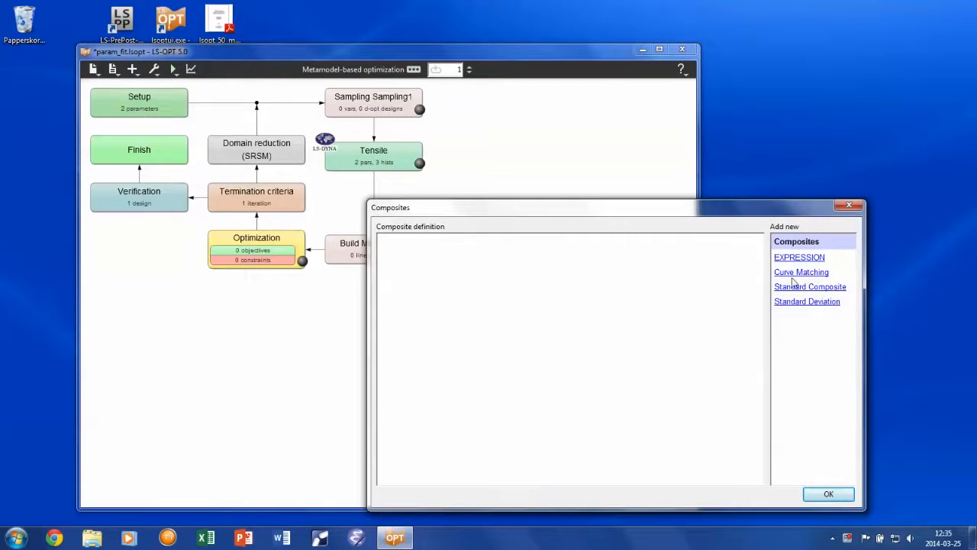
{"action": "left_click", "coordinate": [800, 272]}
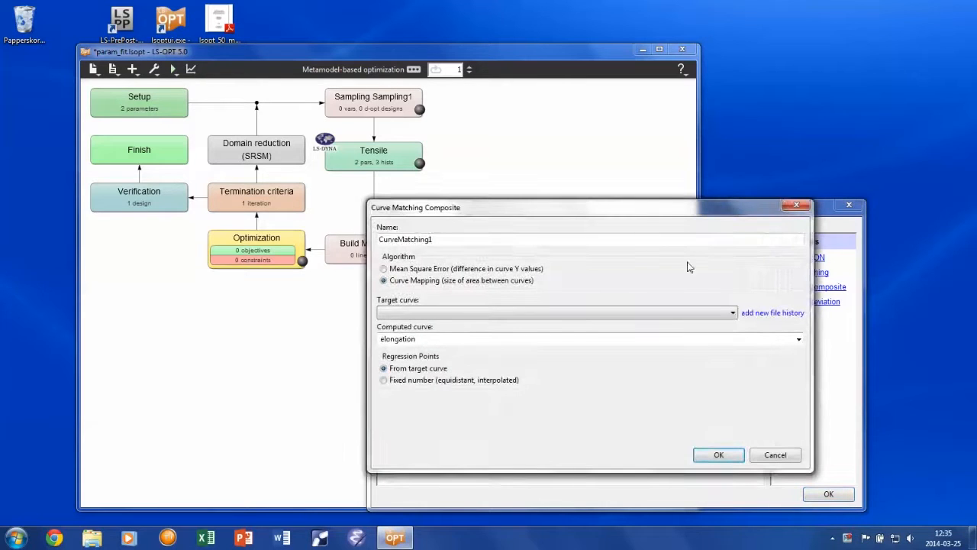
- Use mean square error and add a target file history 'Experiment' read from exp_force_disp
{"action": "left_click", "coordinate": [383, 269]}
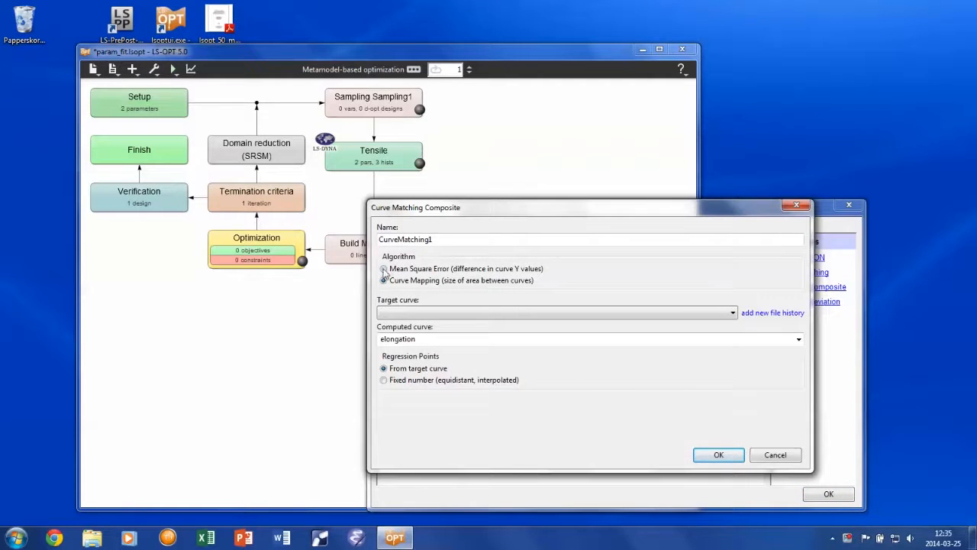
{"action": "left_click", "coordinate": [383, 269]}
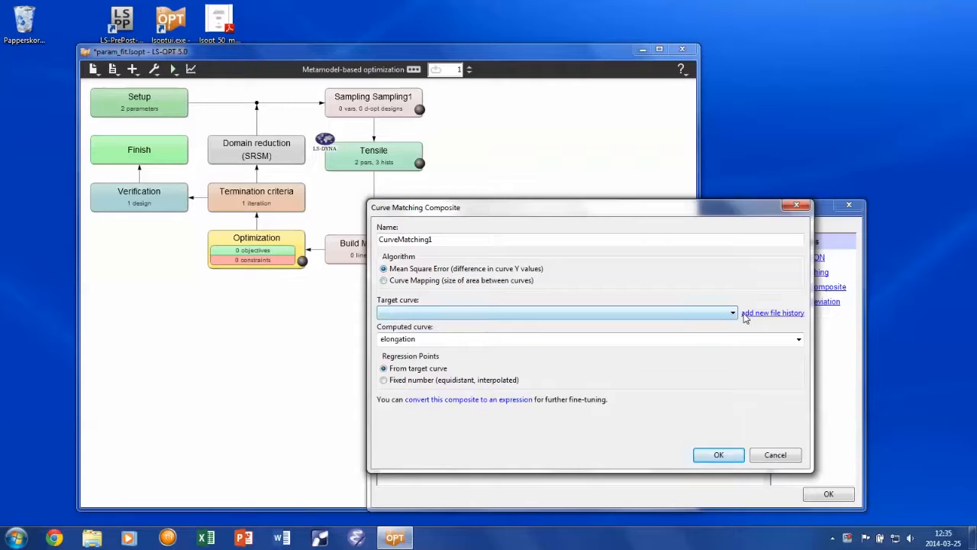
{"action": "left_click", "coordinate": [772, 312]}
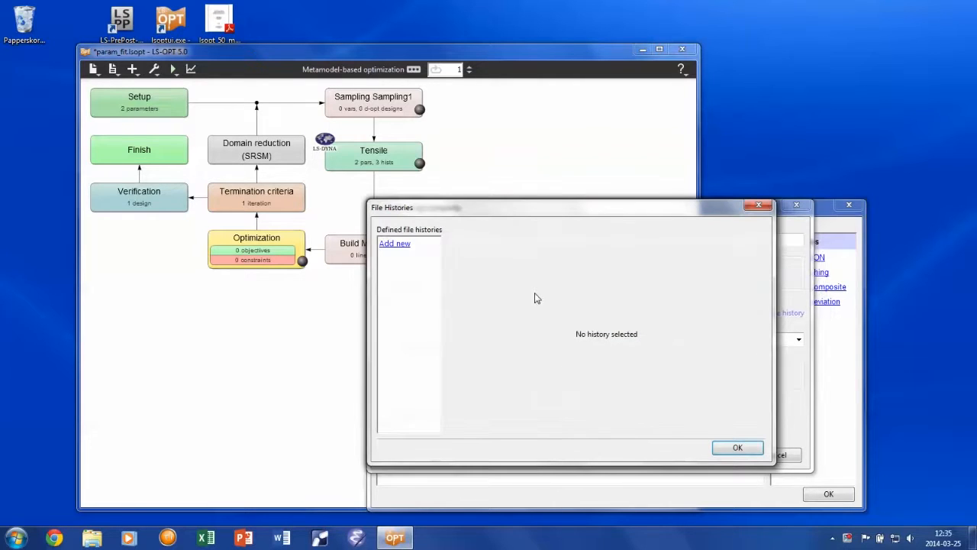
{"action": "left_click", "coordinate": [394, 243]}
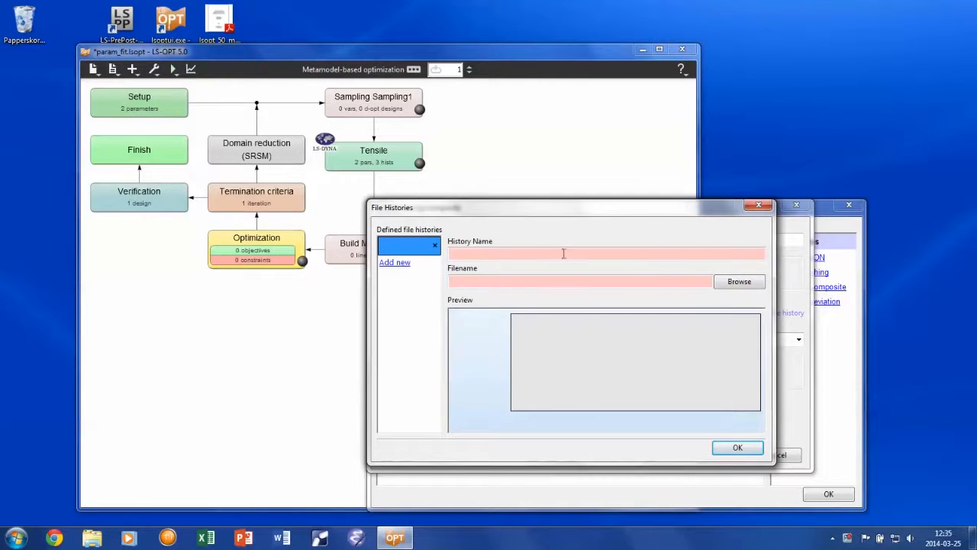
{"action": "mouse_move", "coordinate": [659, 255]}
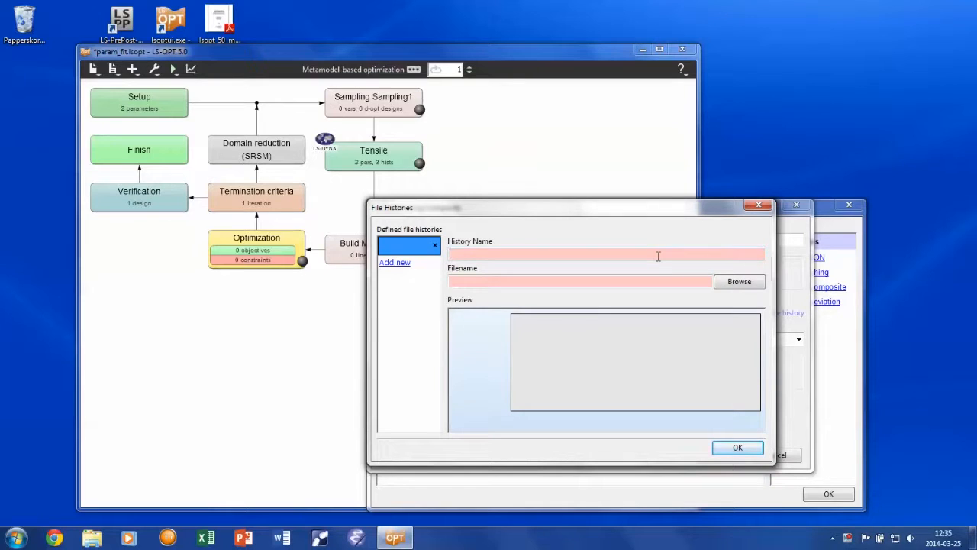
{"action": "type", "text": "Experiment"}
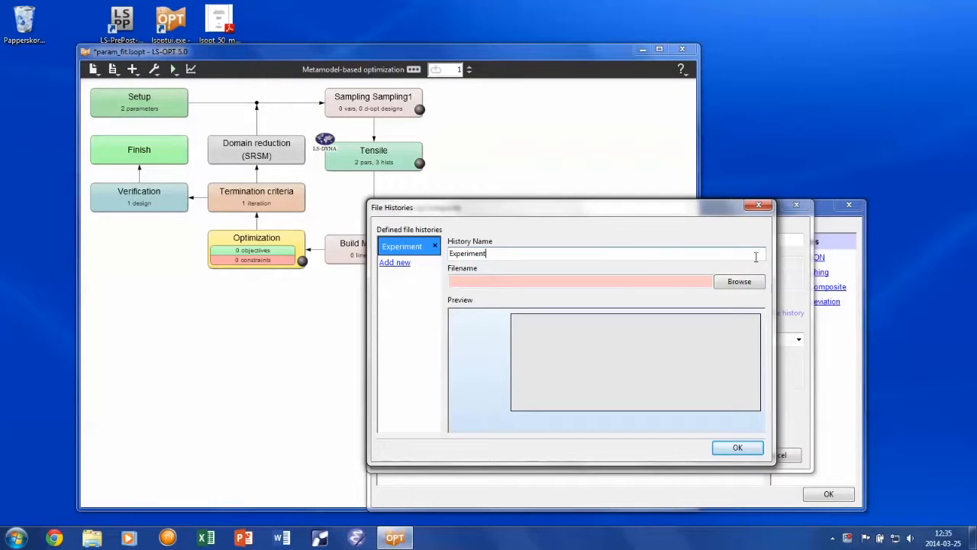
{"action": "left_click", "coordinate": [739, 281]}
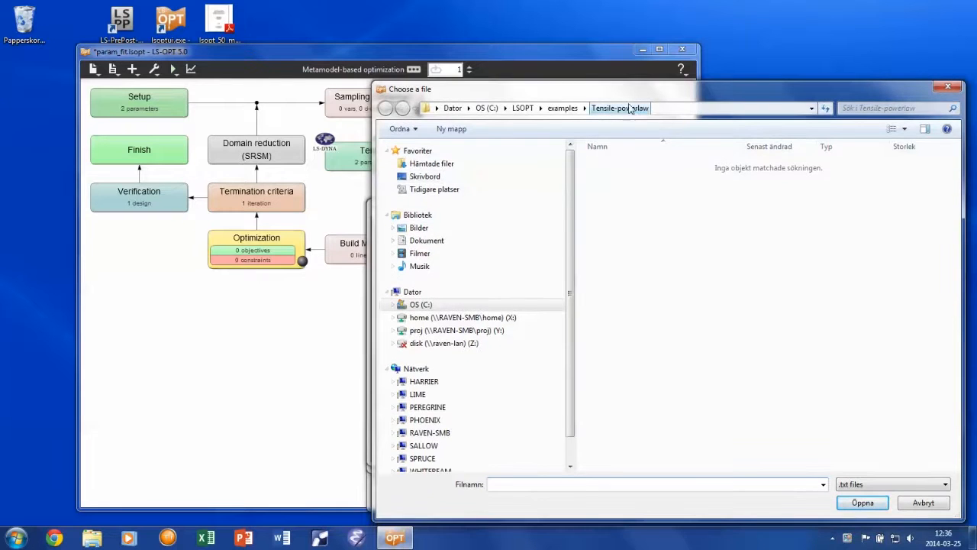
{"action": "left_click", "coordinate": [944, 484]}
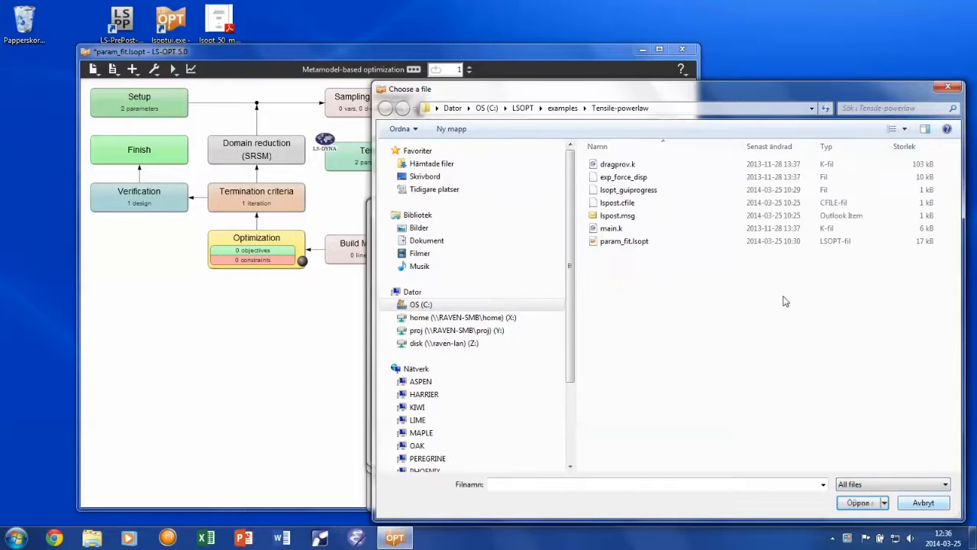
{"action": "left_click", "coordinate": [623, 177]}
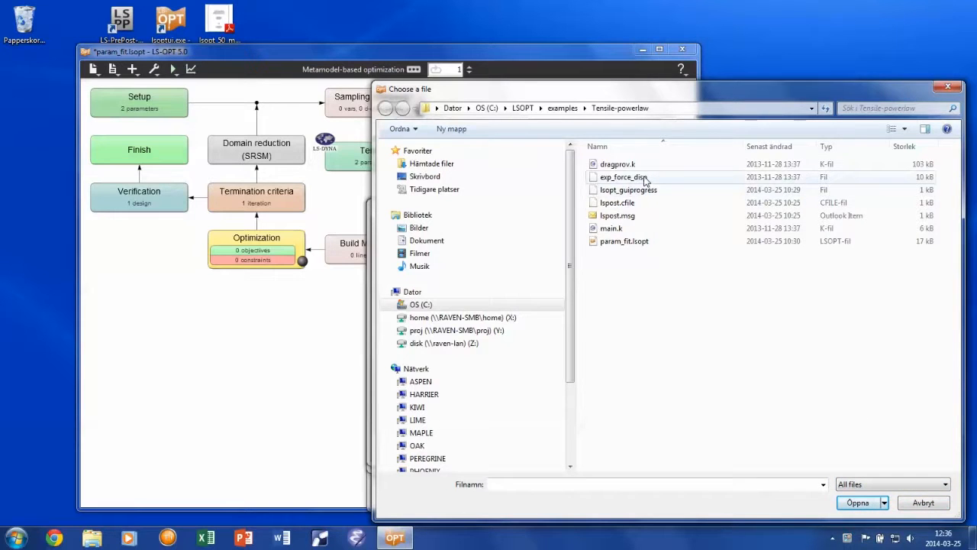
{"action": "double_click", "coordinate": [623, 177]}
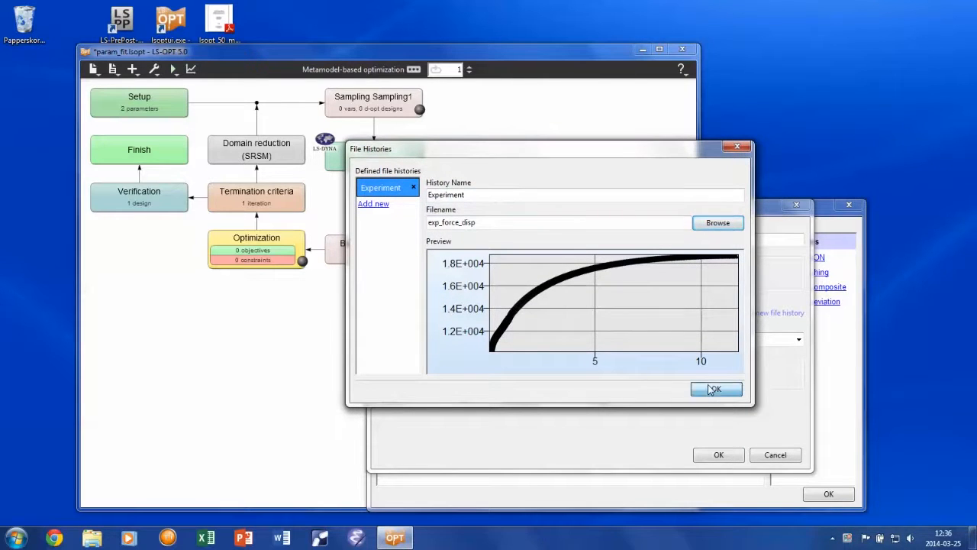
{"action": "left_click", "coordinate": [715, 390]}
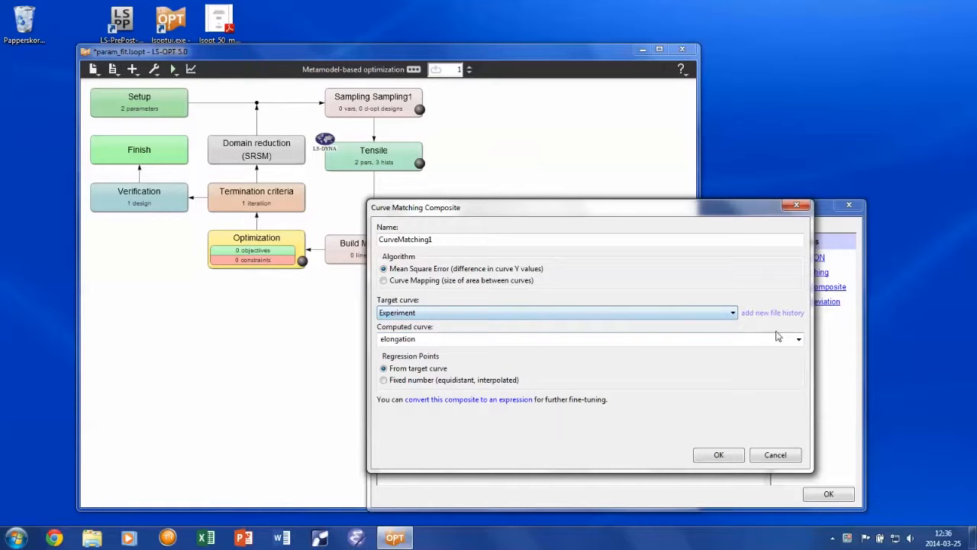
- Set force_displacement as the computed curve and confirm CurveMatching1
{"action": "left_click", "coordinate": [799, 339]}
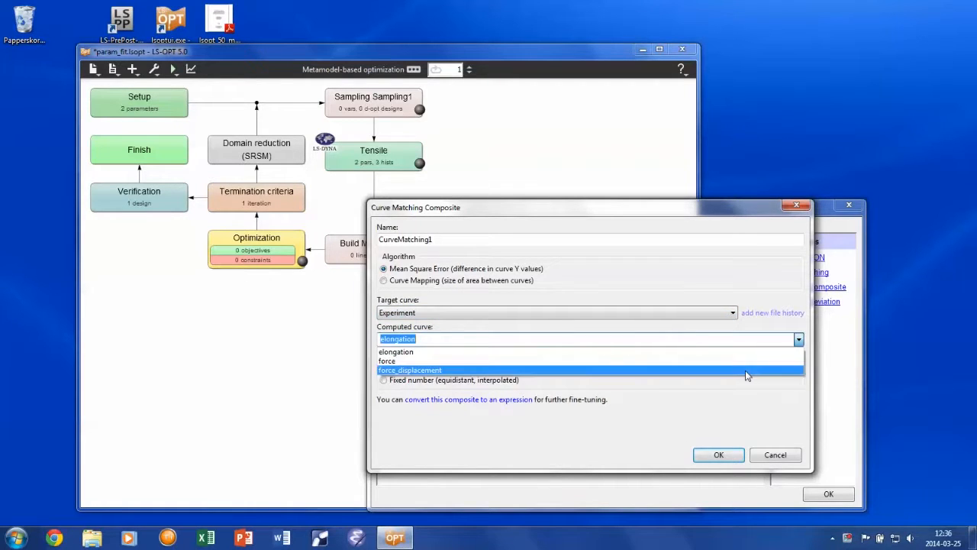
{"action": "left_click", "coordinate": [409, 370]}
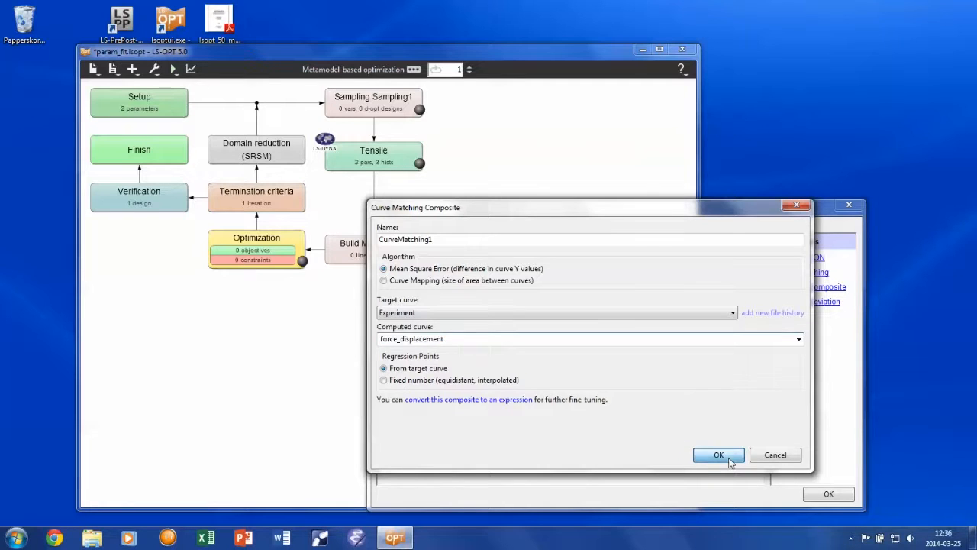
{"action": "left_click", "coordinate": [718, 455]}
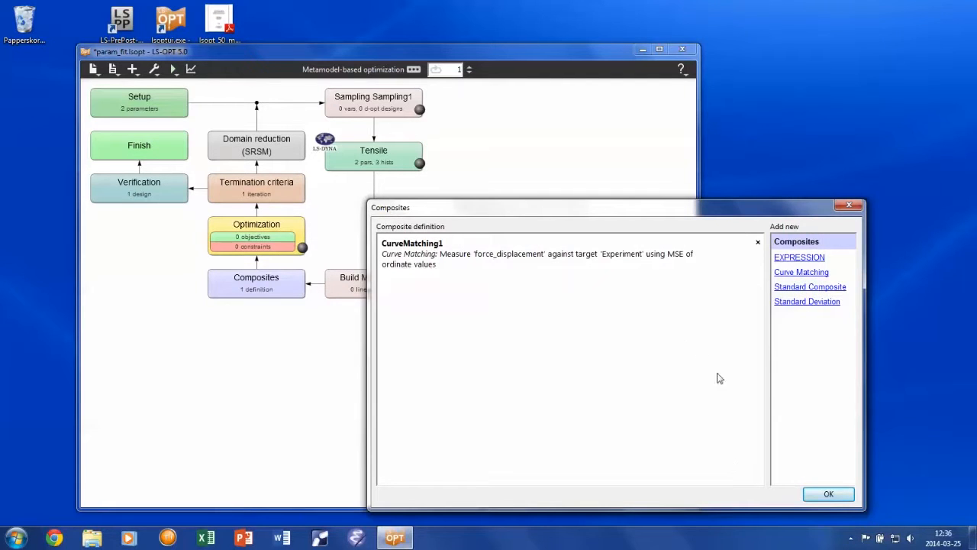
- Add CurveMatching1 as the single optimization objective with weight 1
{"action": "left_click", "coordinate": [828, 494]}
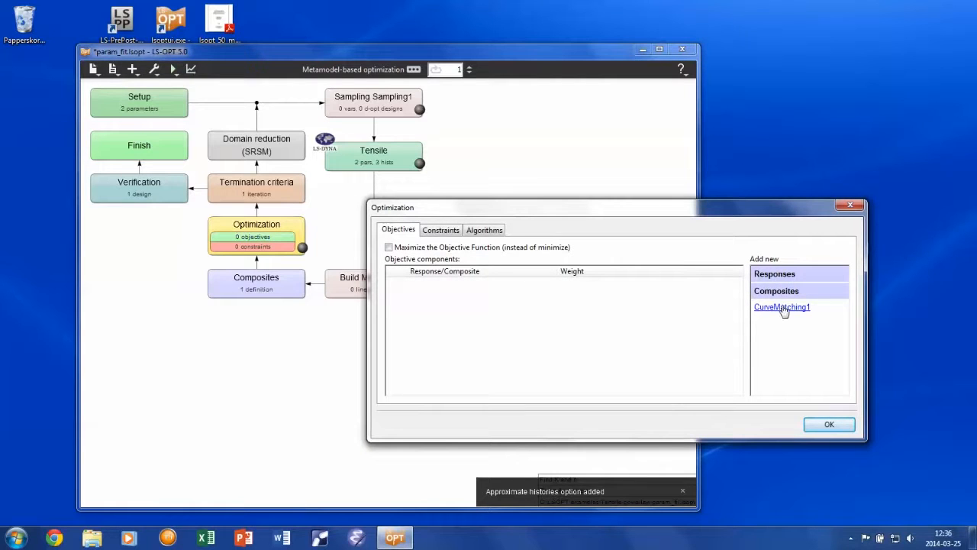
{"action": "left_click", "coordinate": [782, 306]}
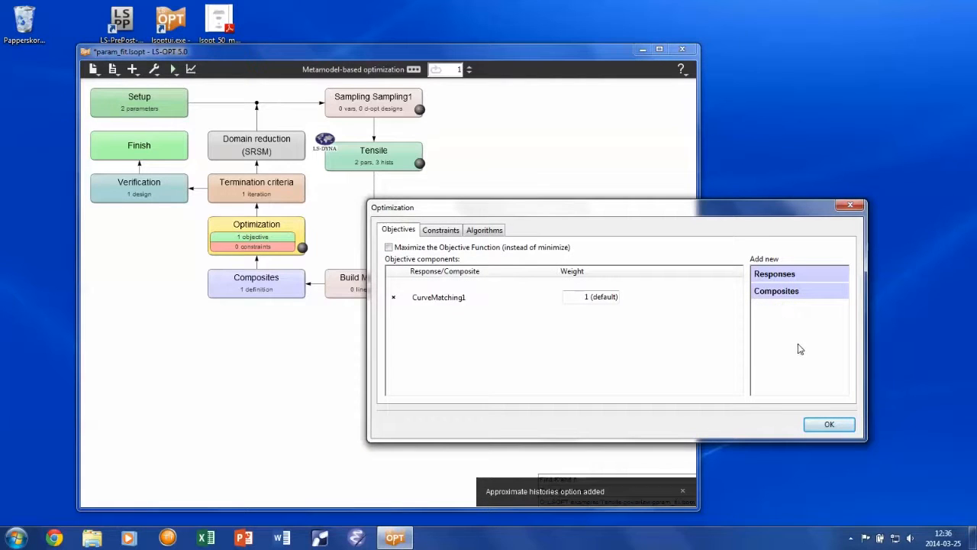
{"action": "left_click", "coordinate": [829, 425]}
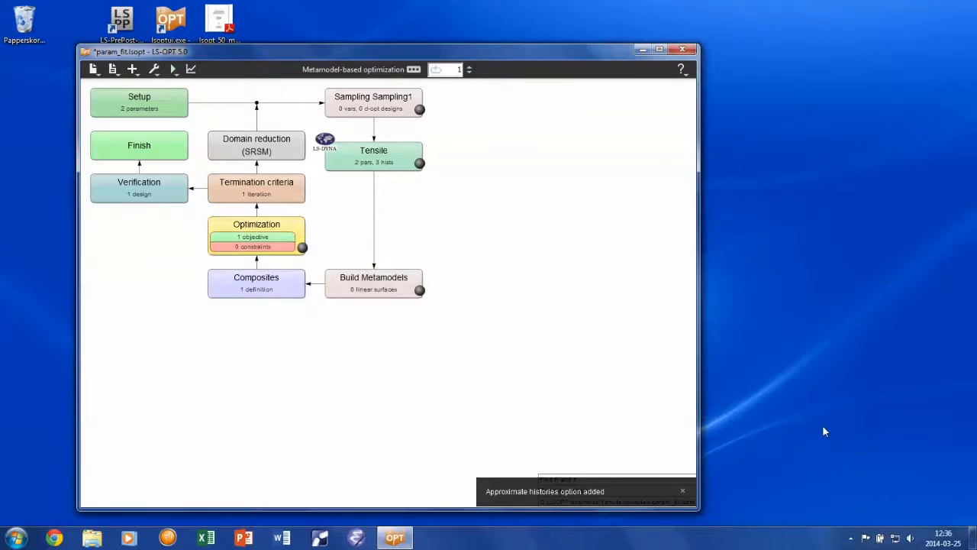
{"action": "mouse_move", "coordinate": [504, 287]}
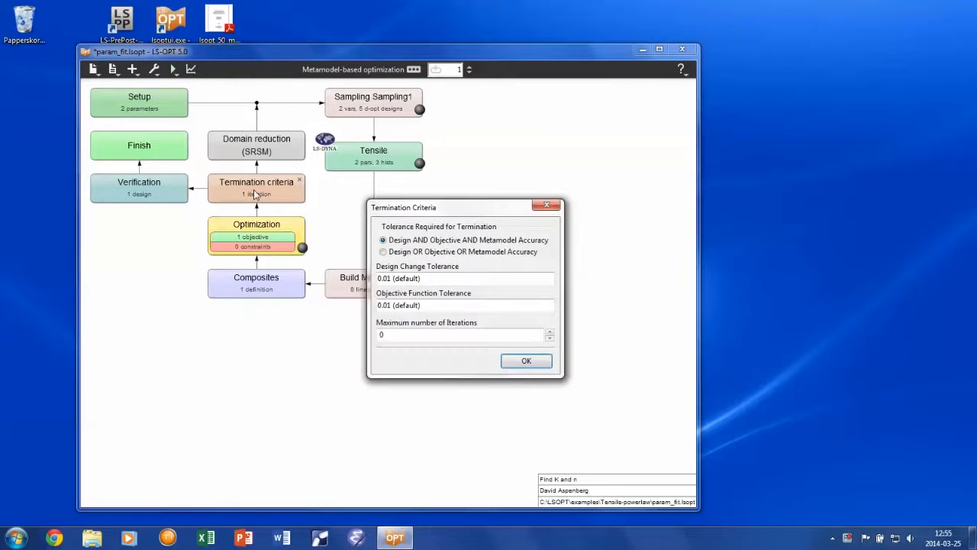
- Set the maximum number of iterations to 10 in the termination criteria
{"action": "left_click", "coordinate": [458, 334]}
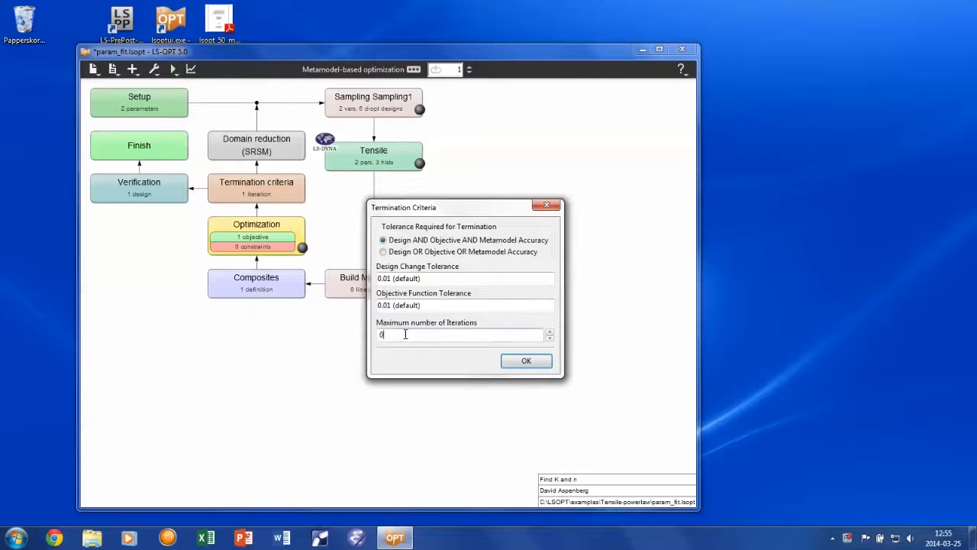
{"action": "type", "text": "10"}
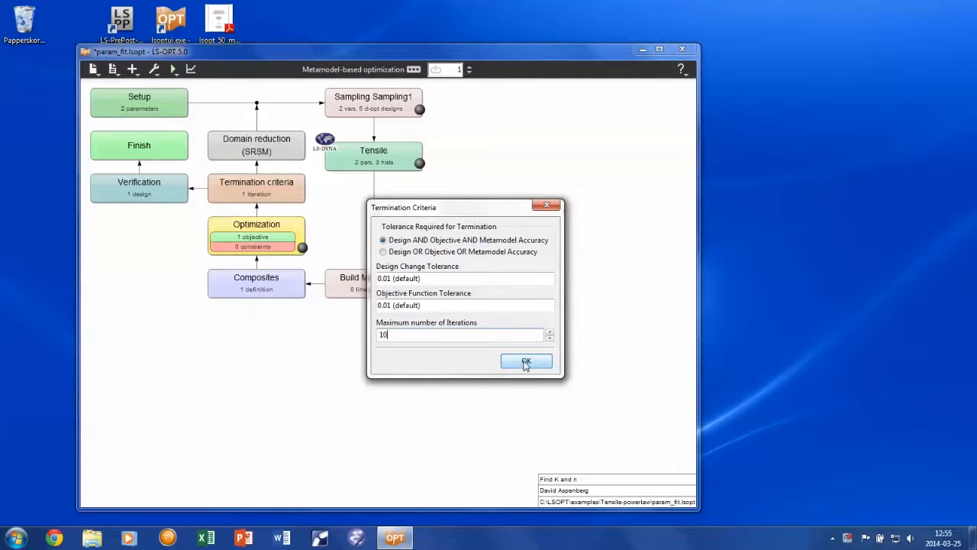
{"action": "left_click", "coordinate": [525, 360]}
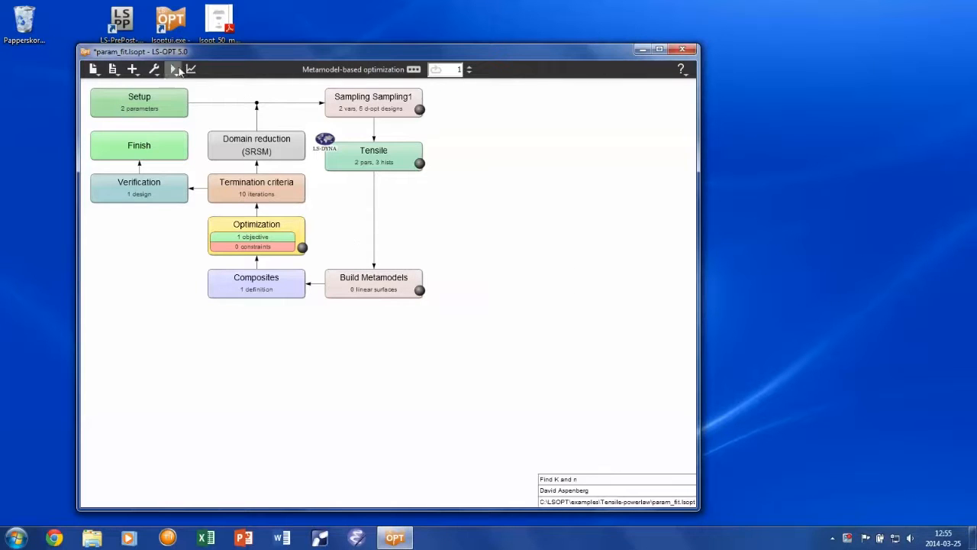
{"action": "left_click", "coordinate": [174, 70]}
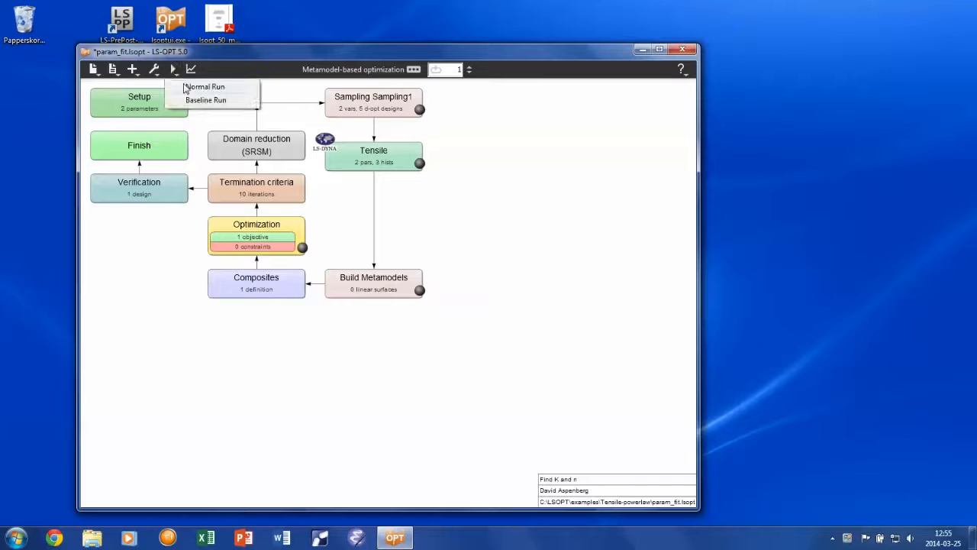
- Start a Normal run and follow the first iteration's Tensile jobs, inspecting job 1.1's log
{"action": "left_click", "coordinate": [205, 85]}
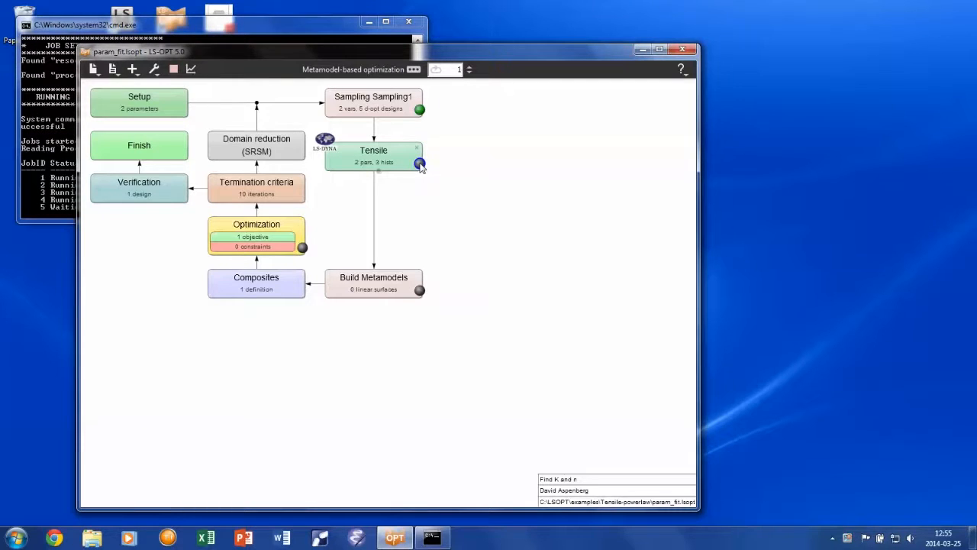
{"action": "left_click", "coordinate": [418, 163]}
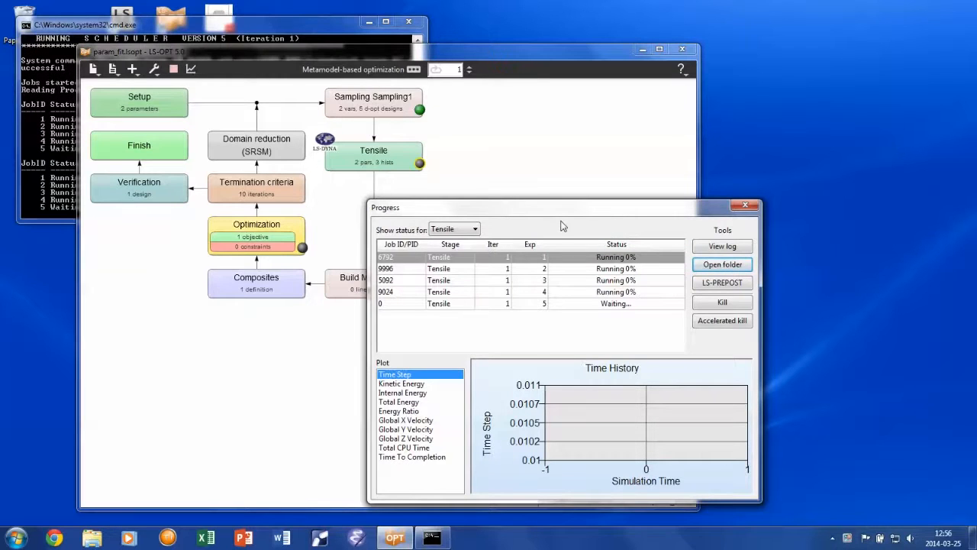
{"action": "left_click", "coordinate": [721, 264]}
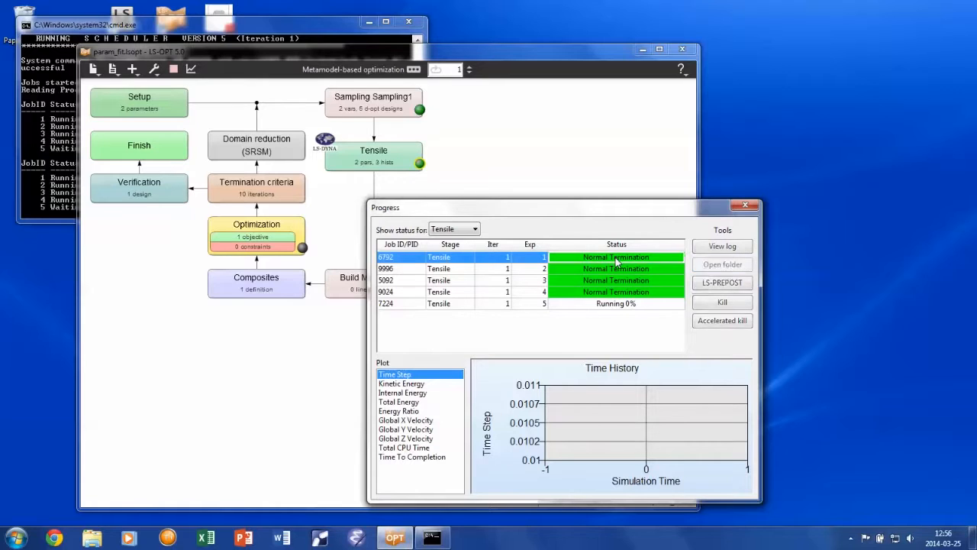
{"action": "left_click", "coordinate": [721, 246]}
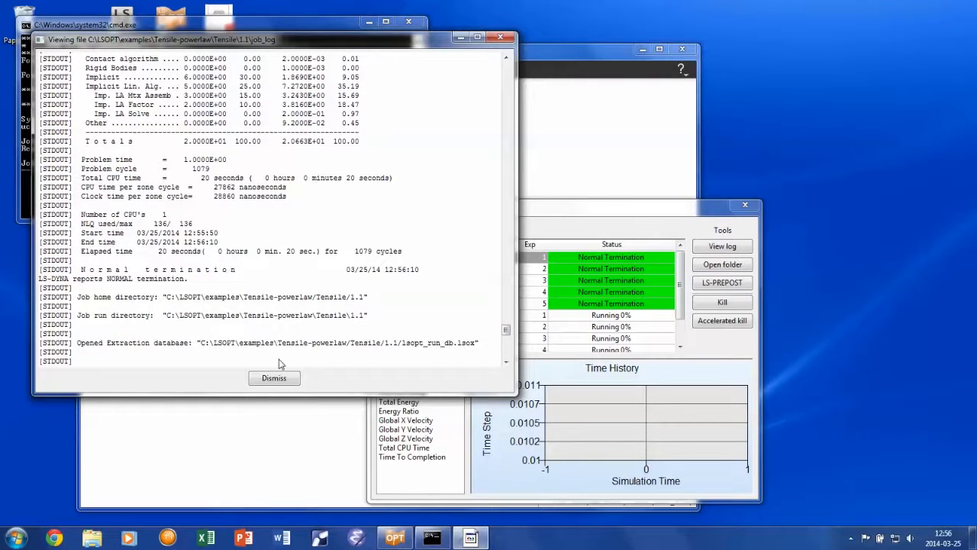
- Dismiss job 1.1's log and load its results in LS-PrePost
{"action": "left_click", "coordinate": [273, 379]}
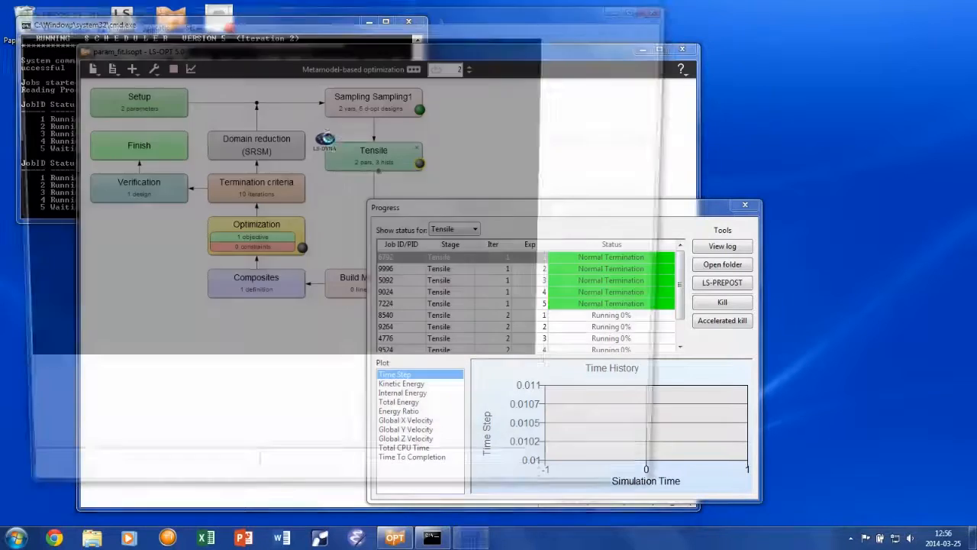
{"action": "left_click", "coordinate": [721, 281]}
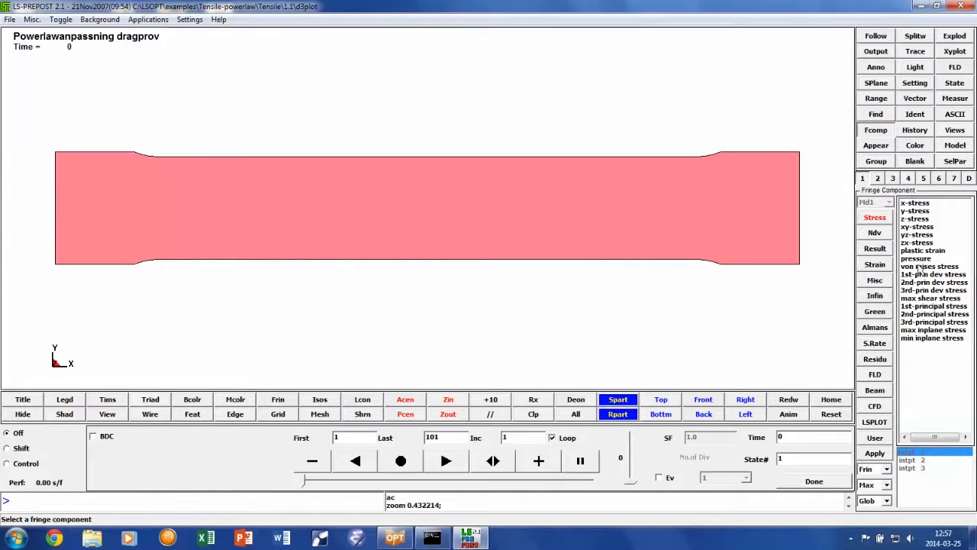
- Fringe the specimen with von Mises stress and animate through its result states
{"action": "left_click", "coordinate": [930, 266]}
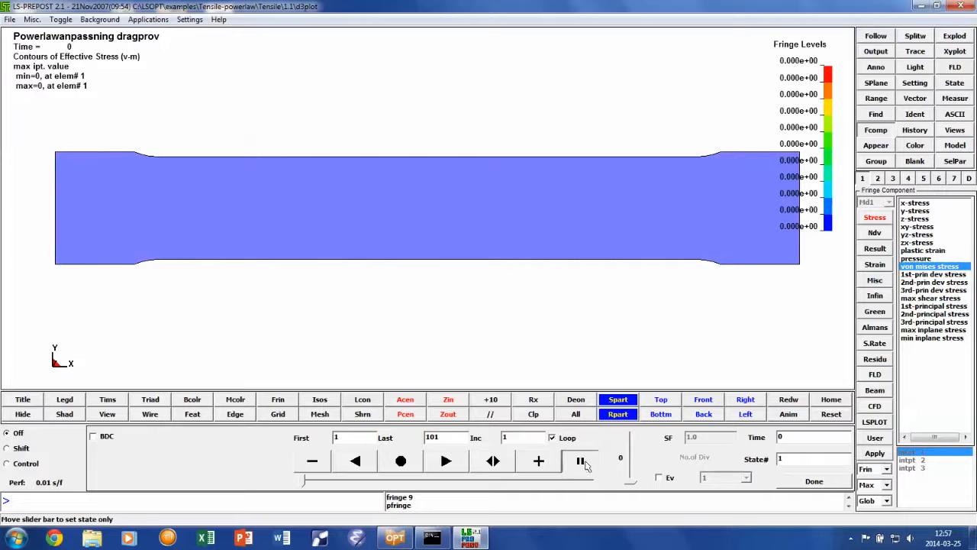
{"action": "left_click", "coordinate": [580, 462]}
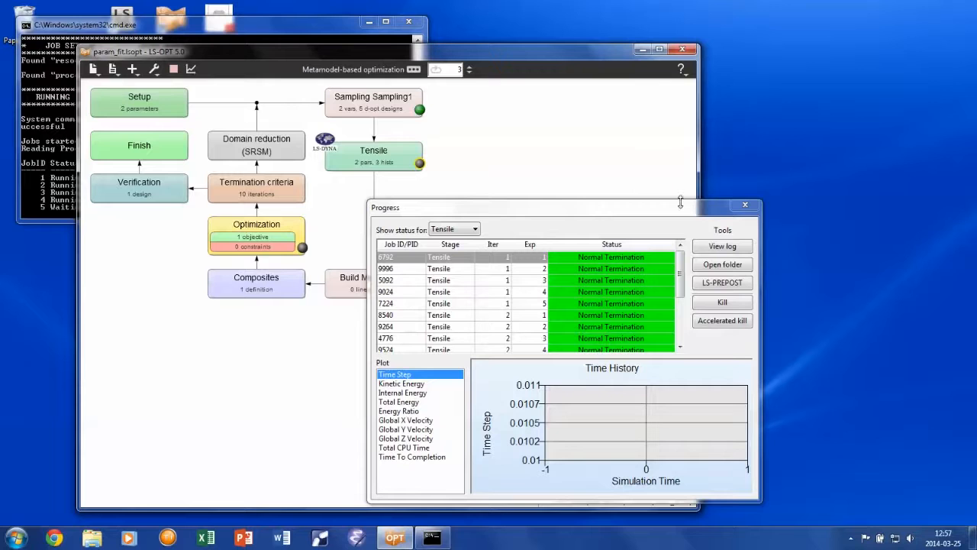
- Close the Progress window so only the param_fit flowchart remains
{"action": "left_click", "coordinate": [745, 204]}
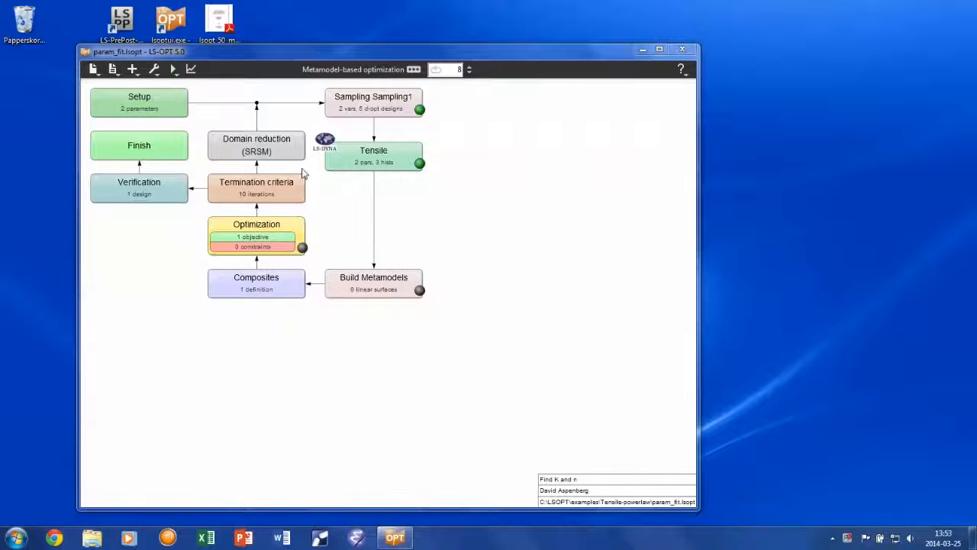
{"action": "mouse_move", "coordinate": [191, 71]}
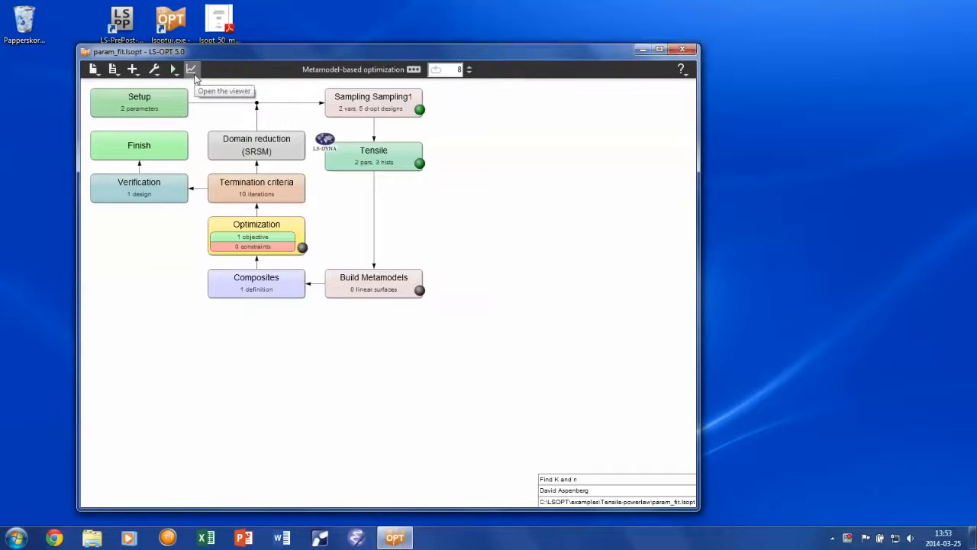
- Launch the Viewer and plot the optimization history of the multiobjective and of variable K
{"action": "left_click", "coordinate": [191, 70]}
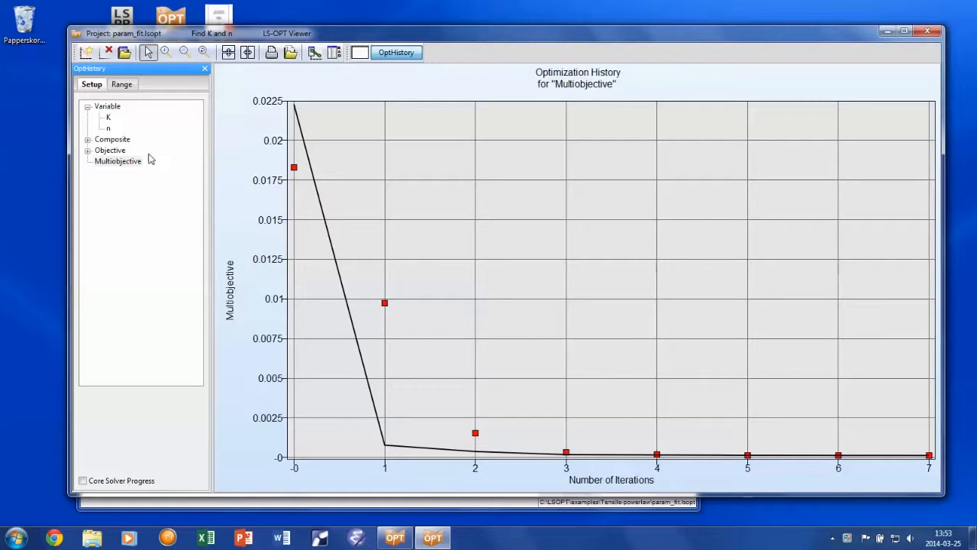
{"action": "left_click", "coordinate": [107, 116]}
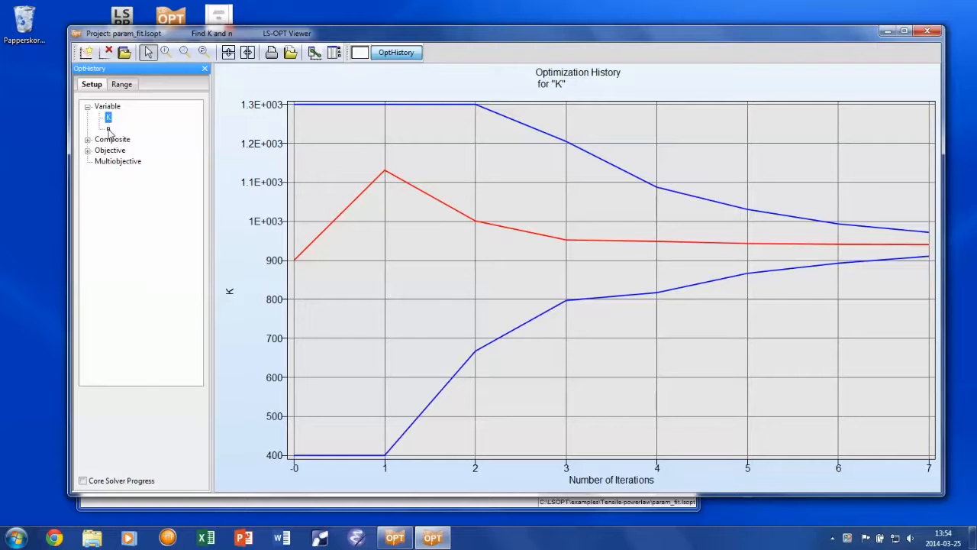
{"action": "left_click", "coordinate": [109, 128]}
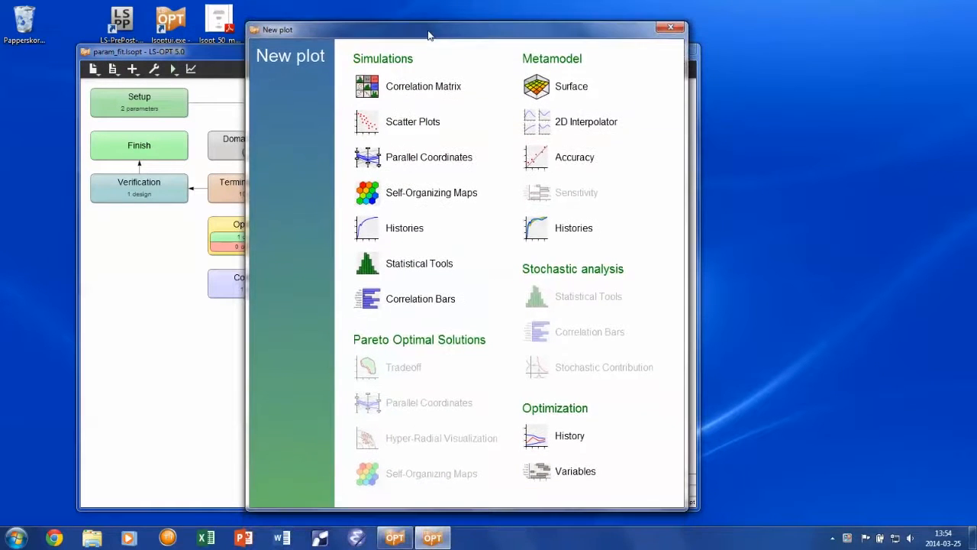
{"action": "mouse_move", "coordinate": [405, 228]}
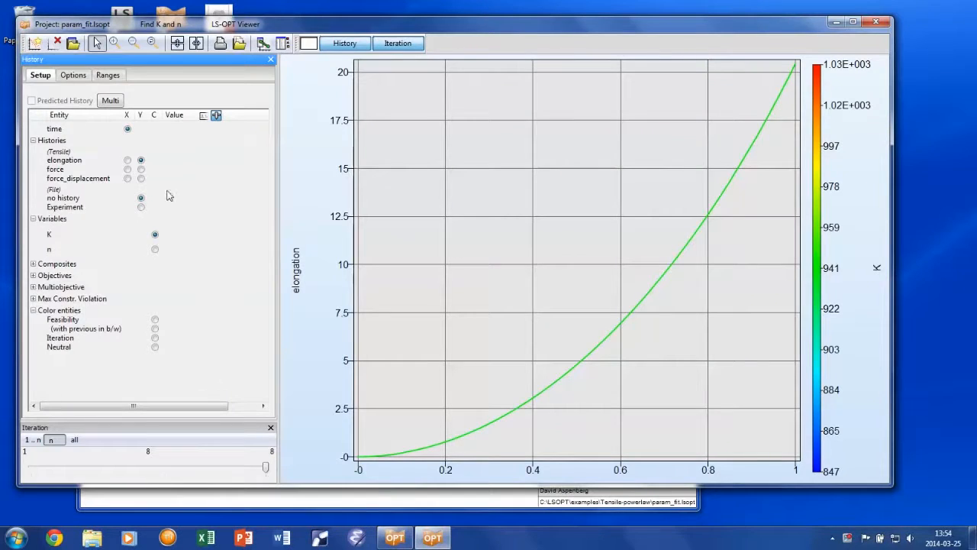
- Plot the force_displacement history versus elongation with the Experiment curve overlaid
{"action": "left_click", "coordinate": [140, 179]}
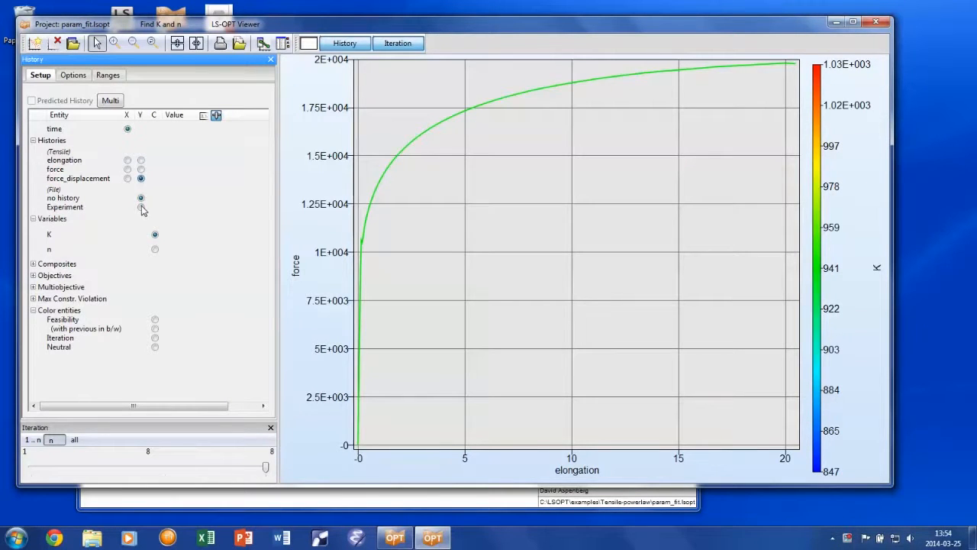
{"action": "left_click", "coordinate": [141, 207]}
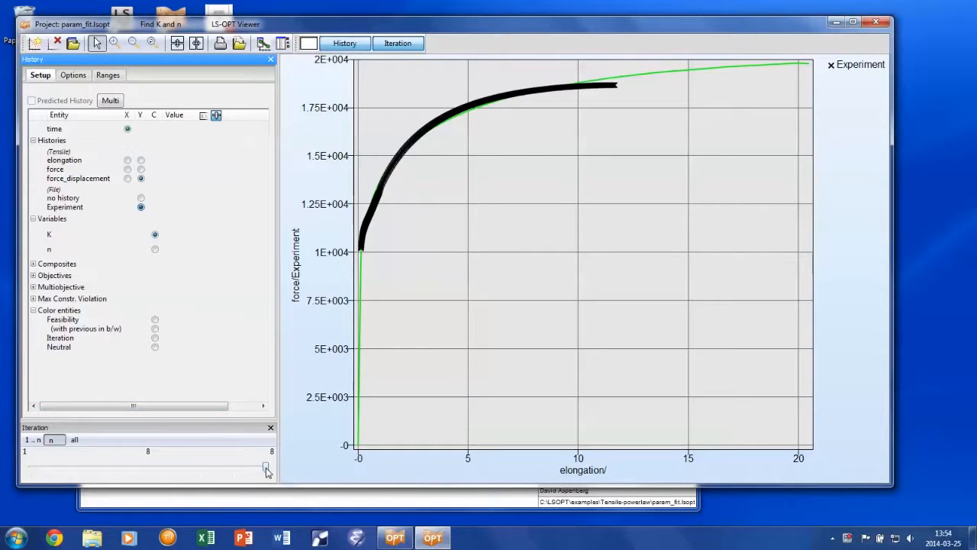
- Move the Iteration slider through 5, 2, 3 and 4, comparing each iteration's curves with the experiment
{"action": "left_click_drag", "start_coordinate": [267, 467], "coordinate": [165, 467]}
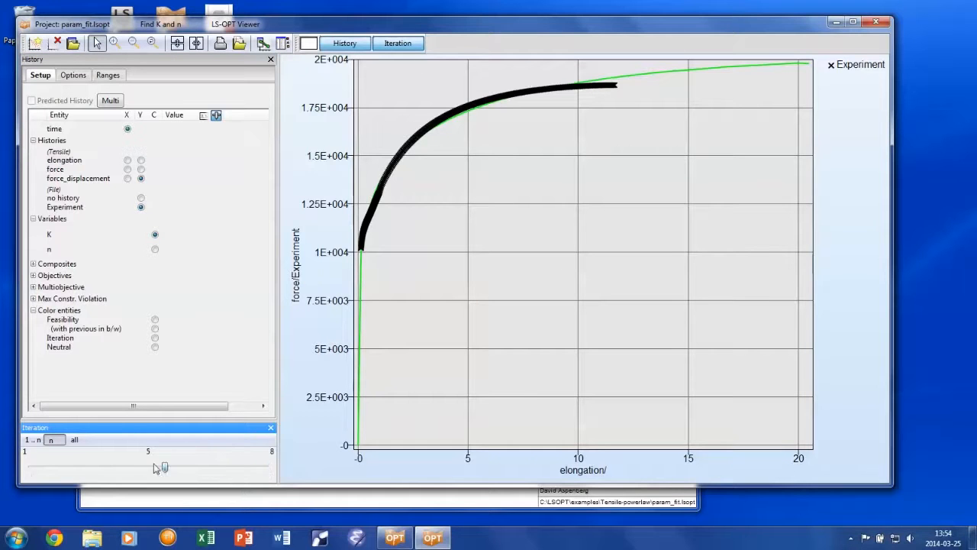
{"action": "left_click_drag", "start_coordinate": [162, 467], "coordinate": [30, 467]}
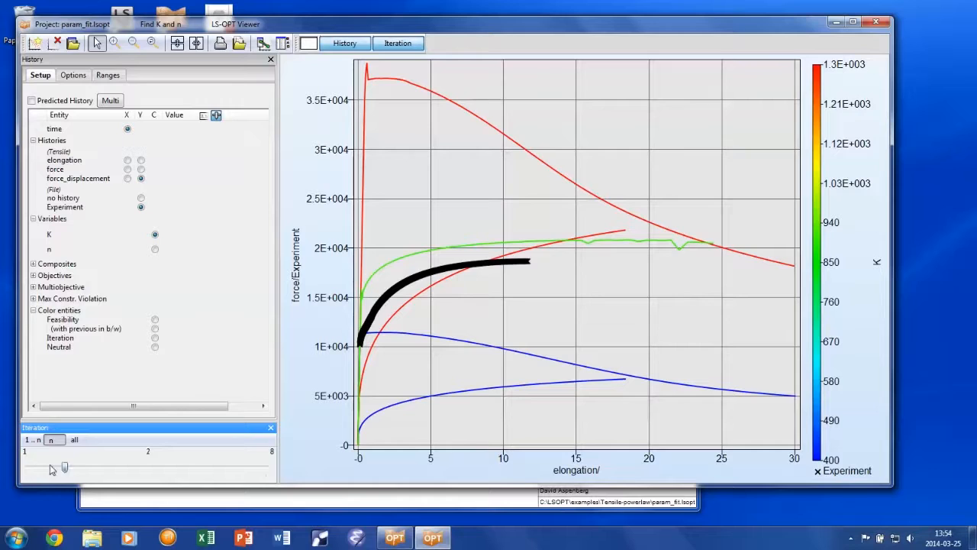
{"action": "left_click_drag", "start_coordinate": [64, 467], "coordinate": [68, 467]}
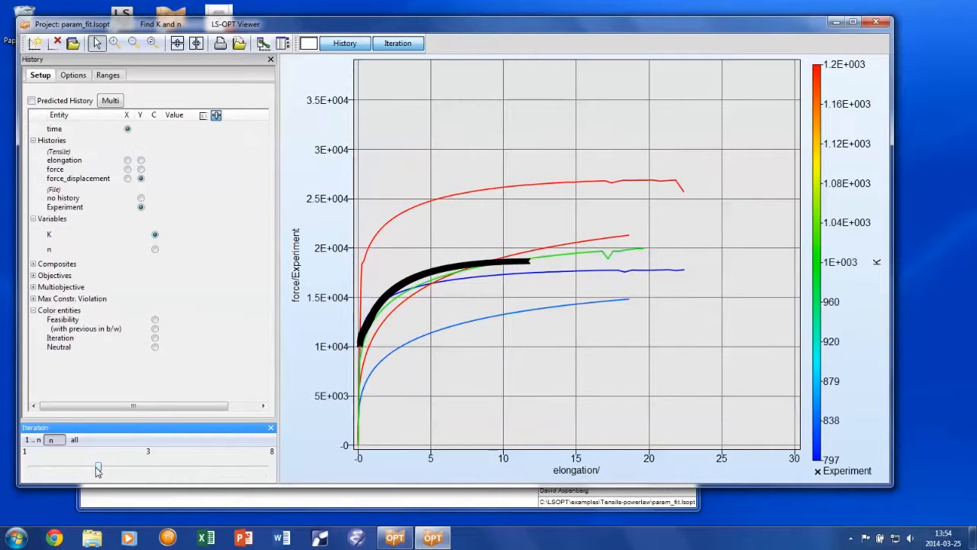
{"action": "left_click_drag", "start_coordinate": [98, 466], "coordinate": [129, 466]}
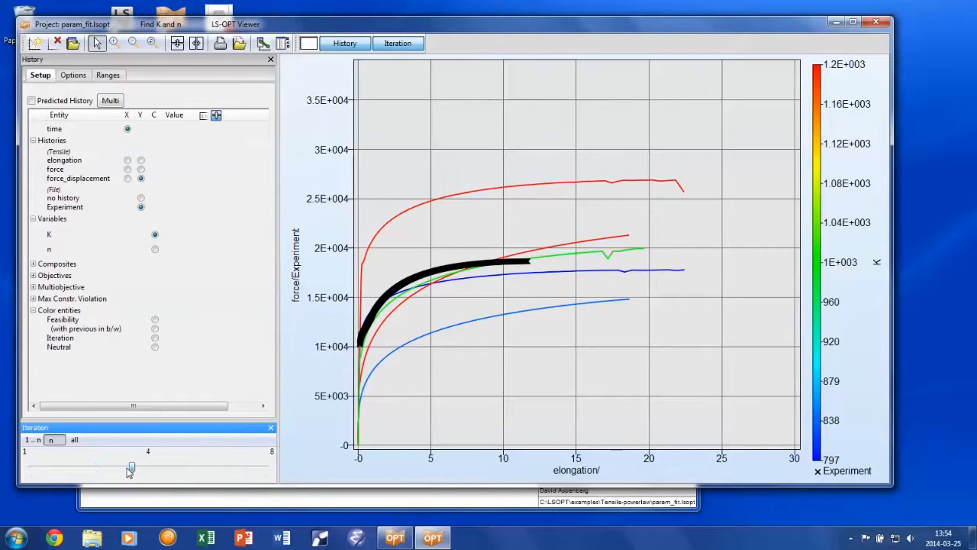
{"action": "left_click_drag", "start_coordinate": [129, 468], "coordinate": [132, 468]}
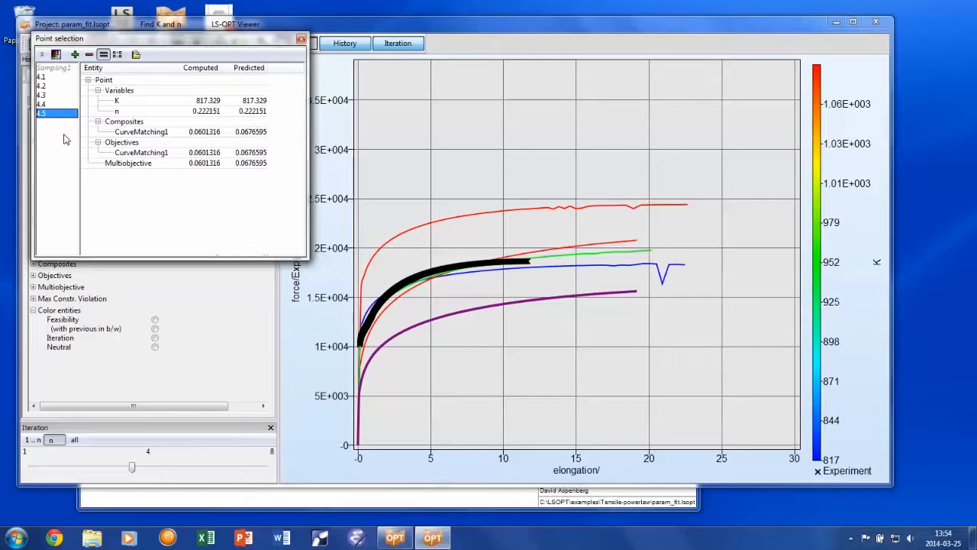
- Select point 4.4, tabulate K, n and curve-match values for all five iteration-4 points, then dismiss Point selection
{"action": "left_click", "coordinate": [43, 103]}
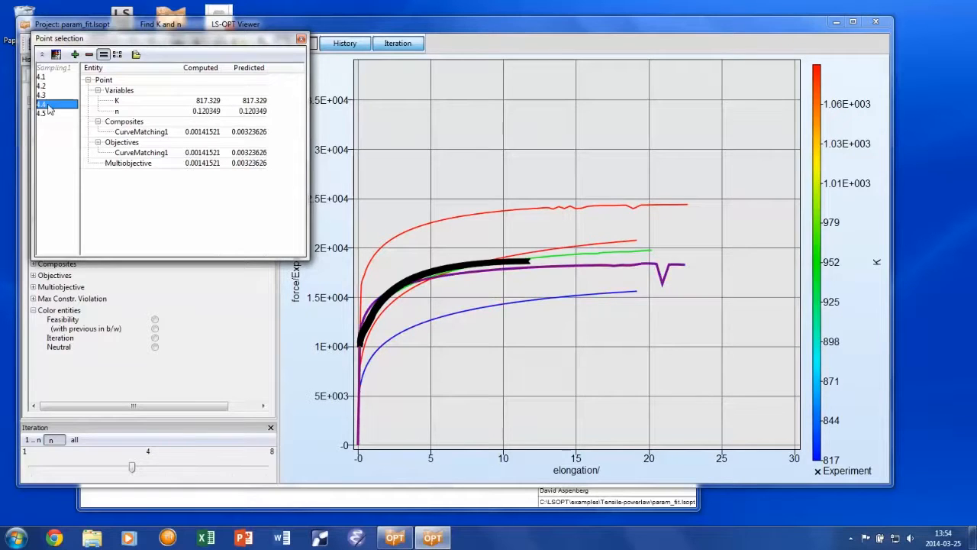
{"action": "left_click", "coordinate": [42, 94]}
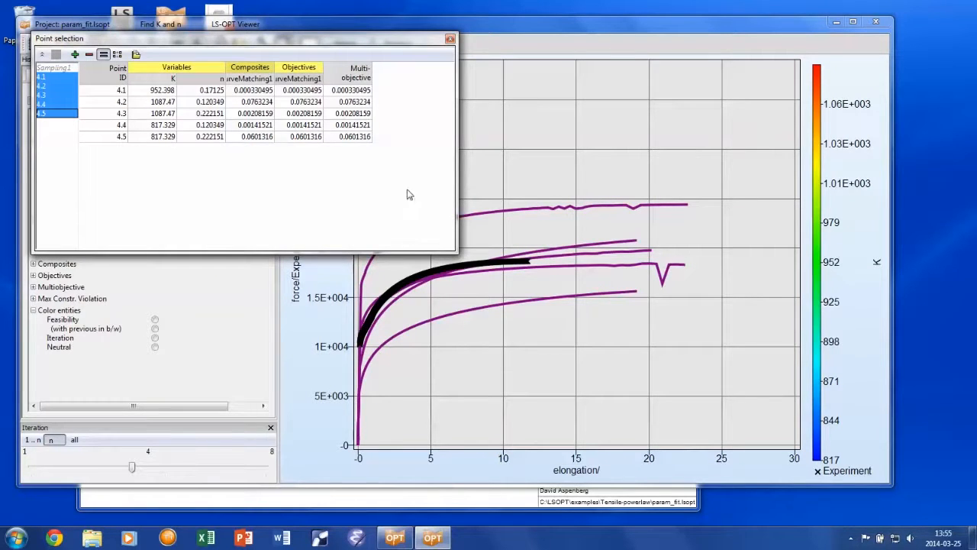
{"action": "mouse_move", "coordinate": [450, 39]}
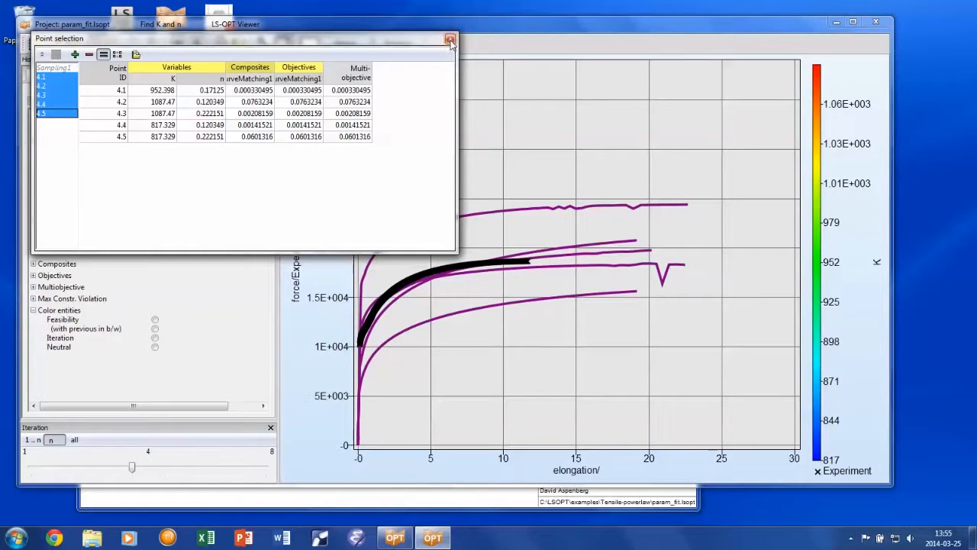
{"action": "left_click", "coordinate": [451, 40]}
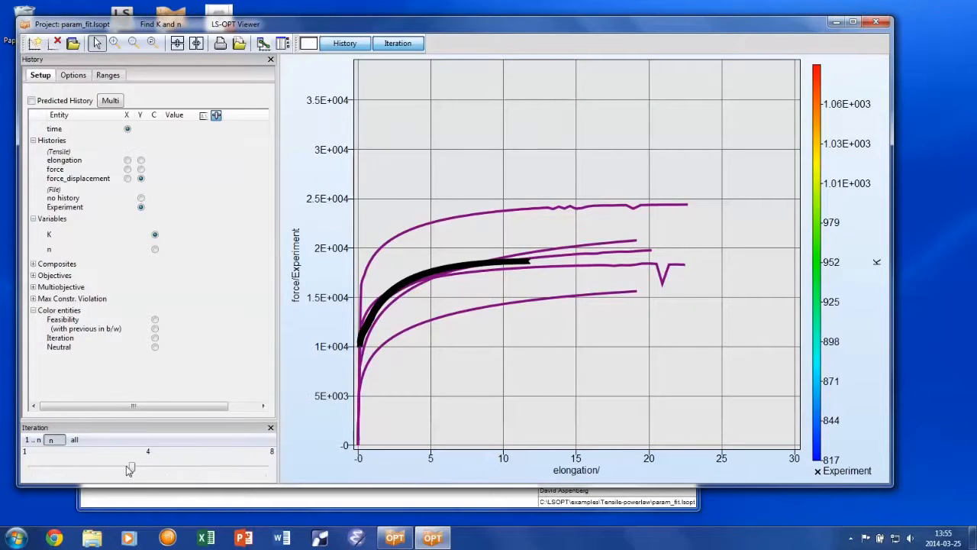
- Show iteration 8's curve tracking the Experiment curve, then close LS-OPT Viewer
{"action": "left_click_drag", "start_coordinate": [130, 468], "coordinate": [266, 468]}
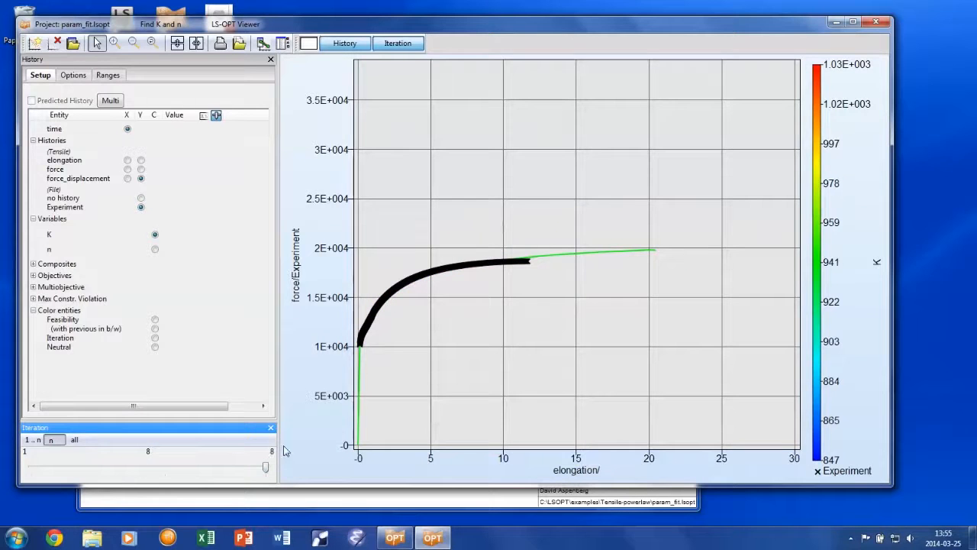
{"action": "mouse_move", "coordinate": [649, 129]}
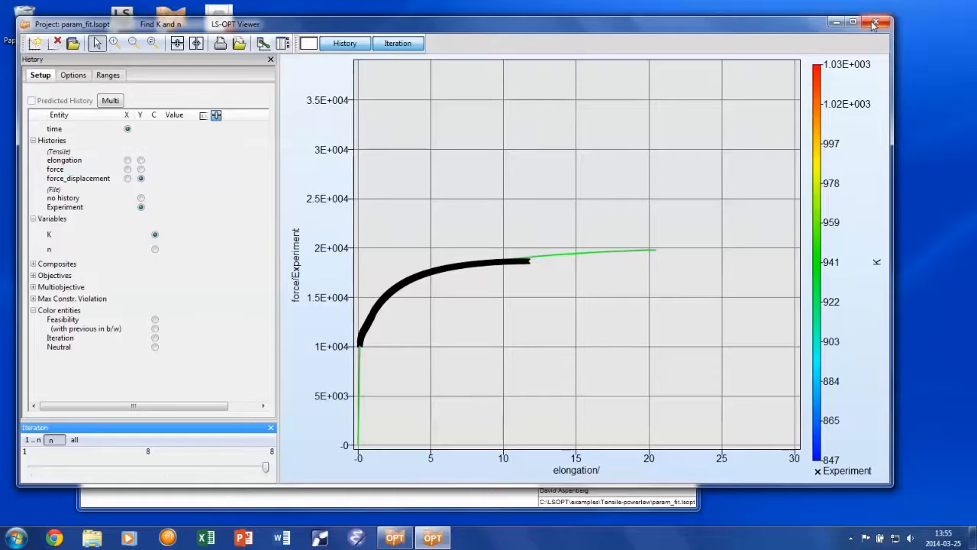
{"action": "left_click", "coordinate": [877, 22]}
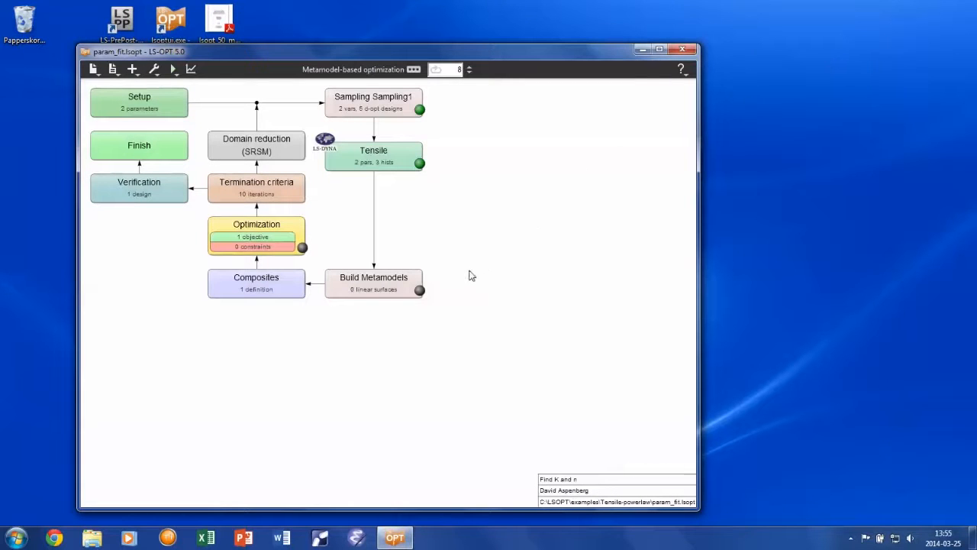